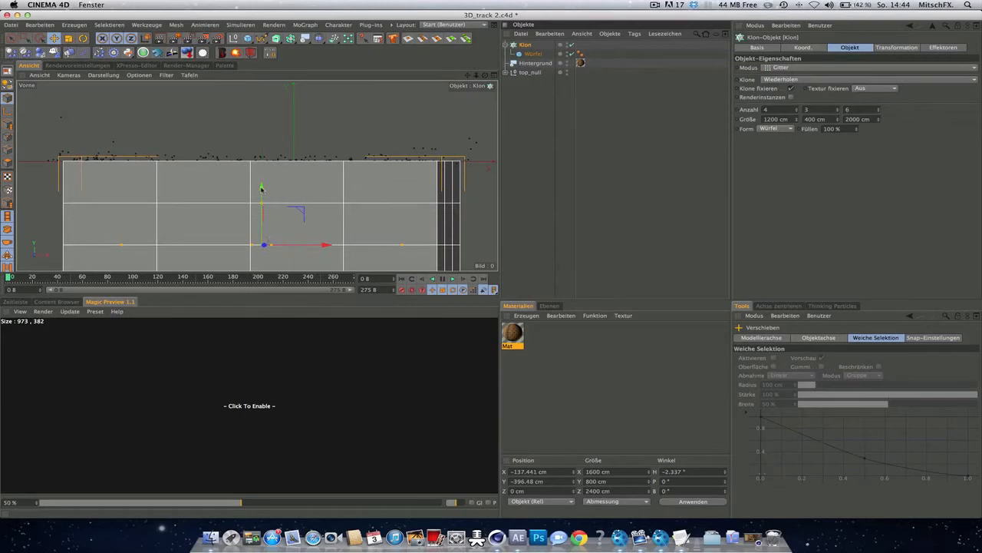
pyautogui.moveTo(261, 187)
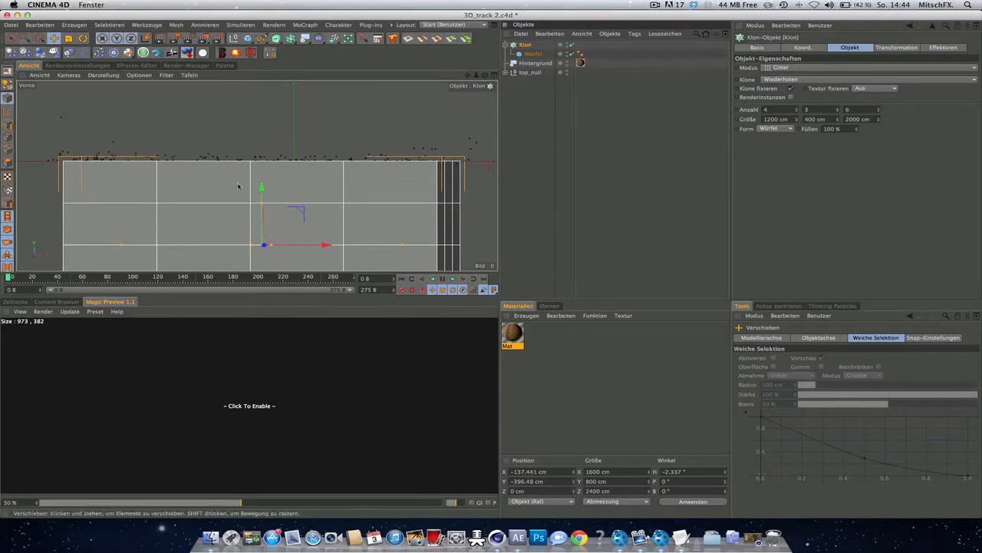
pyautogui.moveTo(328, 258)
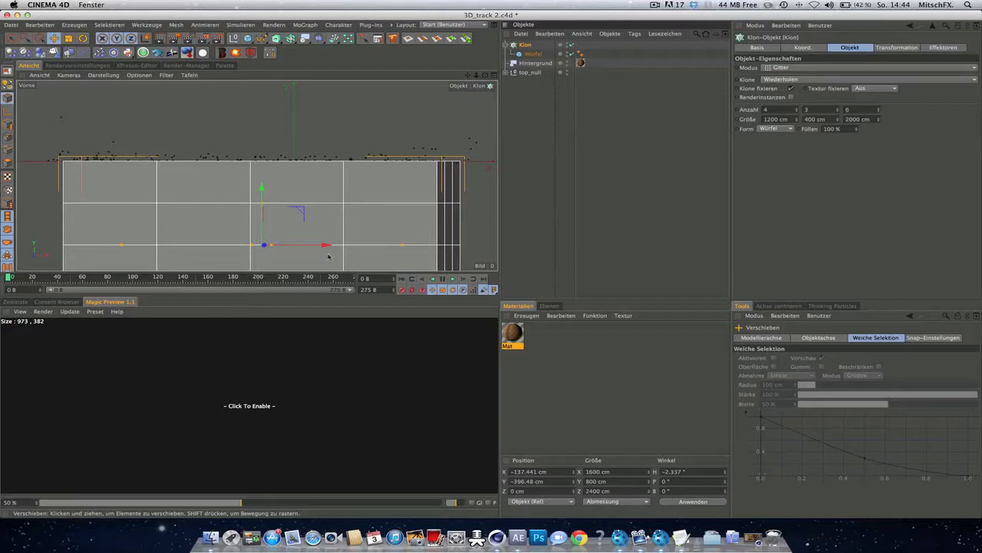
pyautogui.moveTo(343, 215)
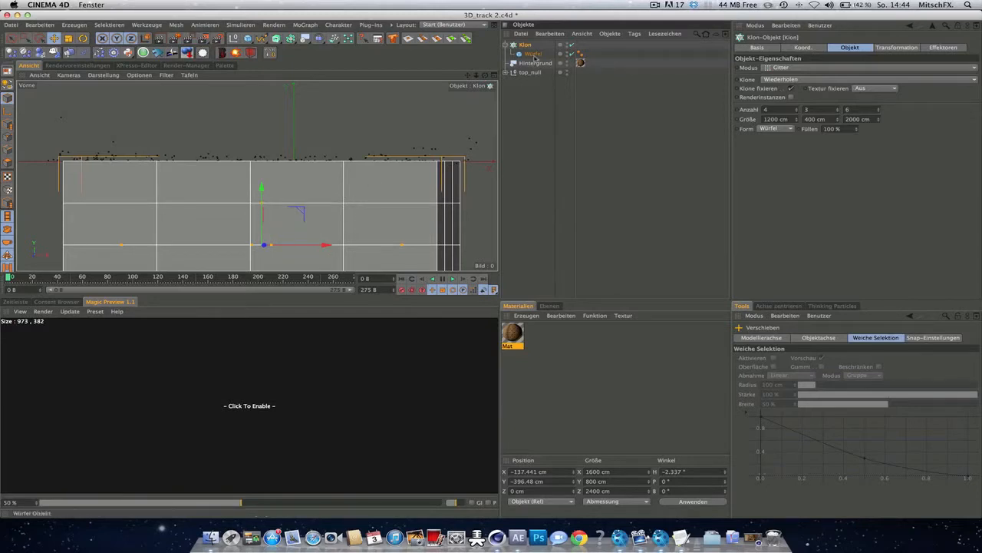
# Increase the cloner's grid Größe in Y and lower its Y position under the tracked points
pyautogui.click(802, 46)
pyautogui.write('-')
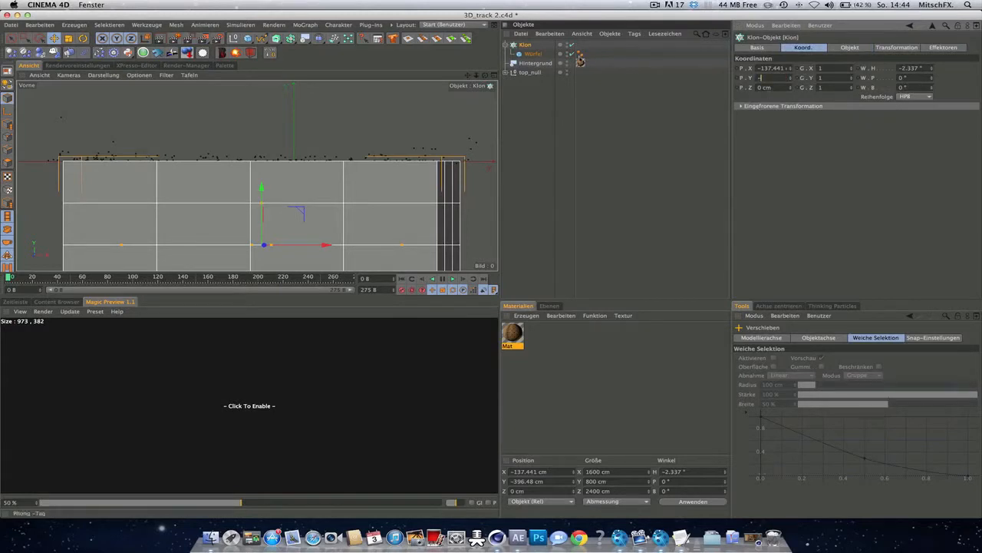
pyautogui.click(532, 54)
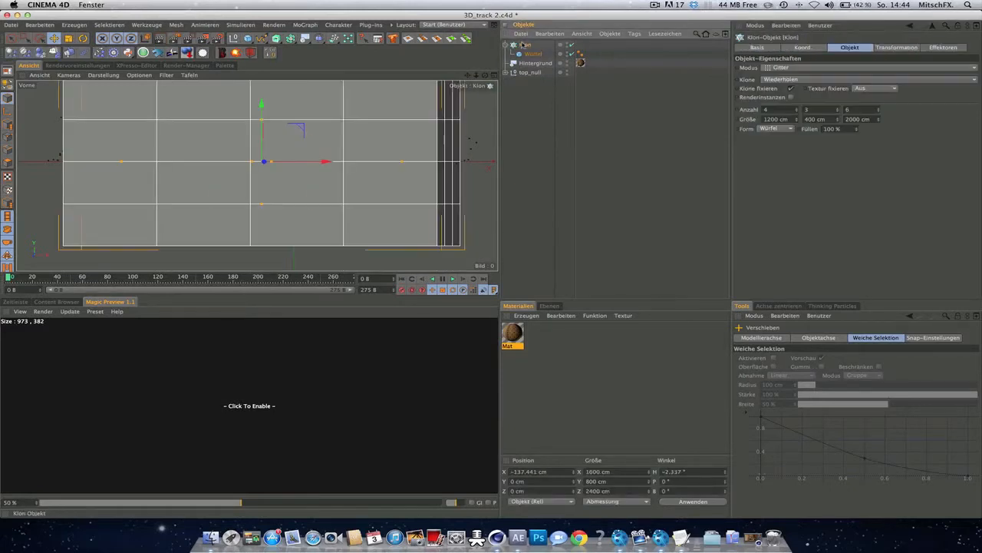
pyautogui.click(532, 54)
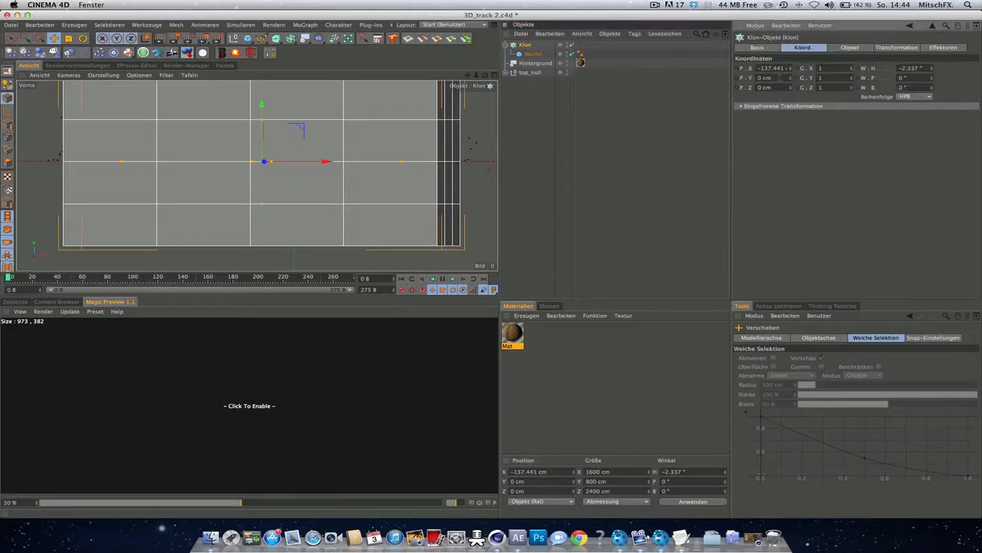
pyautogui.click(767, 77)
pyautogui.write('-600')
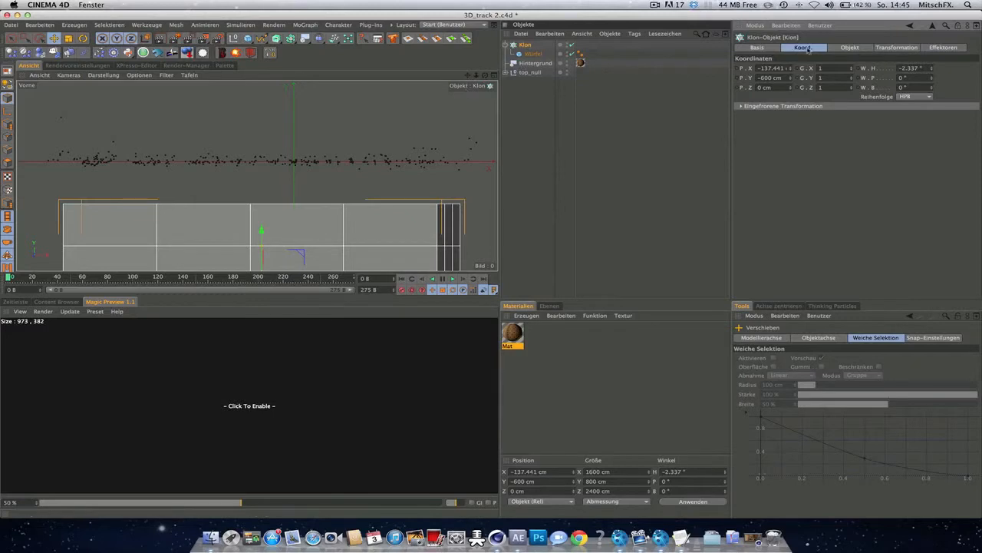
pyautogui.click(850, 46)
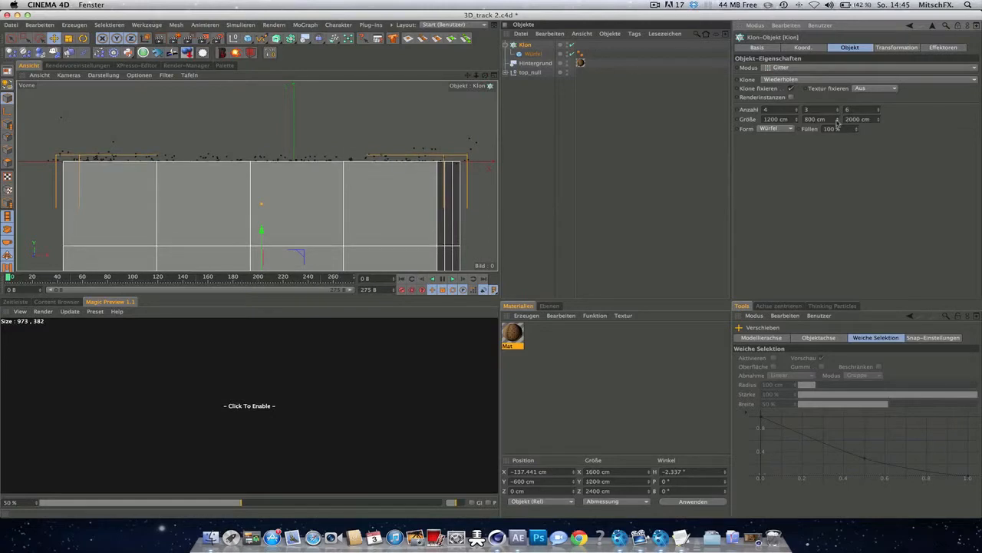
pyautogui.click(802, 48)
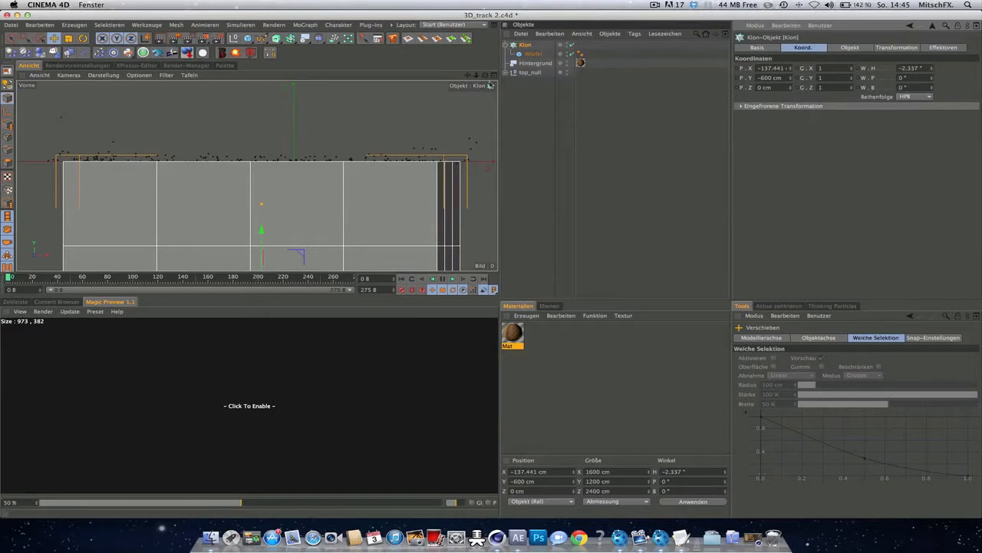
pyautogui.click(251, 74)
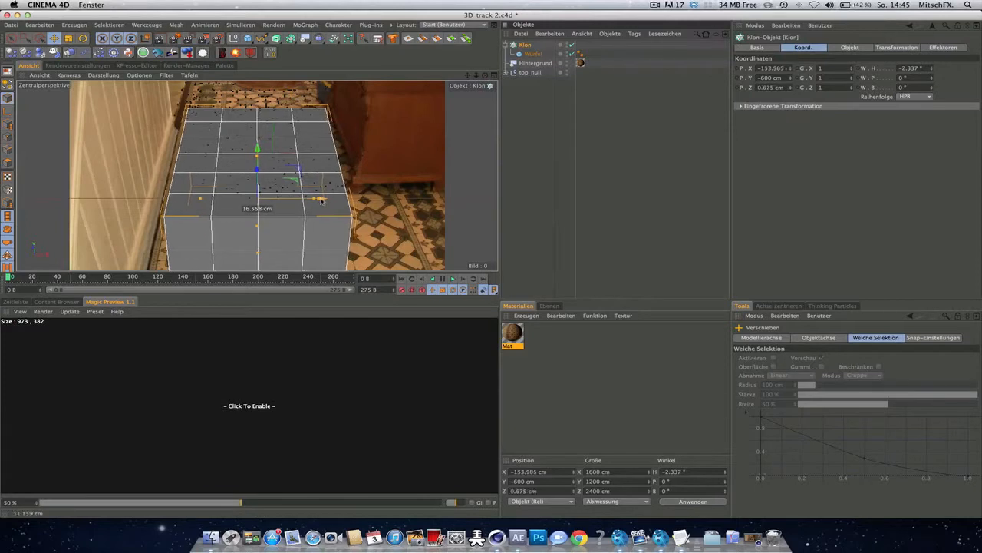
# Slide the cube grid through the tracked camera view until it rests on the room floor
pyautogui.moveTo(319, 199); pyautogui.dragTo(322, 201)
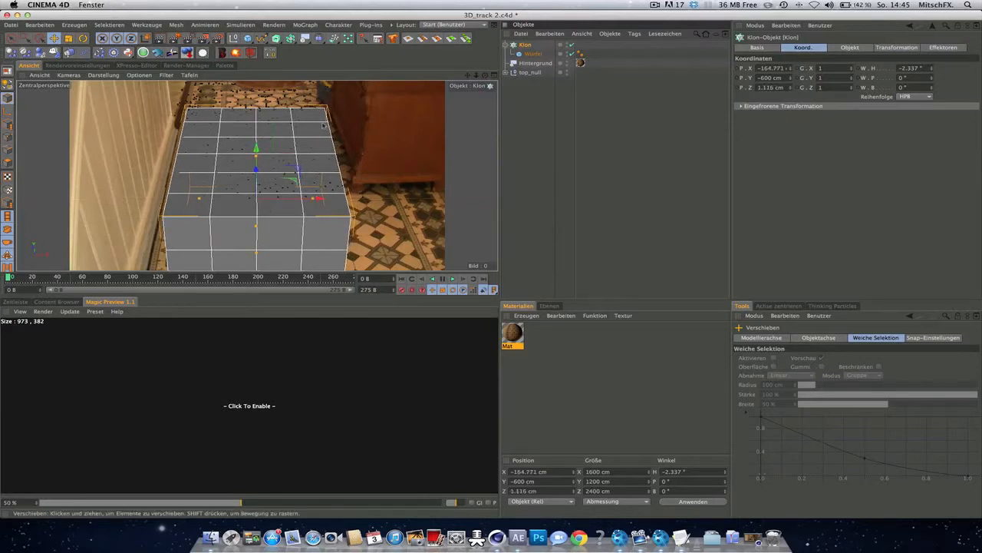
pyautogui.moveTo(299, 200); pyautogui.dragTo(319, 202)
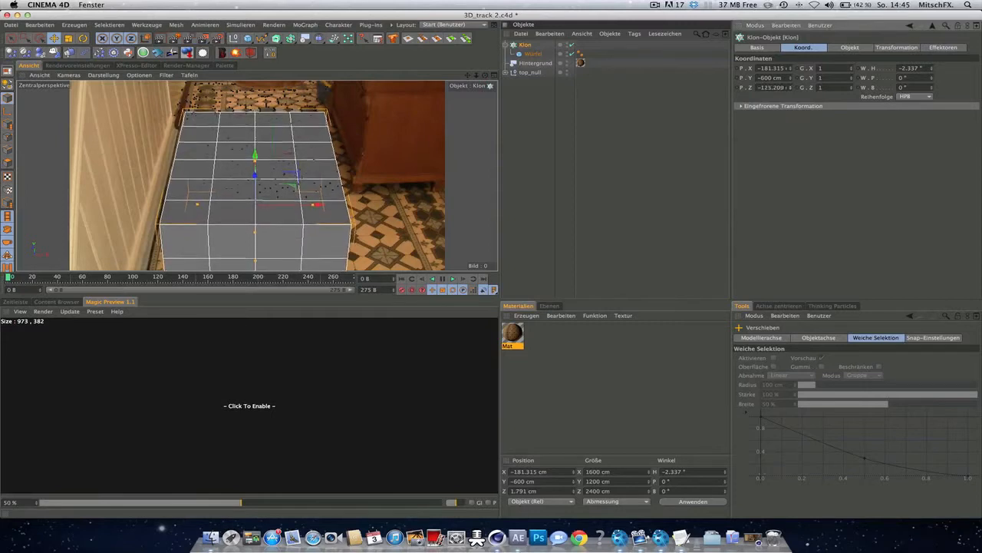
pyautogui.click(533, 54)
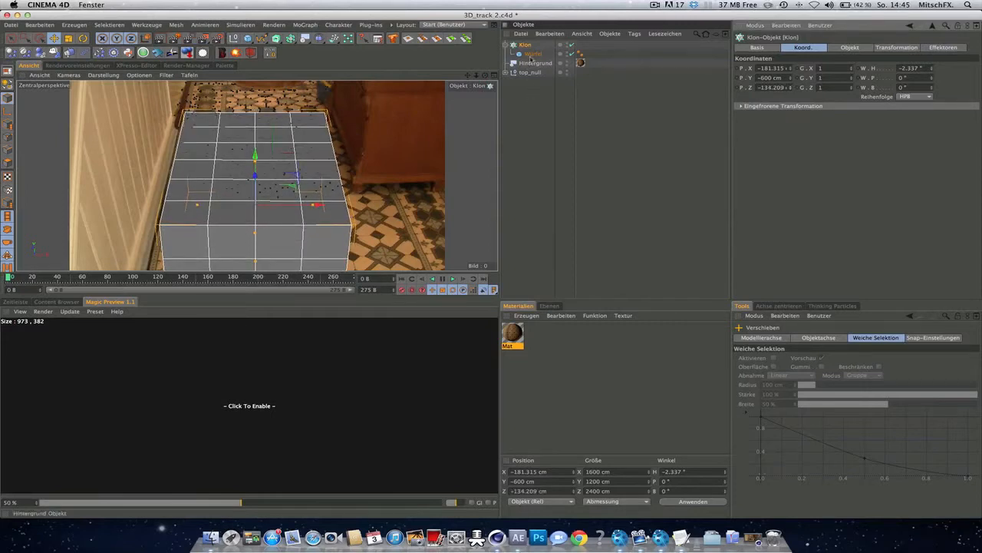
pyautogui.moveTo(525, 53)
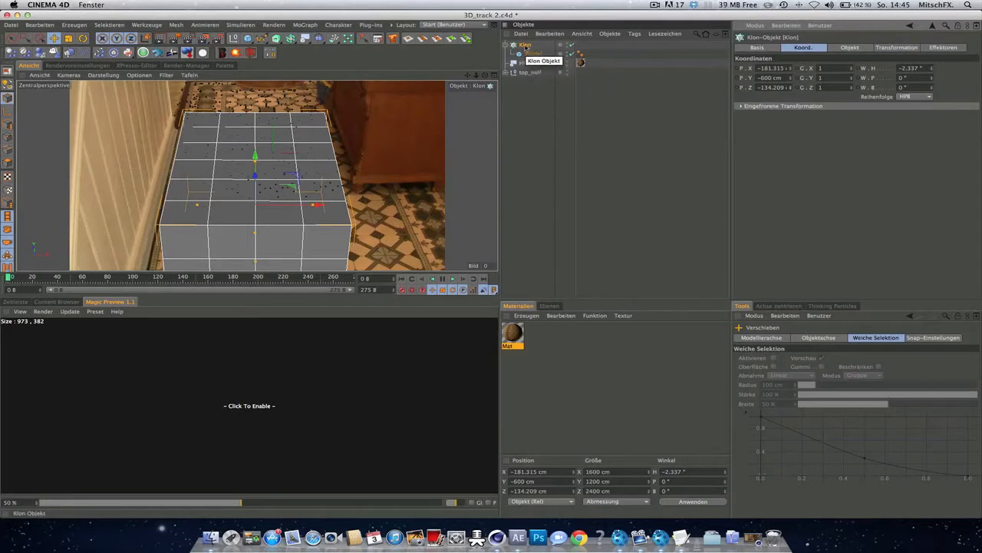
# Reveal the cube under the Klon object and assign the cloner to a new layer
pyautogui.click(549, 306)
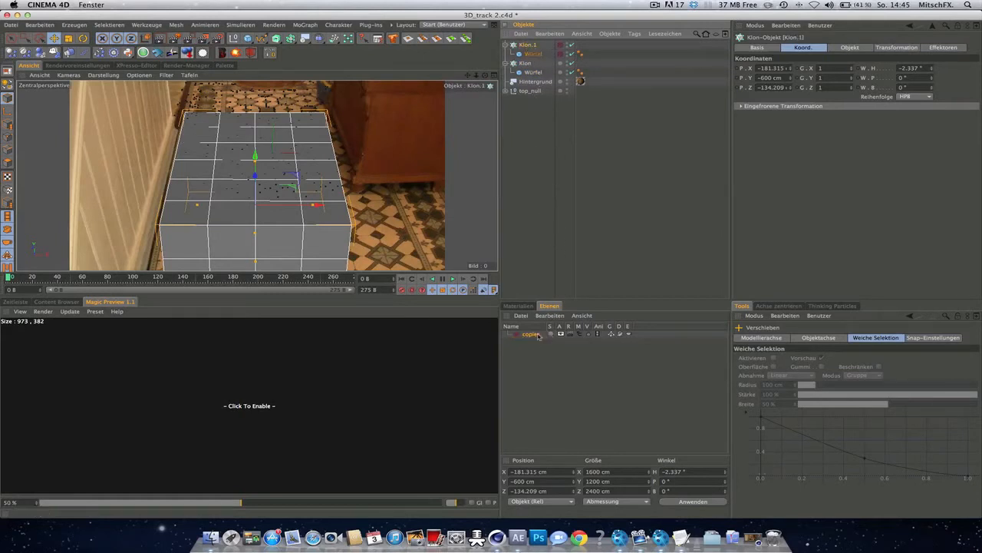
pyautogui.click(508, 43)
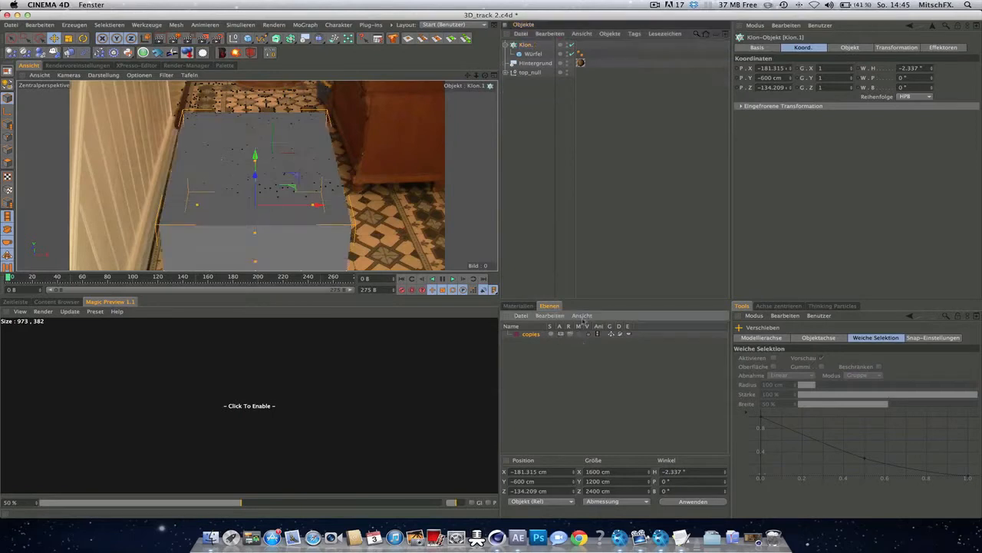
pyautogui.moveTo(528, 45)
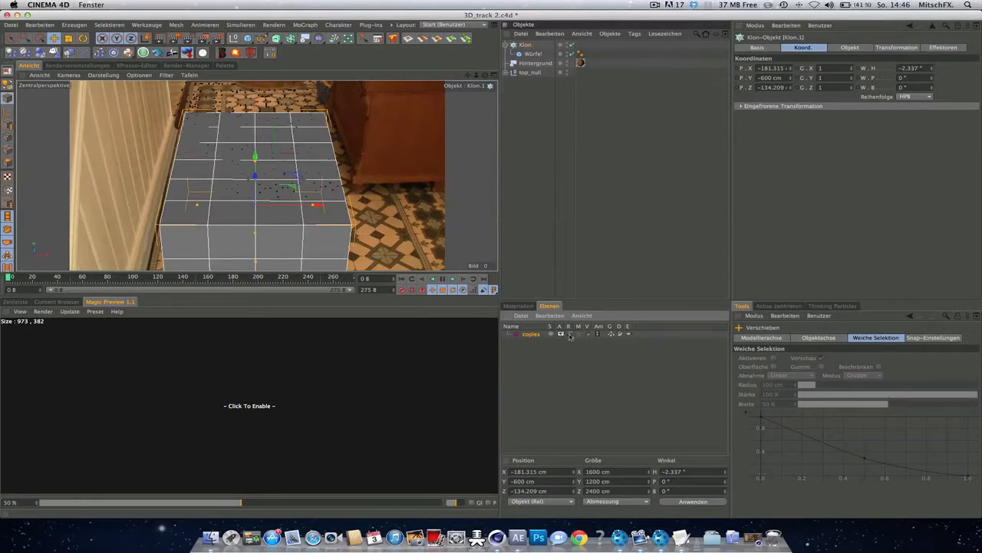
# Make the Klon editable (C), expand the group of Würfel objects, then select the tracking null auto_248
pyautogui.click(510, 44)
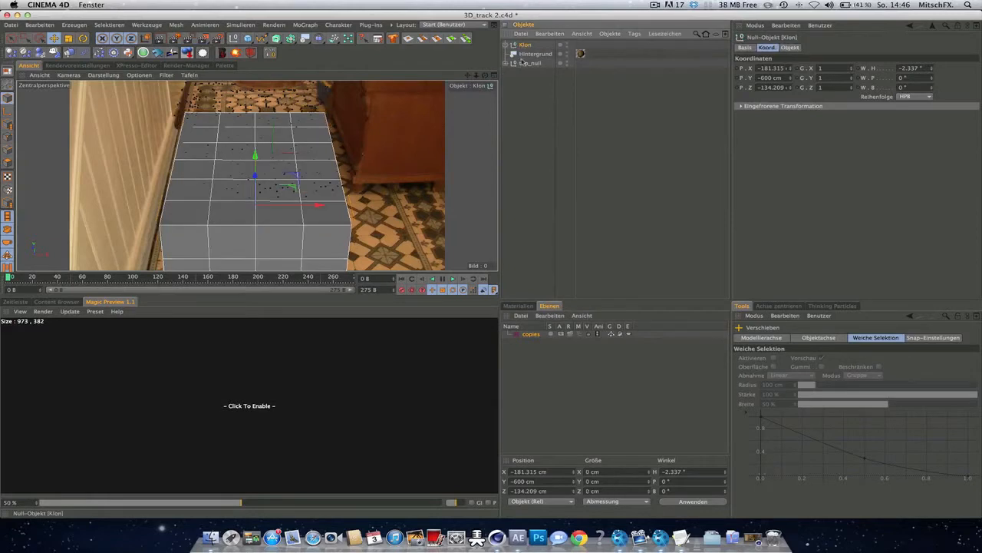
pyautogui.click(513, 44)
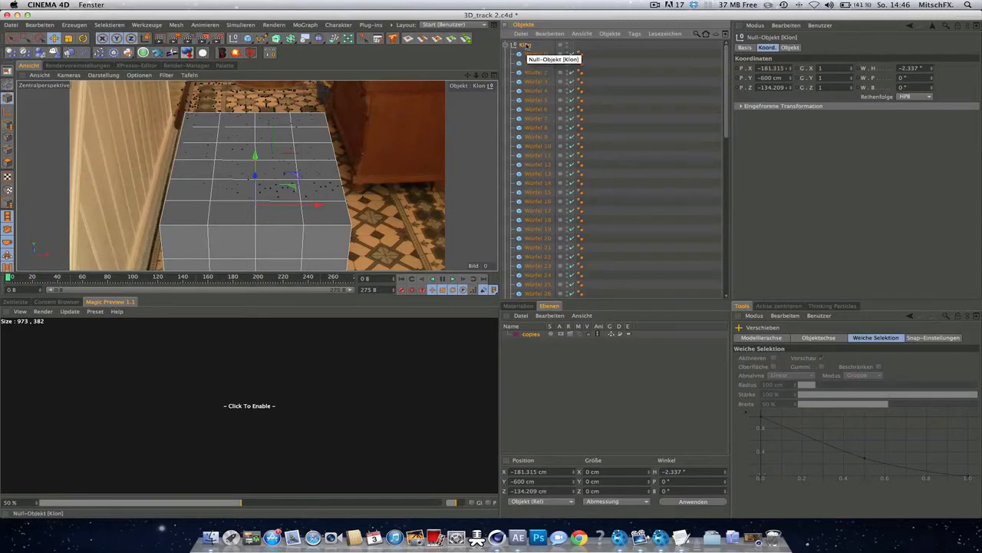
pyautogui.moveTo(537, 55)
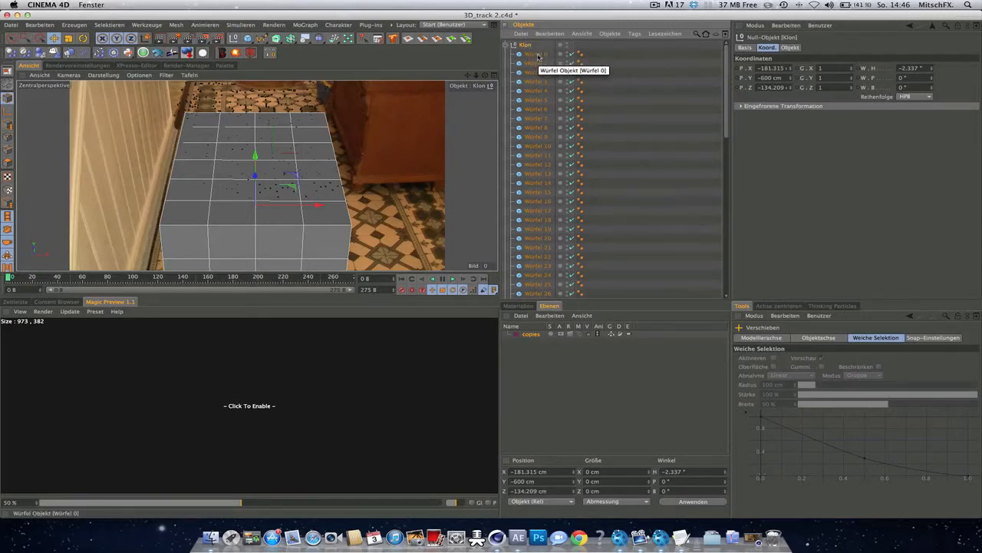
pyautogui.click(536, 52)
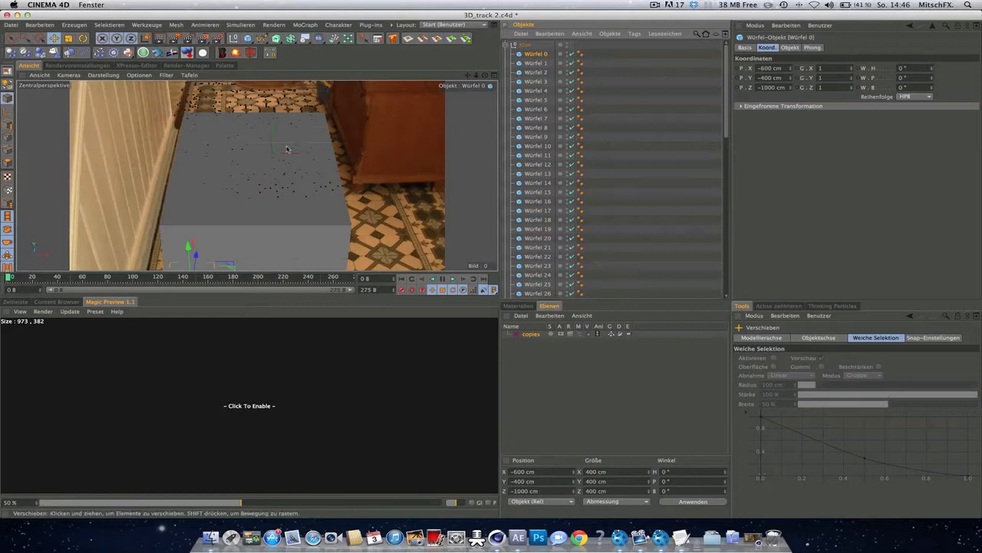
pyautogui.scroll(-3)
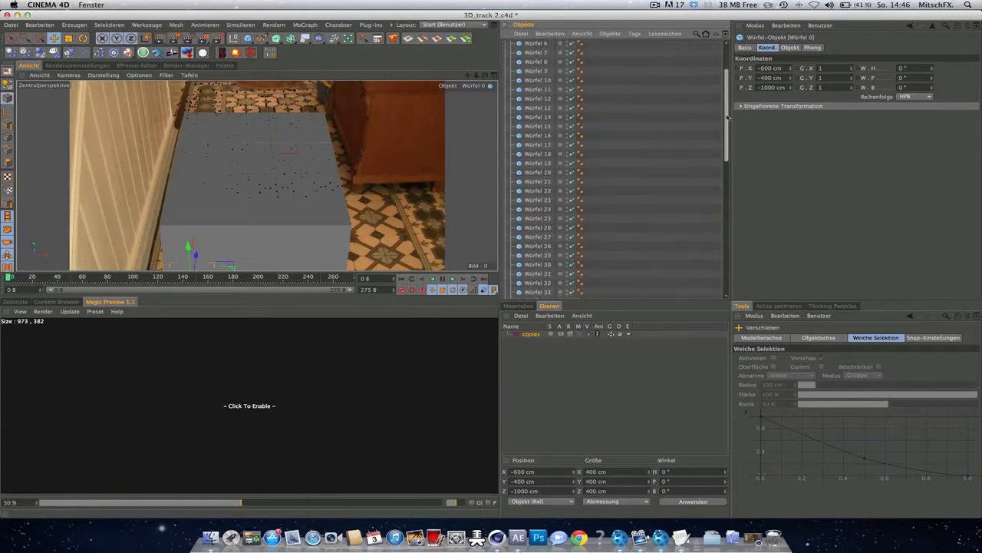
pyautogui.scroll(3)
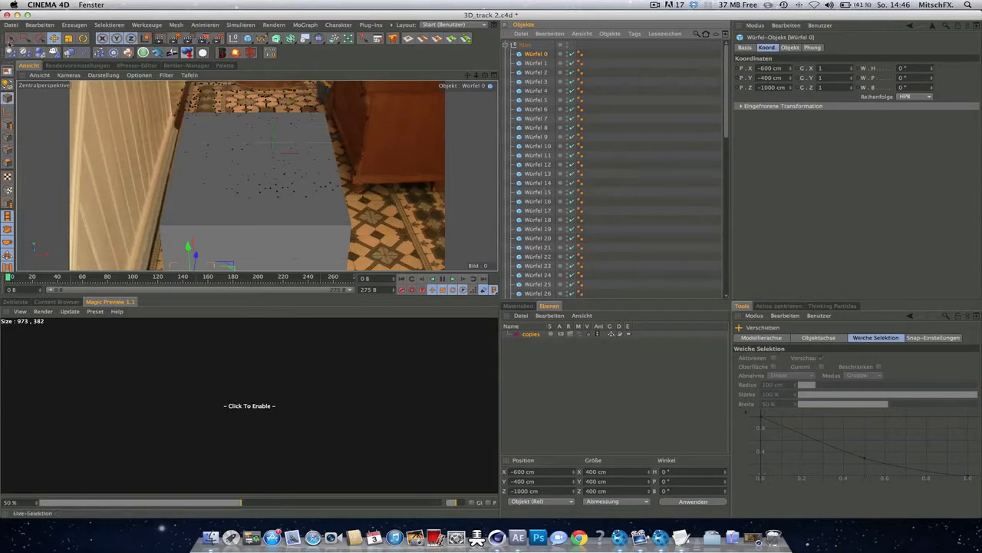
pyautogui.click(237, 138)
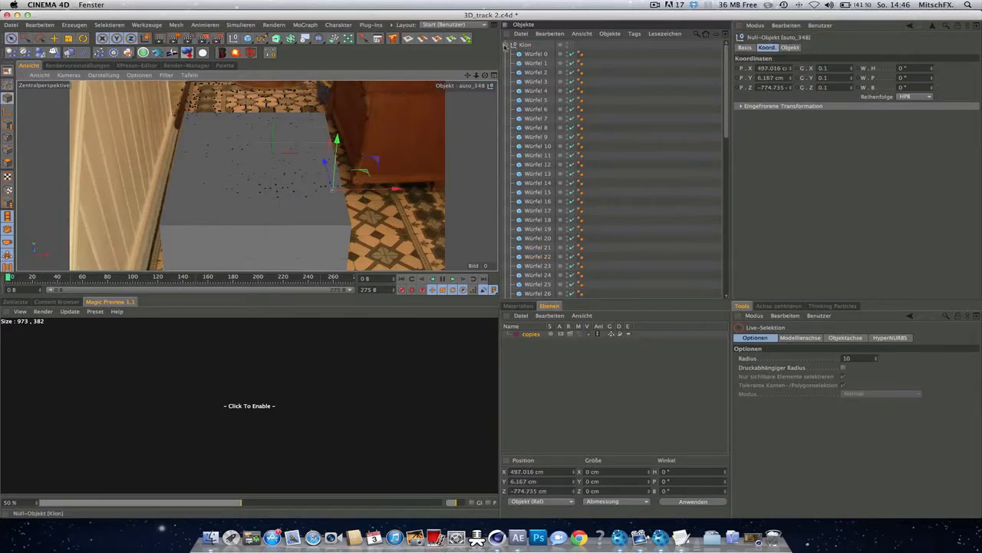
# Collapse the cube list and merge the Kamera and reference_points tracking data into the scene
pyautogui.click(513, 43)
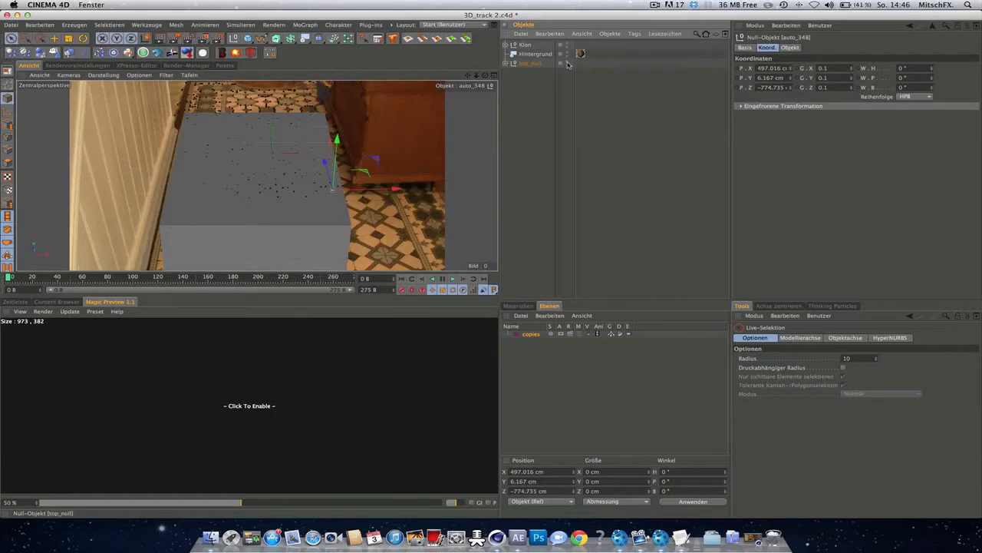
pyautogui.click(531, 63)
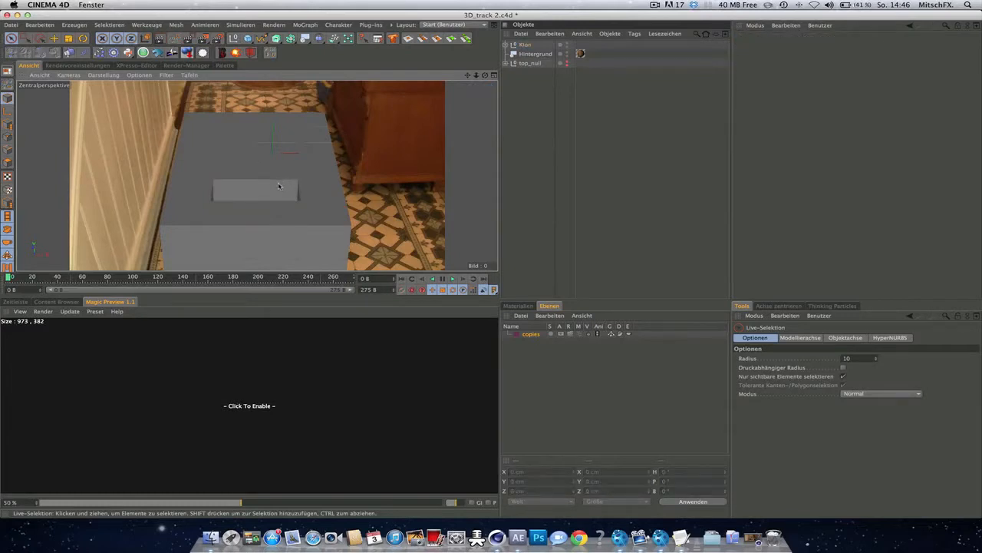
pyautogui.moveTo(286, 138)
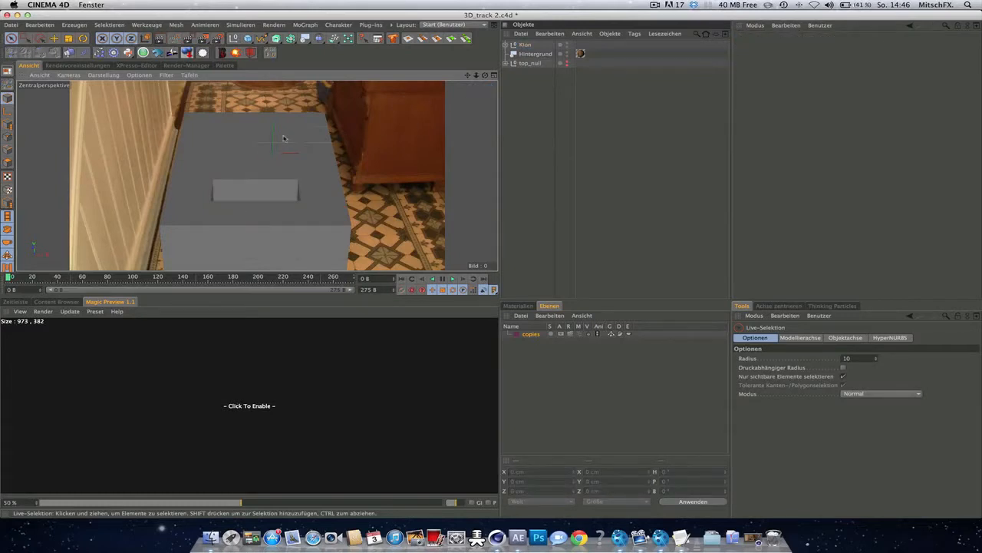
pyautogui.click(254, 138)
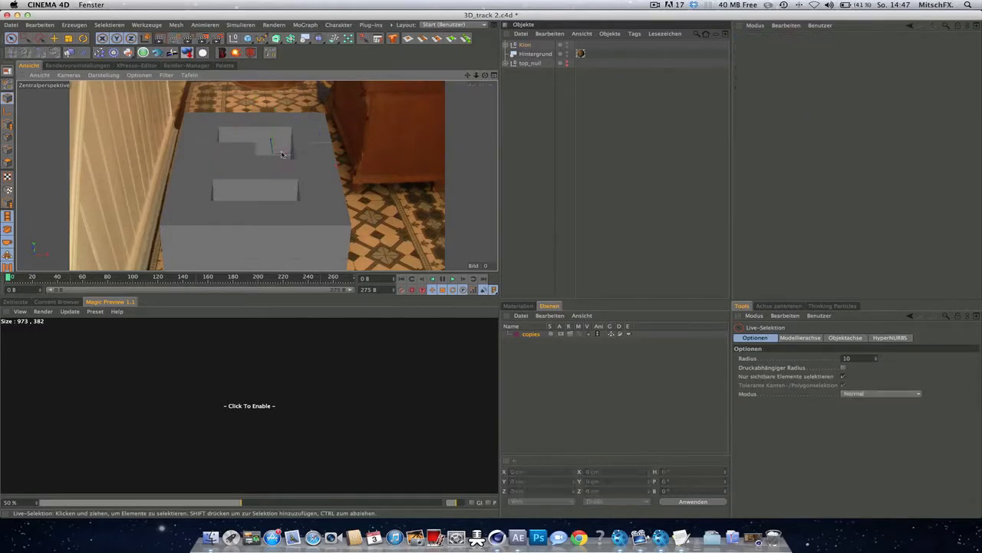
pyautogui.click(529, 63)
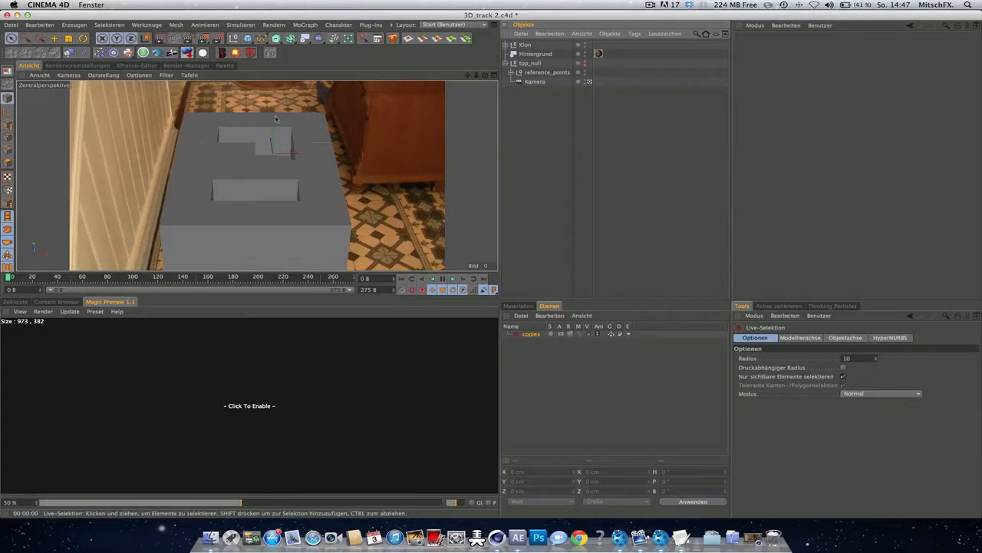
pyautogui.moveTo(227, 153)
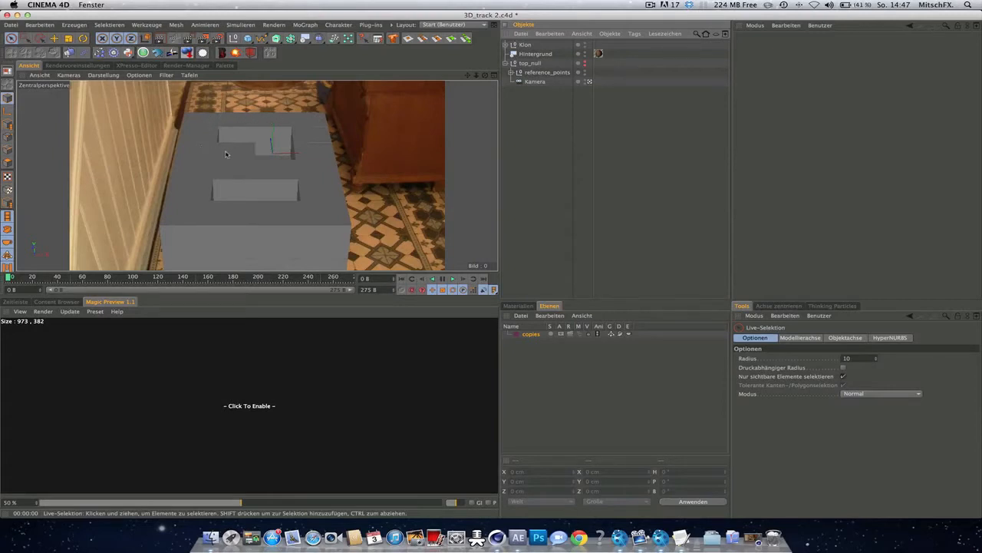
pyautogui.moveTo(318, 206)
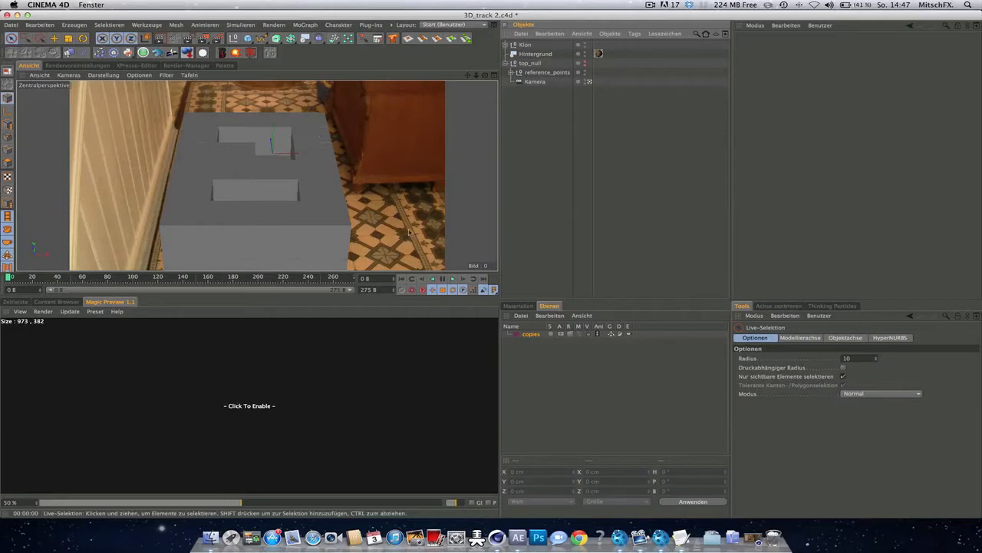
pyautogui.moveTo(336, 202)
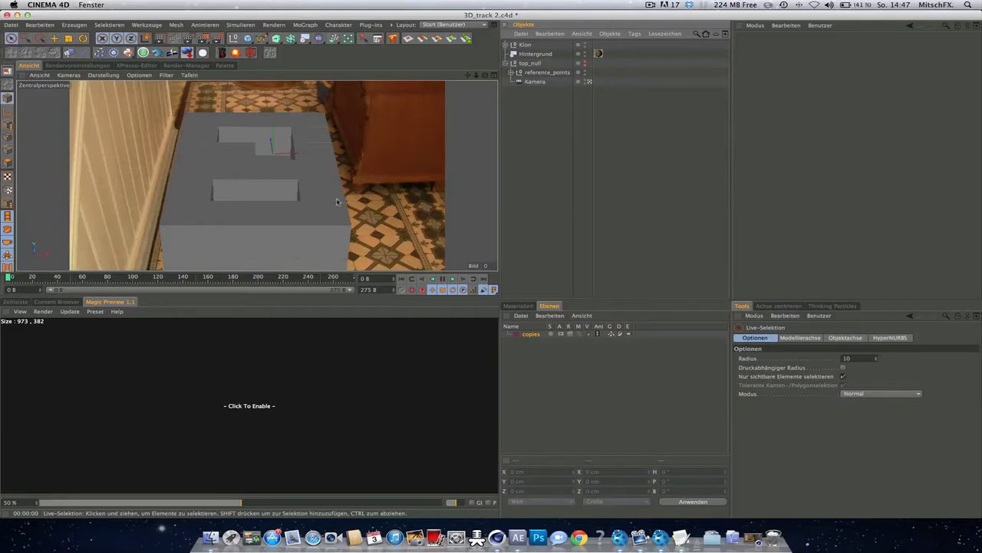
pyautogui.moveTo(215, 119)
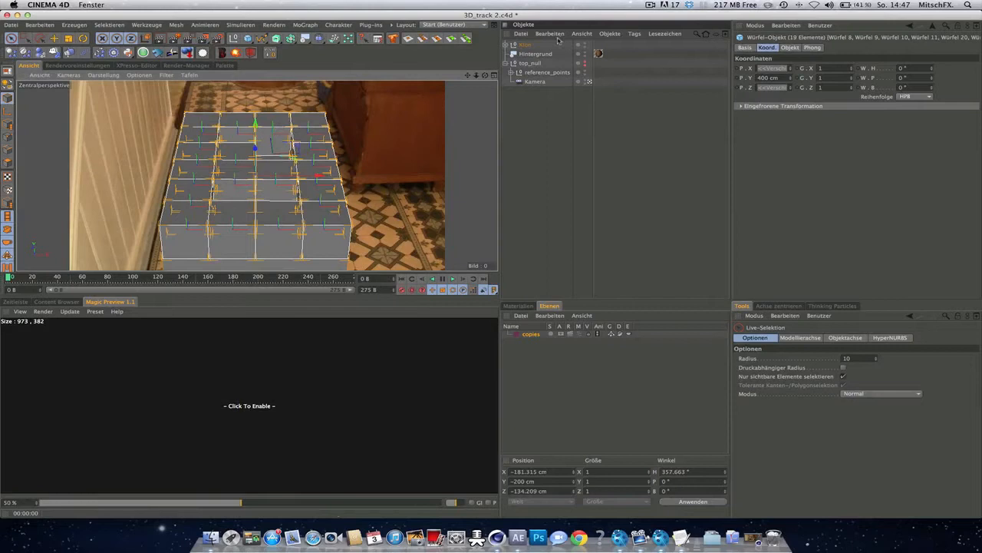
# Select the separated Würfel cubes and apply the footage material Mat to them
pyautogui.click(512, 43)
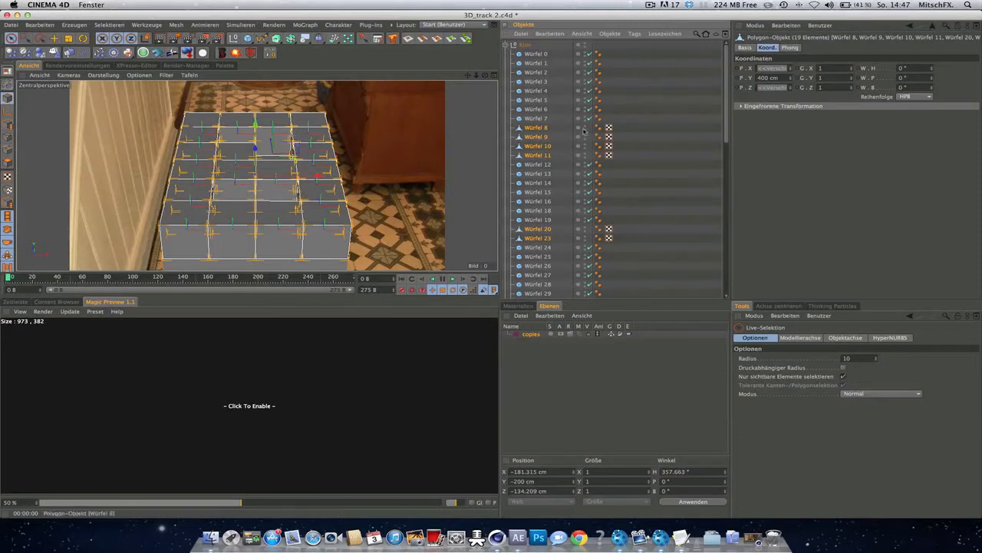
pyautogui.moveTo(569, 129)
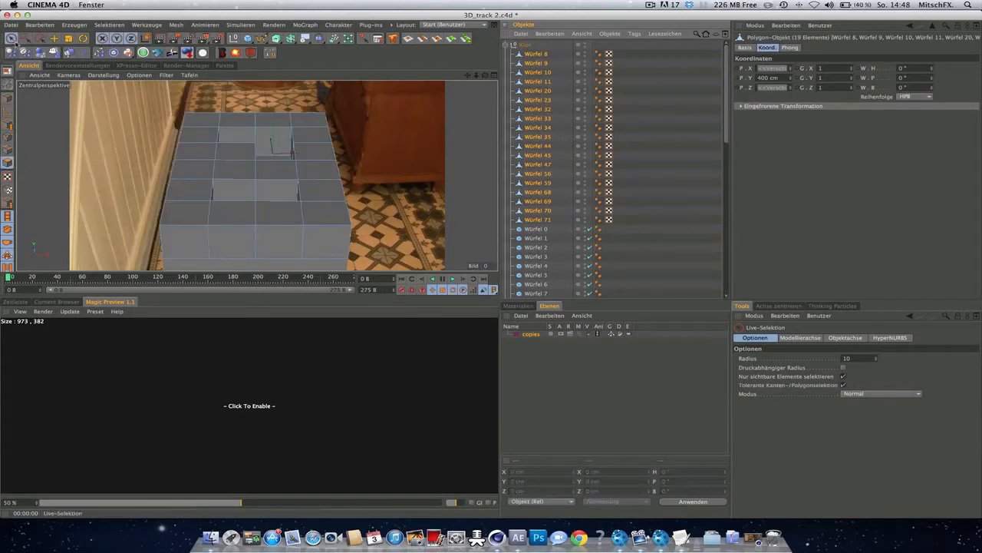
pyautogui.click(203, 123)
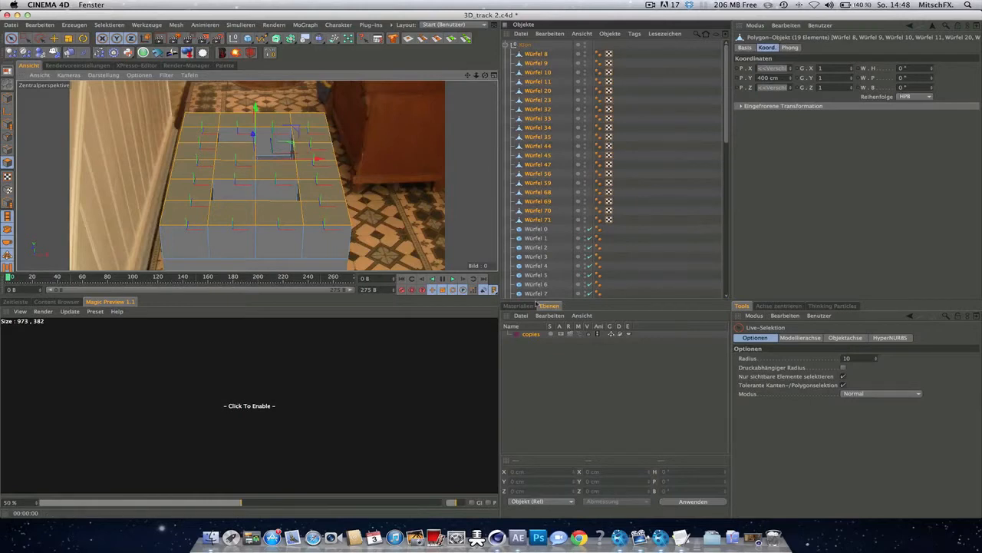
pyautogui.click(519, 305)
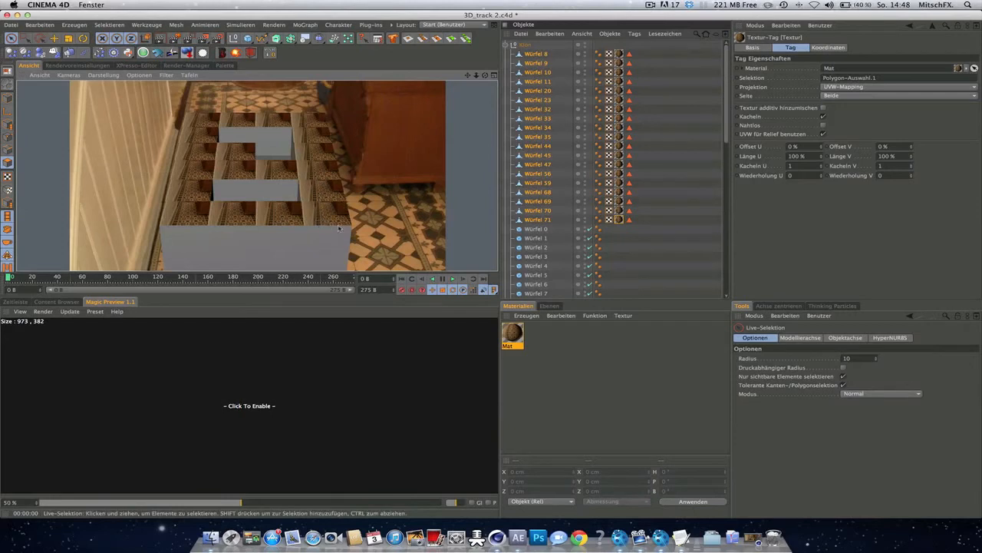
pyautogui.moveTo(322, 128)
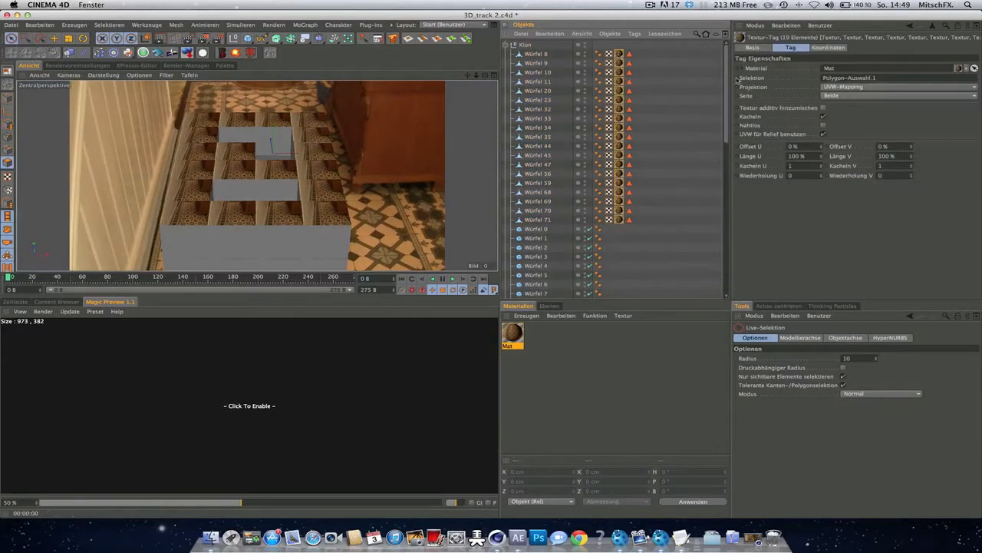
# Set the texture tag's Projektion to Frontal-Mapping so the cubes blend into the floor
pyautogui.click(897, 86)
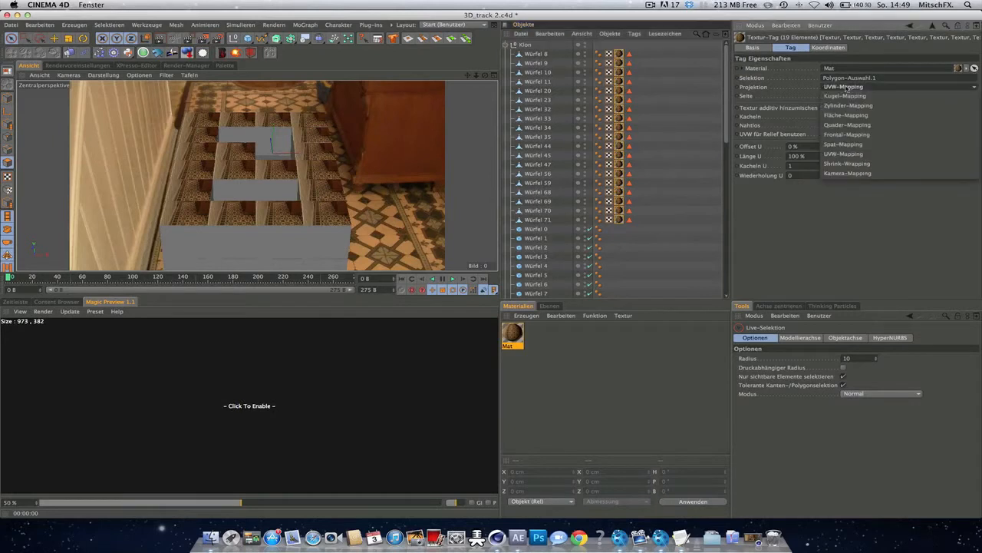
pyautogui.moveTo(847, 135)
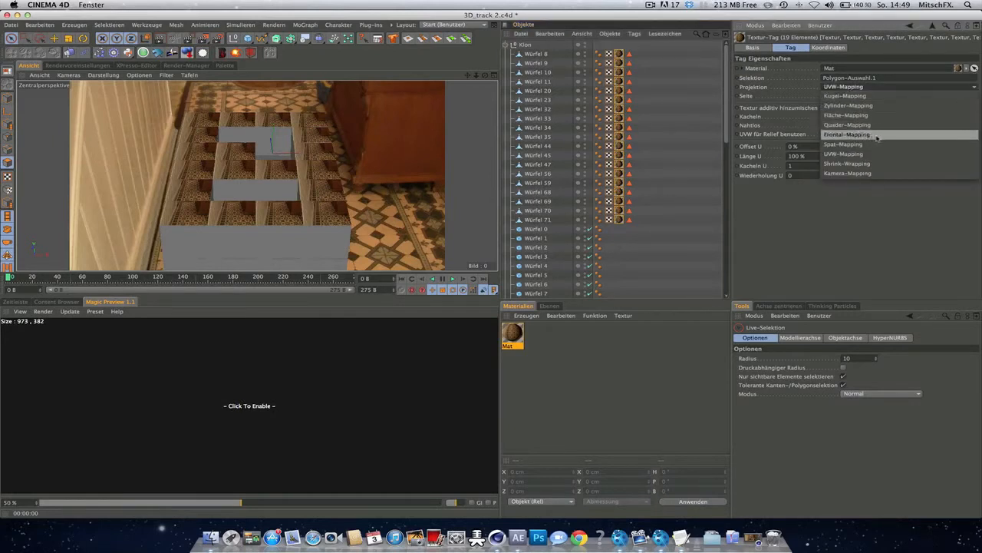
pyautogui.click(847, 135)
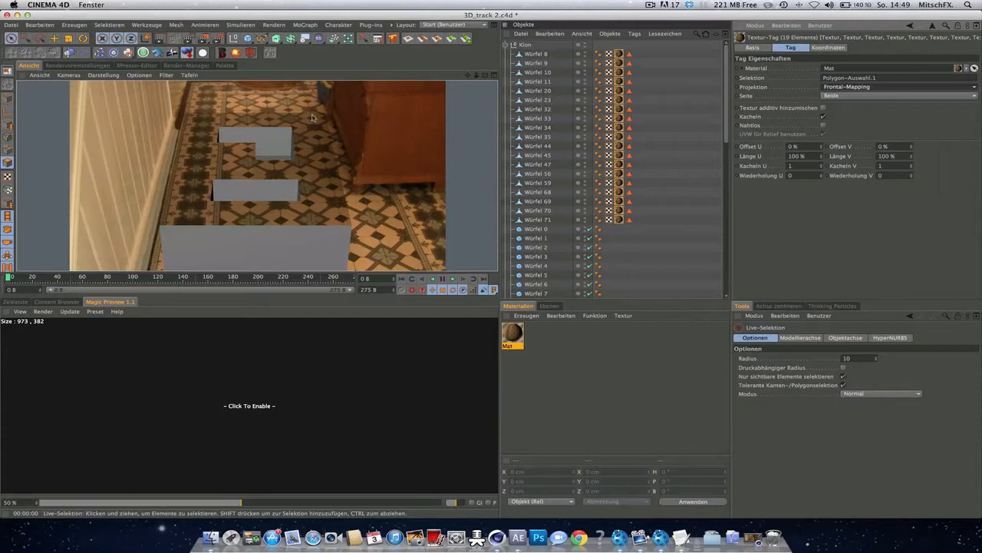
pyautogui.moveTo(299, 138)
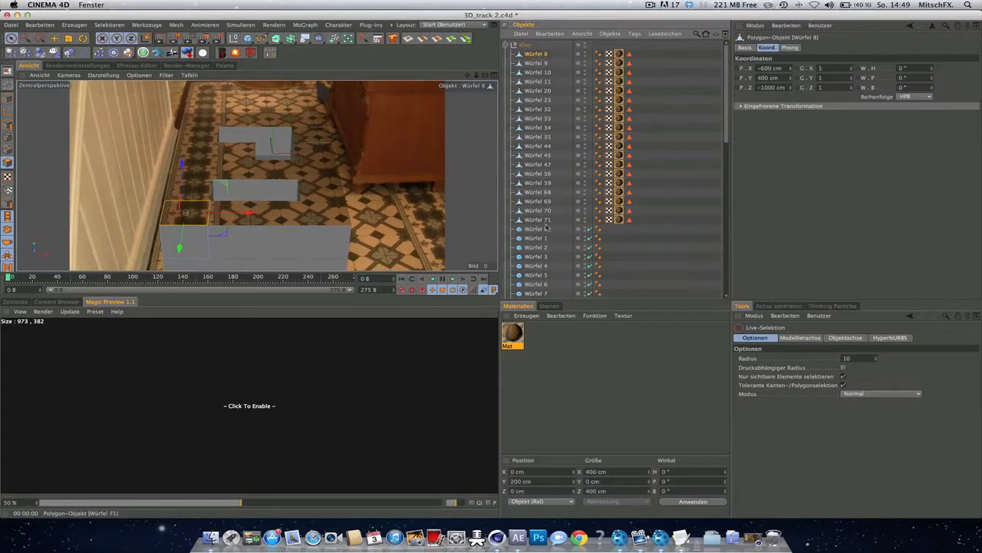
# Add a Rendern compositing tag to the textured cubes and adjust its compositing options
pyautogui.click(636, 34)
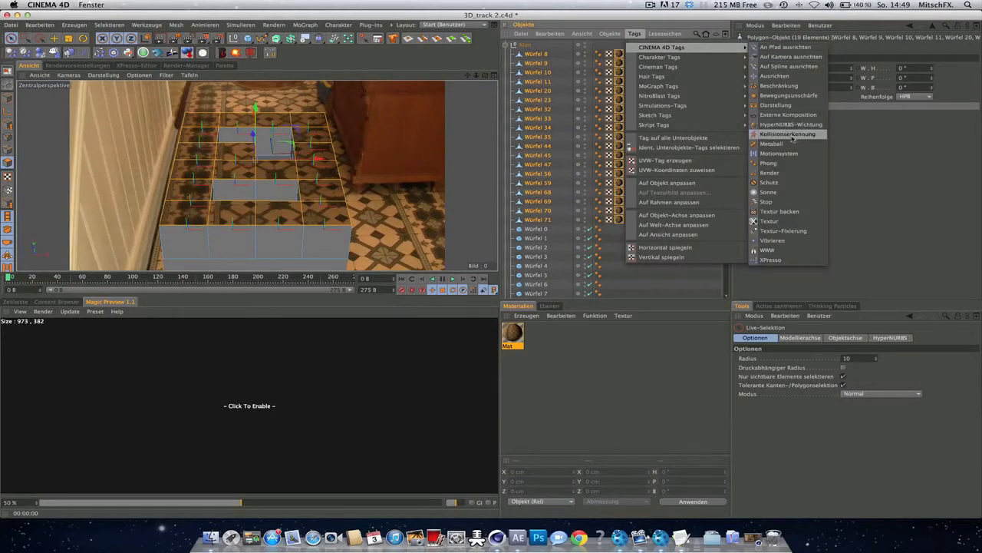
pyautogui.click(771, 172)
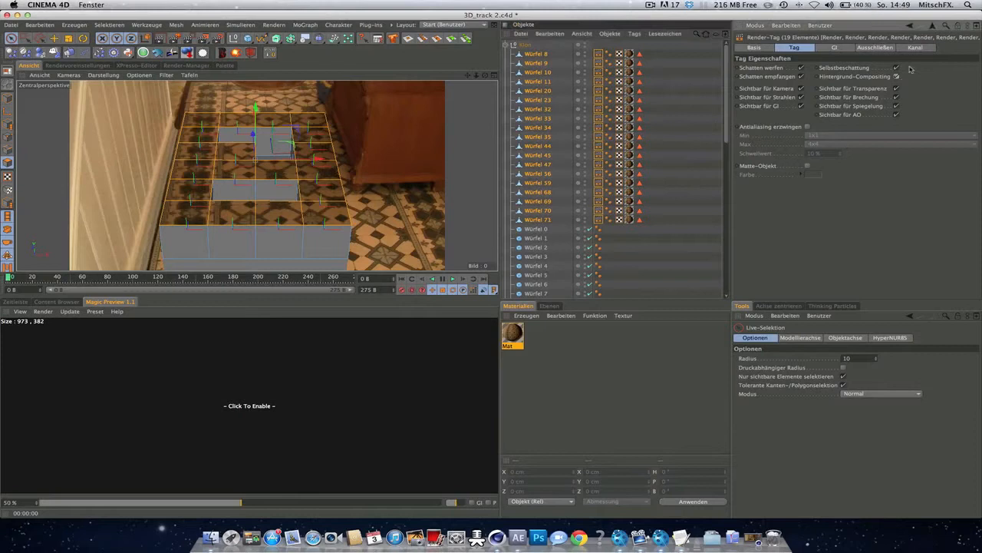
pyautogui.click(896, 67)
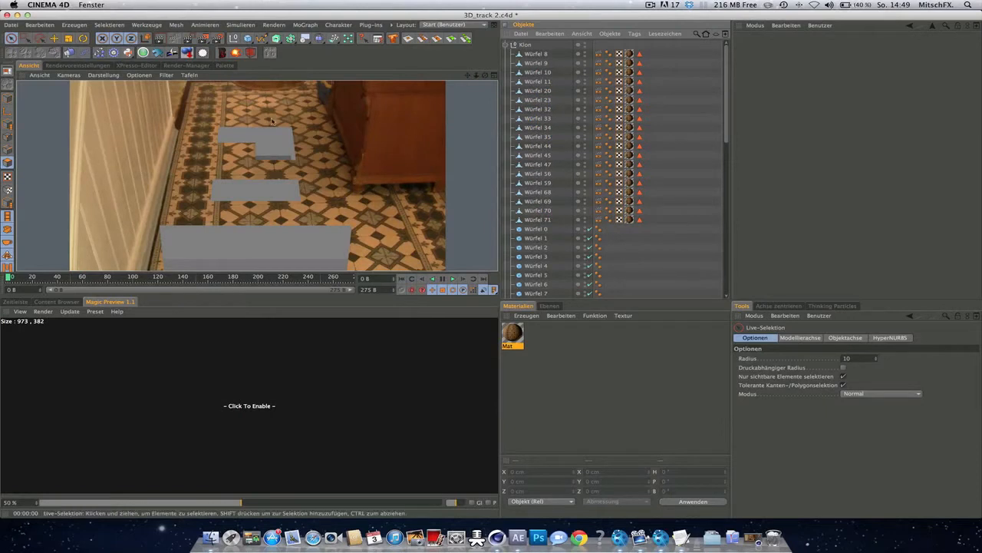
pyautogui.moveTo(359, 175)
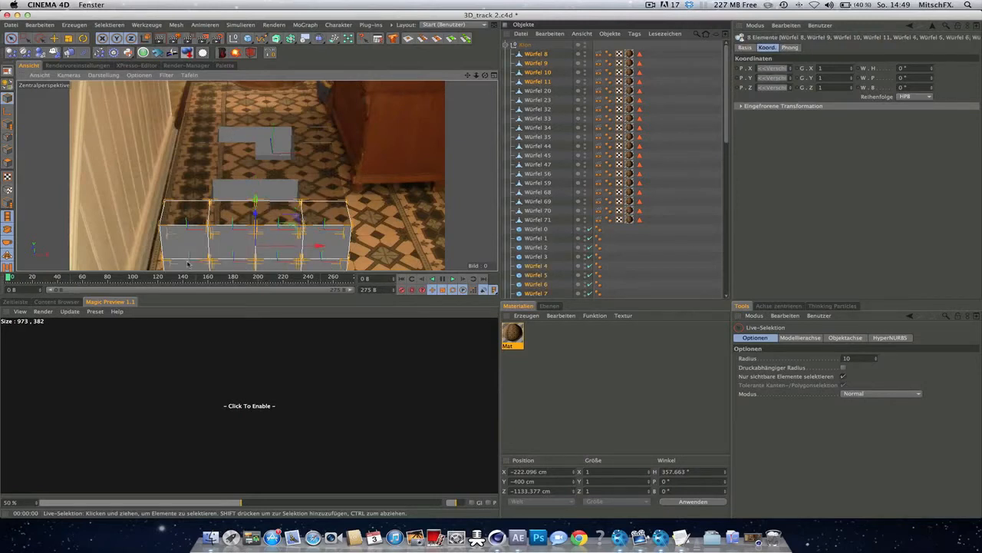
# Select the front row Würfel objects and copy the material and render tags onto them
pyautogui.click(538, 264)
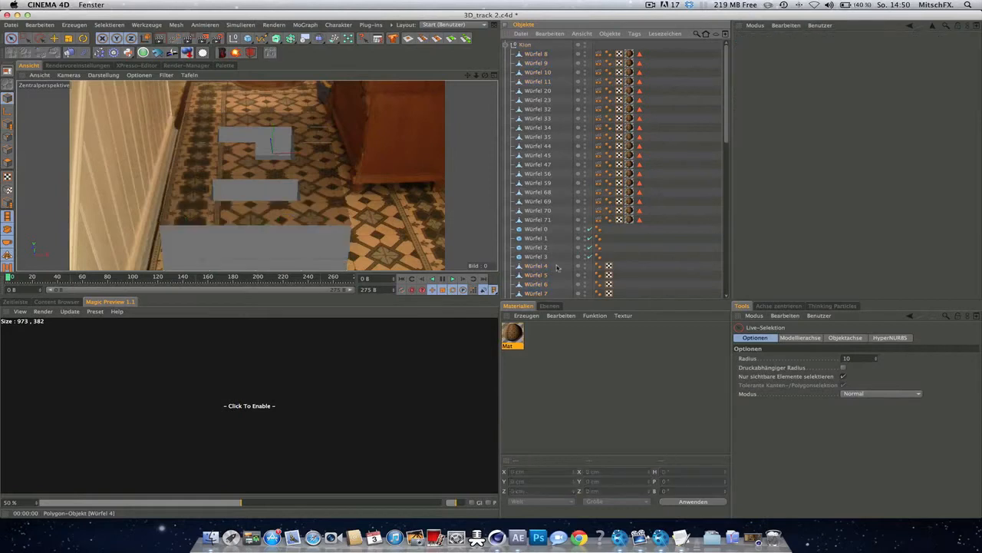
pyautogui.scroll(-3)
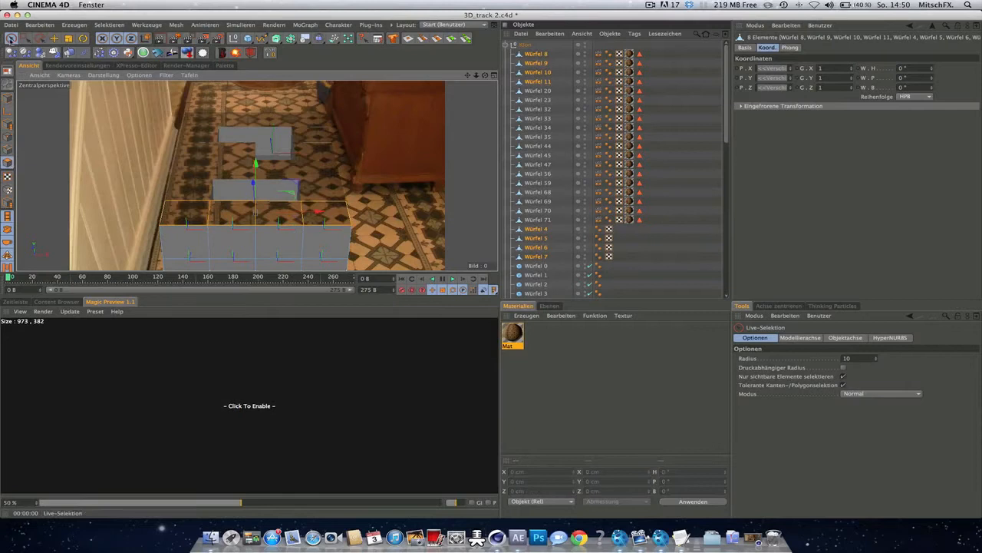
pyautogui.click(187, 243)
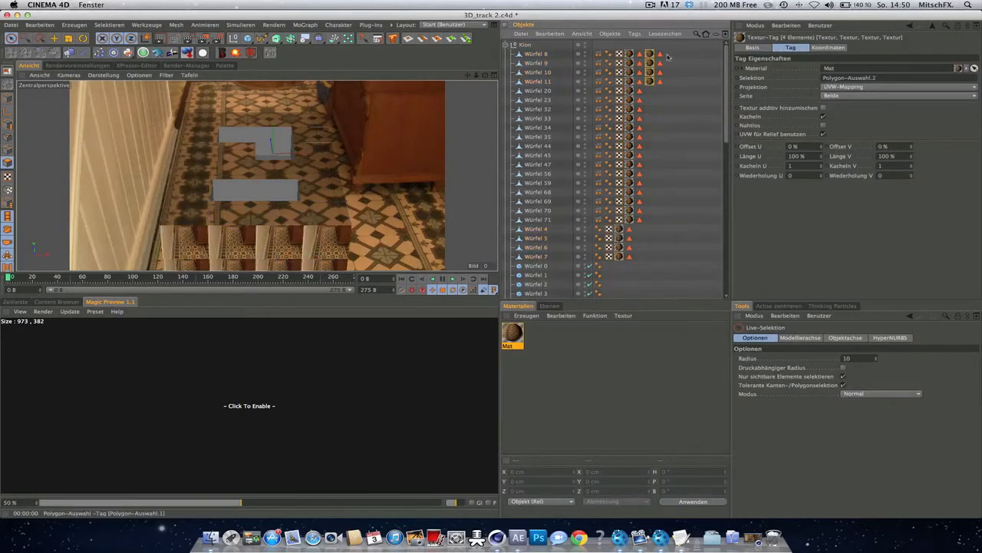
# Set the front cubes' Mat texture tag to Frontal-Mapping projection
pyautogui.click(890, 86)
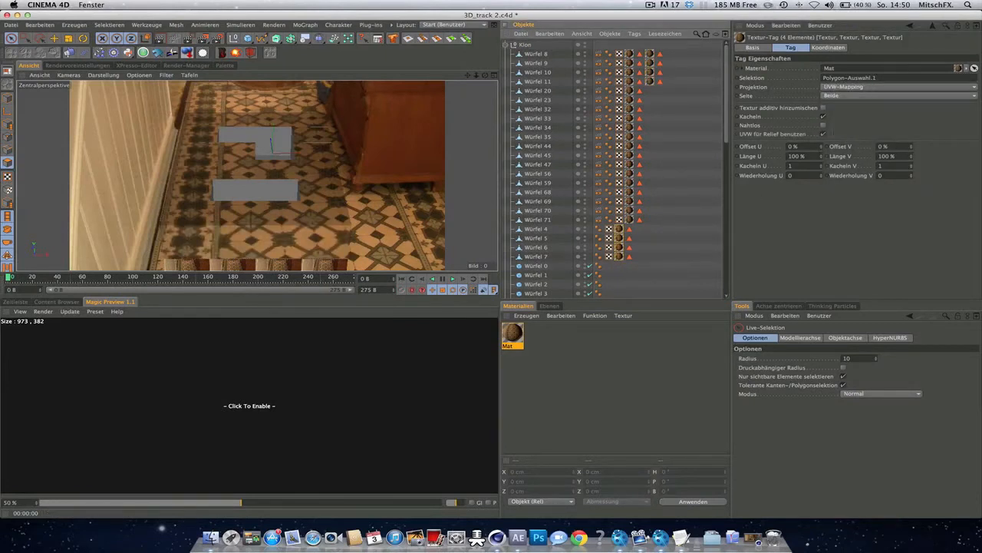
pyautogui.click(893, 86)
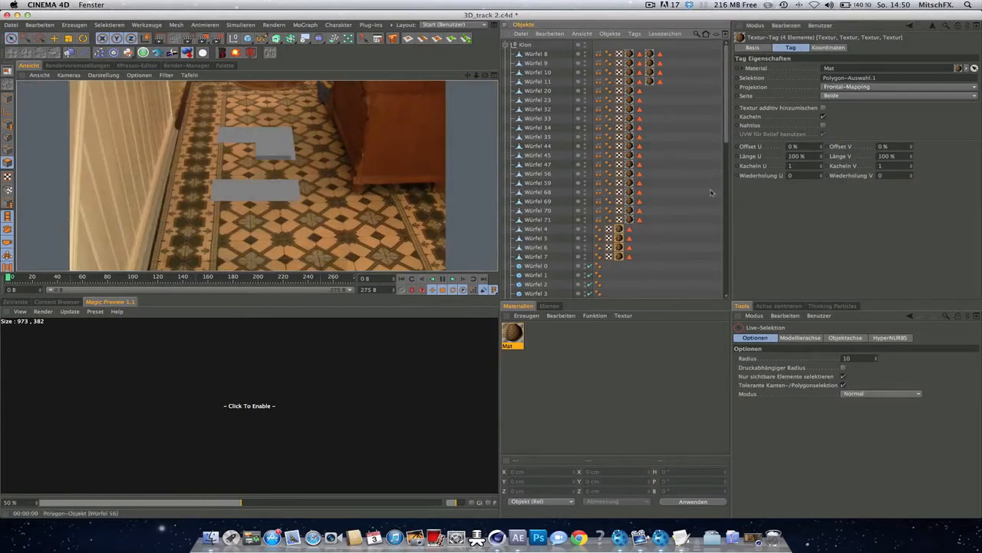
pyautogui.click(538, 228)
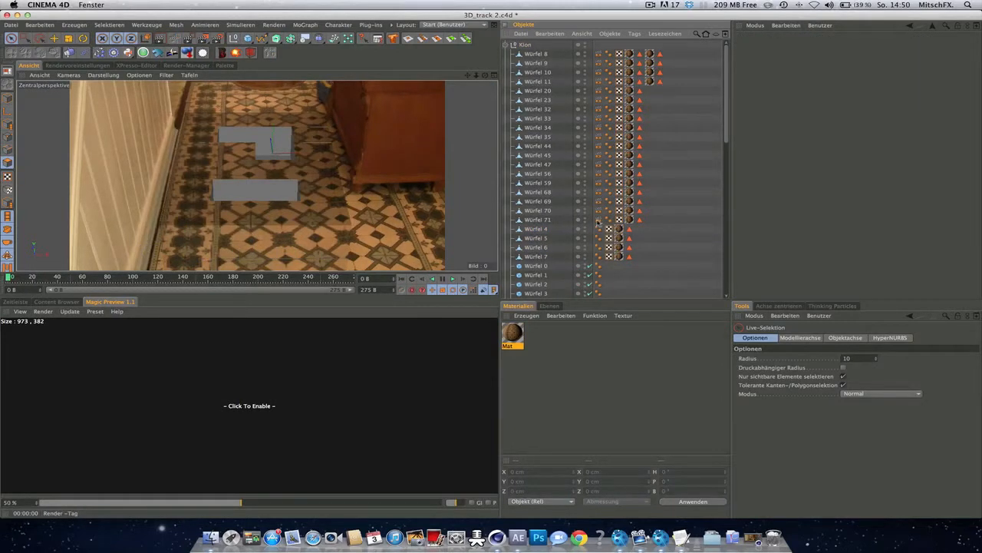
pyautogui.moveTo(602, 223)
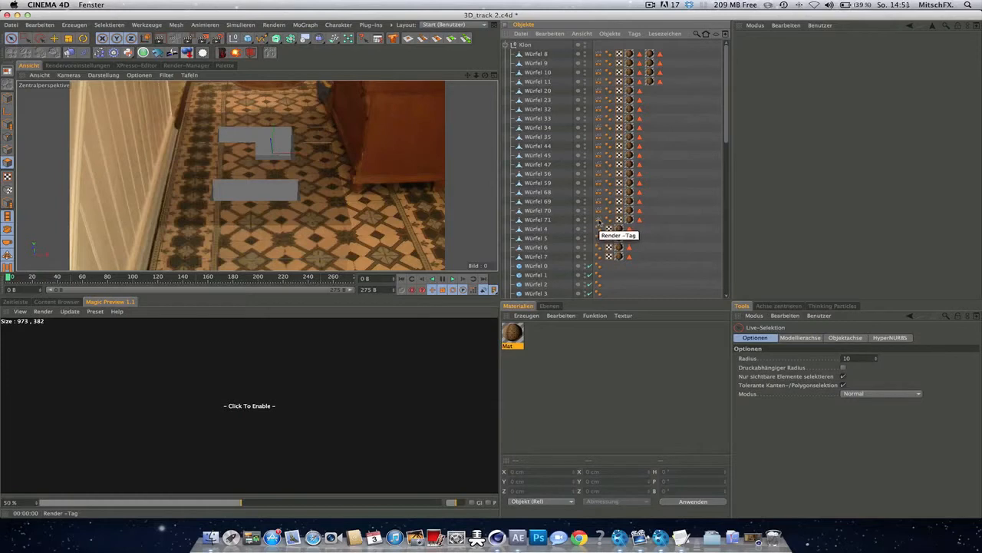
# Inspect the render tag on the front Würfel object
pyautogui.click(638, 228)
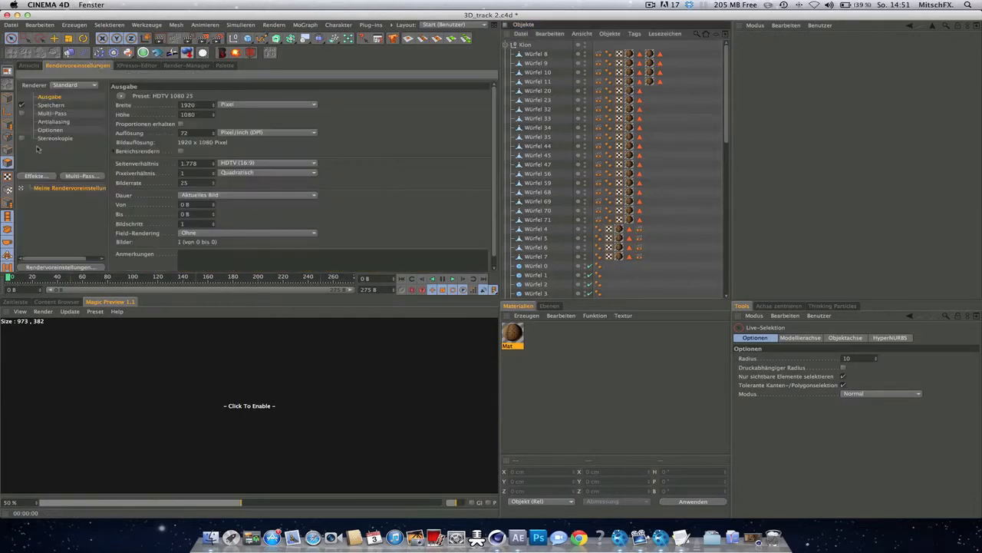
# Add Ambient Occlusion to the render settings and scrub the footage to a later frame
pyautogui.click(65, 148)
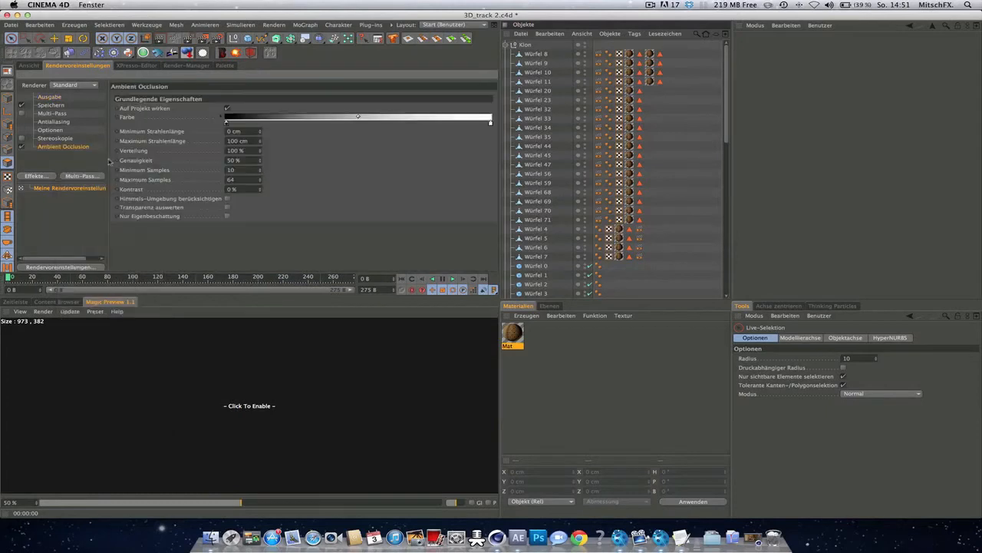
pyautogui.click(27, 65)
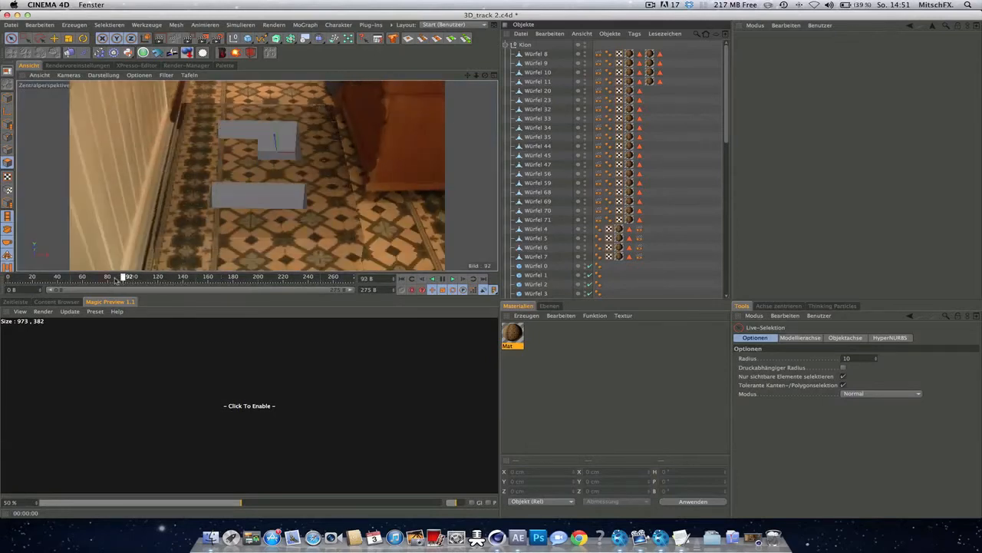
pyautogui.moveTo(120, 276); pyautogui.dragTo(141, 277)
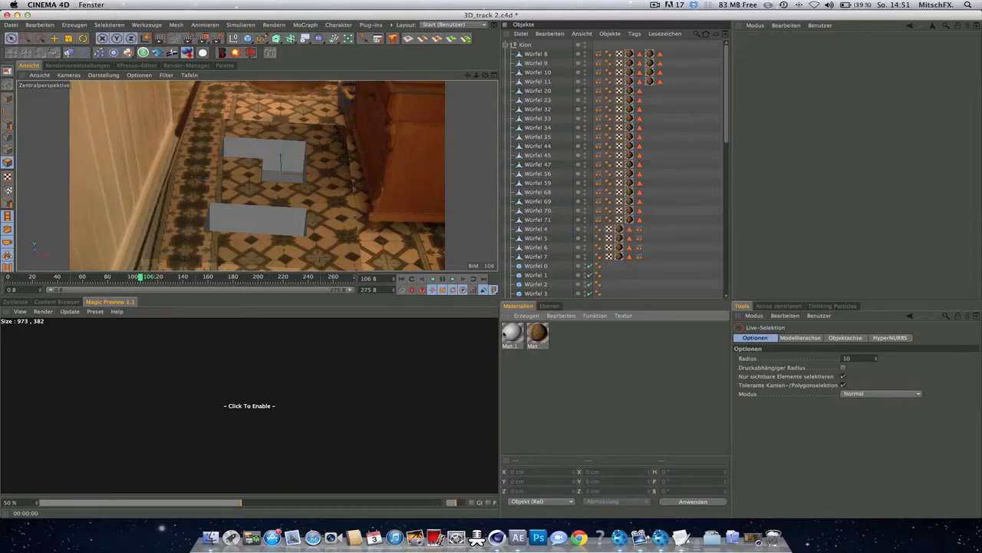
# Load a Rauschen (Noise) shader into the new material's colour texture
pyautogui.doubleClick(511, 331)
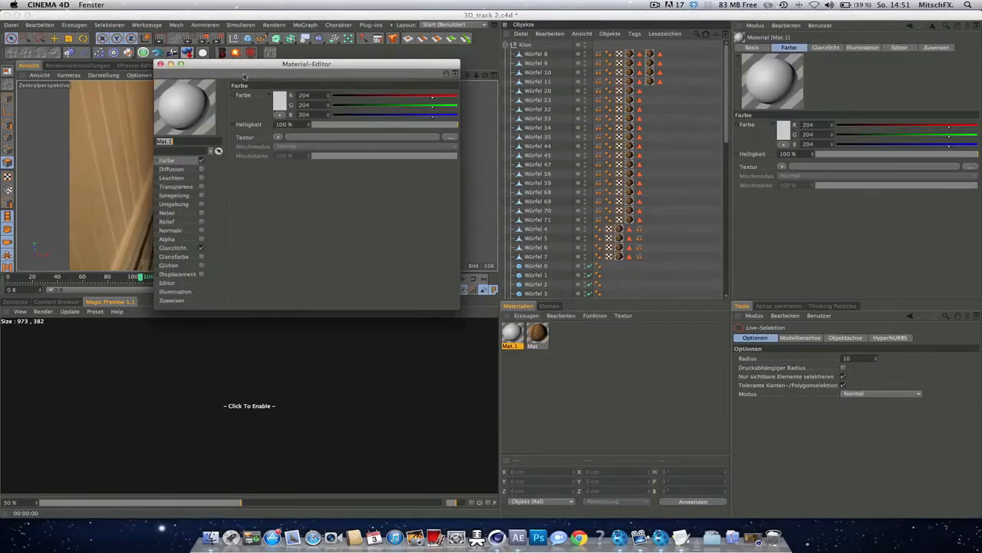
pyautogui.moveTo(307, 65); pyautogui.dragTo(506, 90)
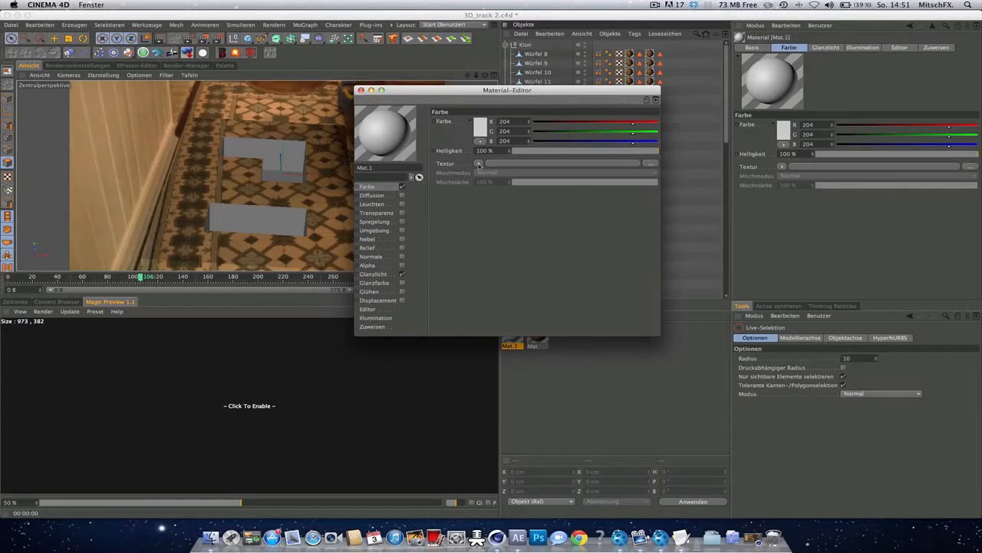
pyautogui.click(479, 162)
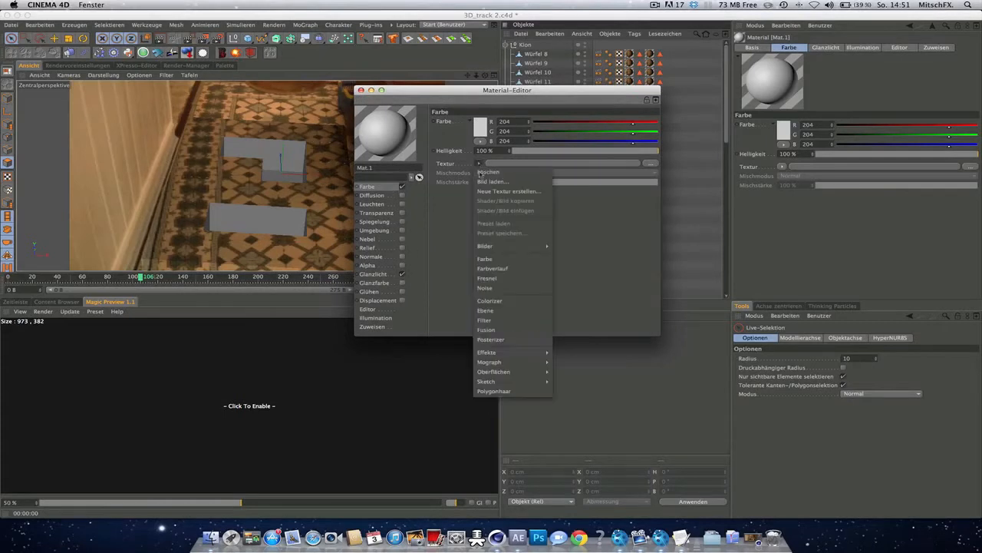
pyautogui.click(485, 289)
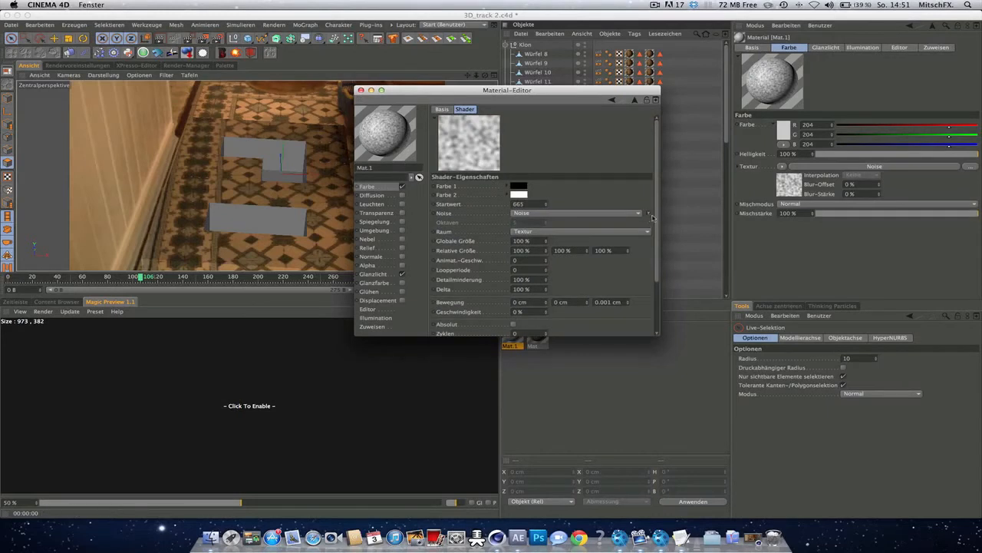
# Switch the noise shader's type to Cell Noise
pyautogui.click(637, 212)
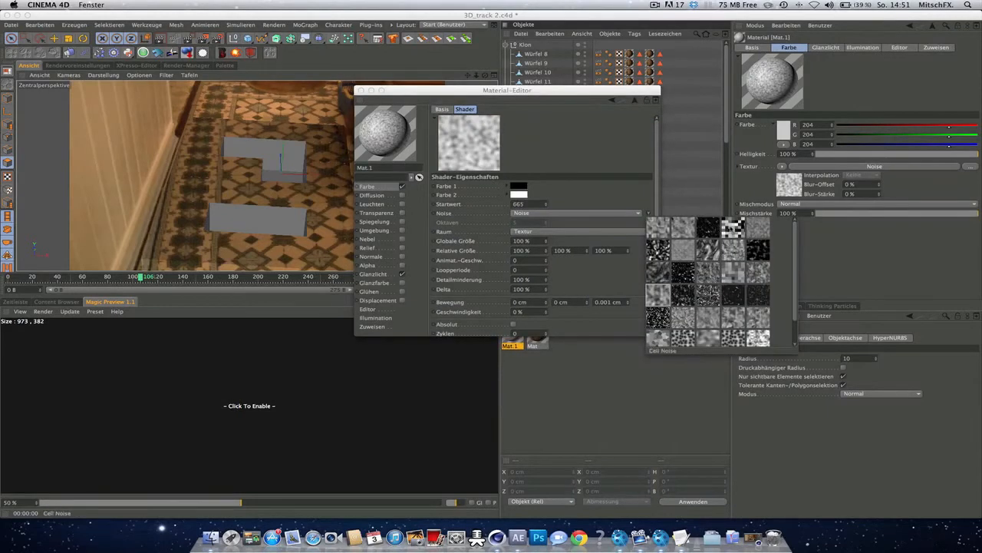
pyautogui.moveTo(734, 229)
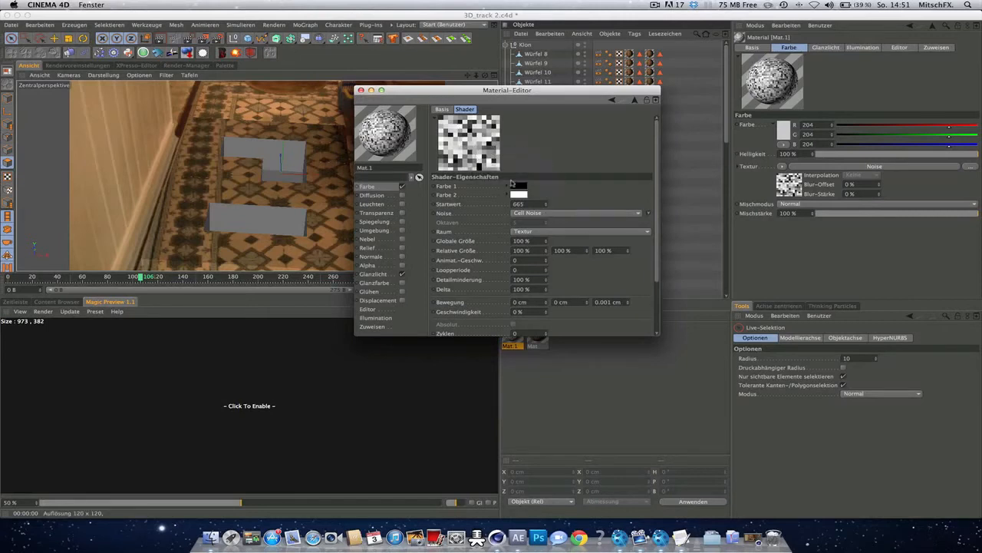
pyautogui.click(518, 185)
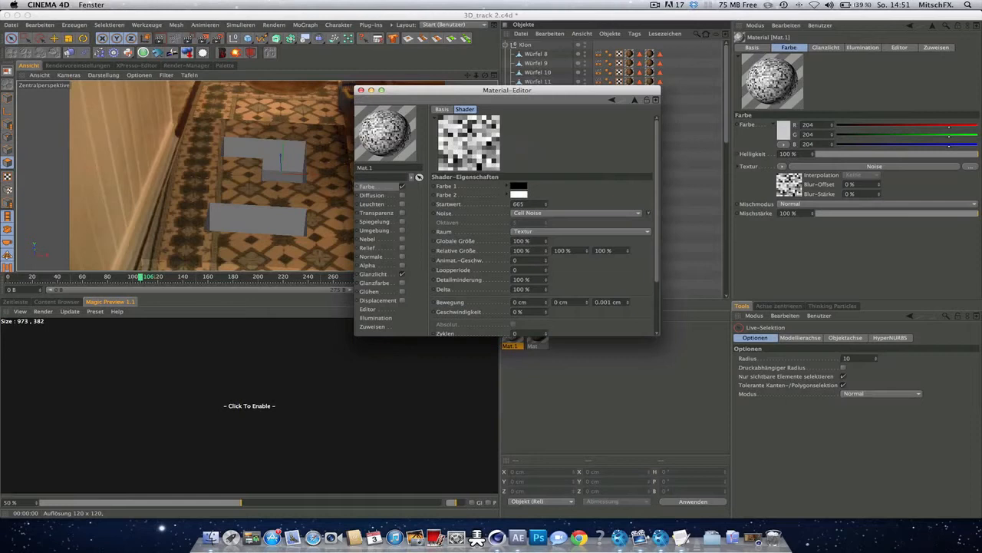
# Set Farbe 1 of the cell noise to a brown tone
pyautogui.click(519, 184)
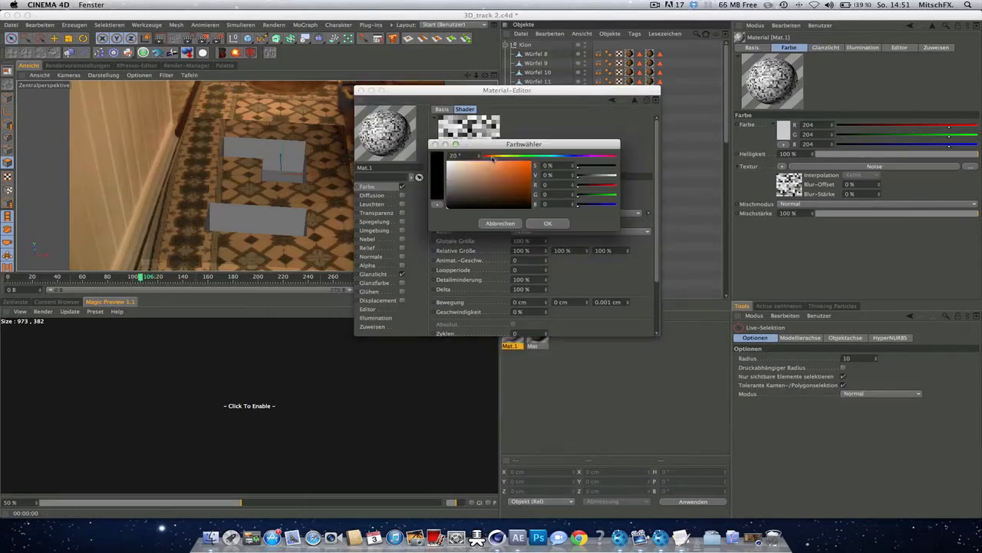
pyautogui.click(505, 197)
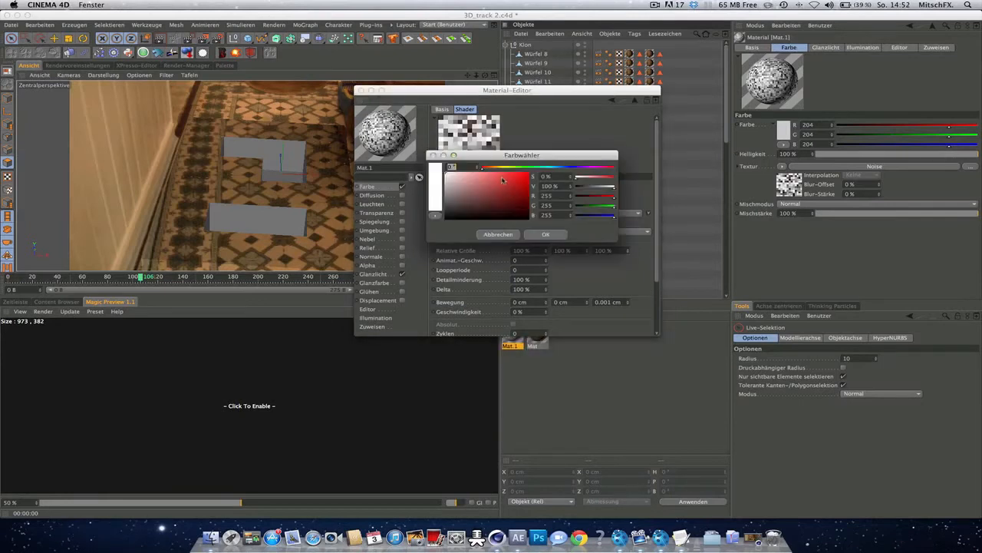
pyautogui.click(503, 181)
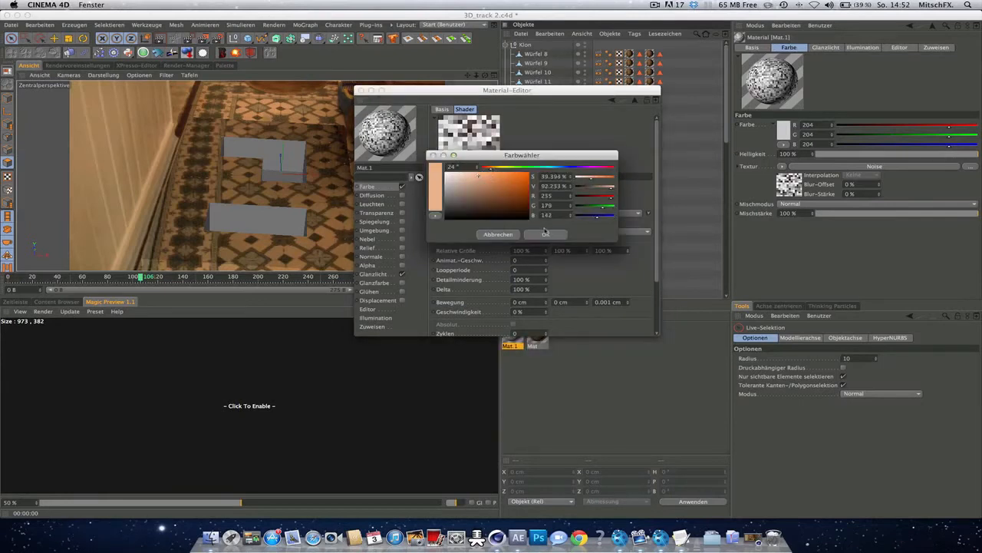
pyautogui.click(545, 233)
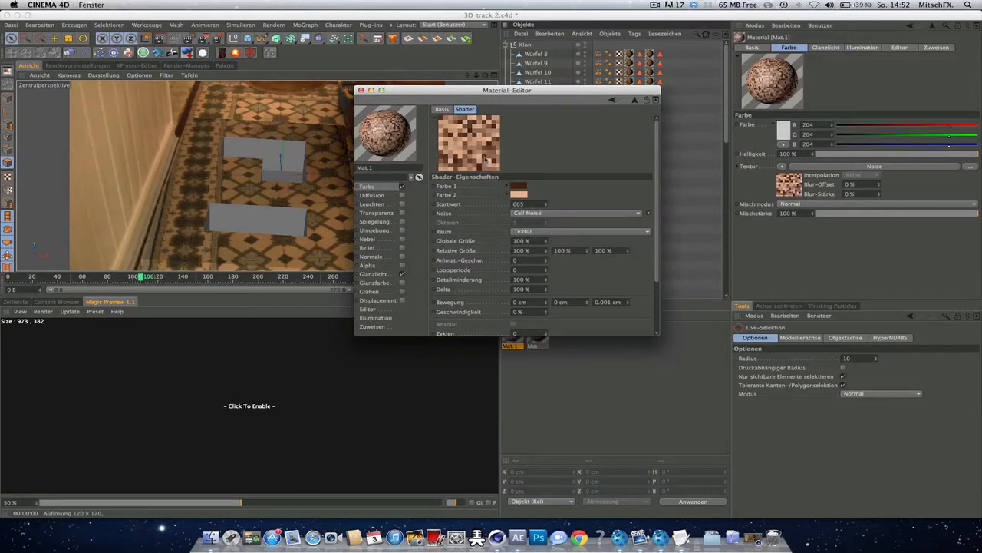
# Start recolouring Farbe 2 of the cell noise to brown as well
pyautogui.moveTo(507, 89); pyautogui.dragTo(537, 107)
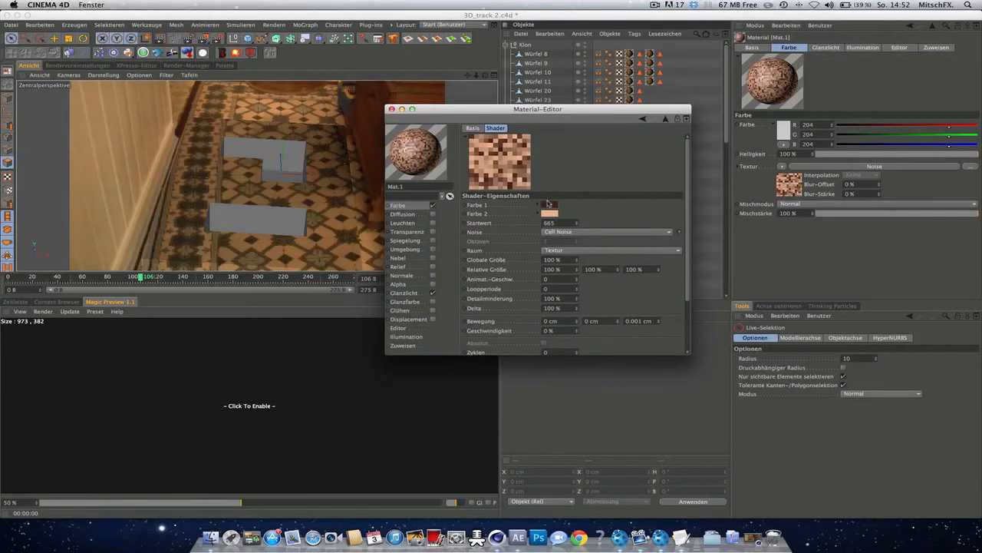
pyautogui.click(550, 205)
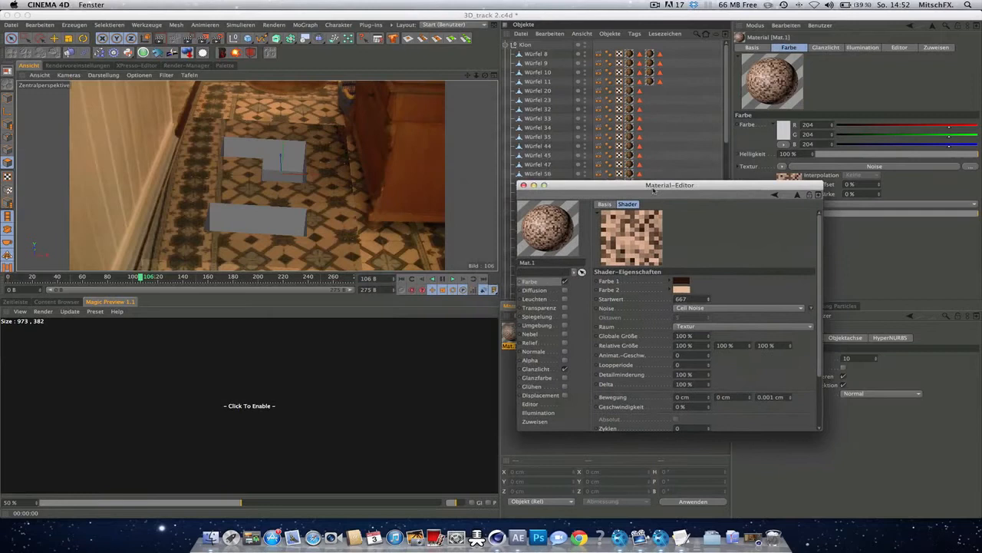
# Move the Material-Editor aside before finishing the brown cell-noise material
pyautogui.moveTo(669, 184); pyautogui.dragTo(700, 224)
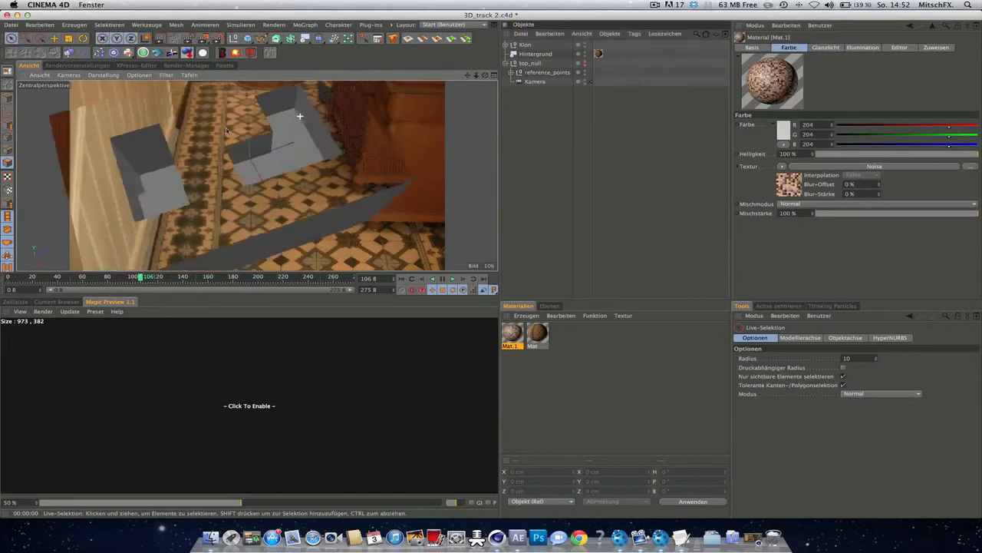
# Look down on the cubes and select the Klon group to receive the brown material
pyautogui.moveTo(227, 131); pyautogui.dragTo(300, 113)
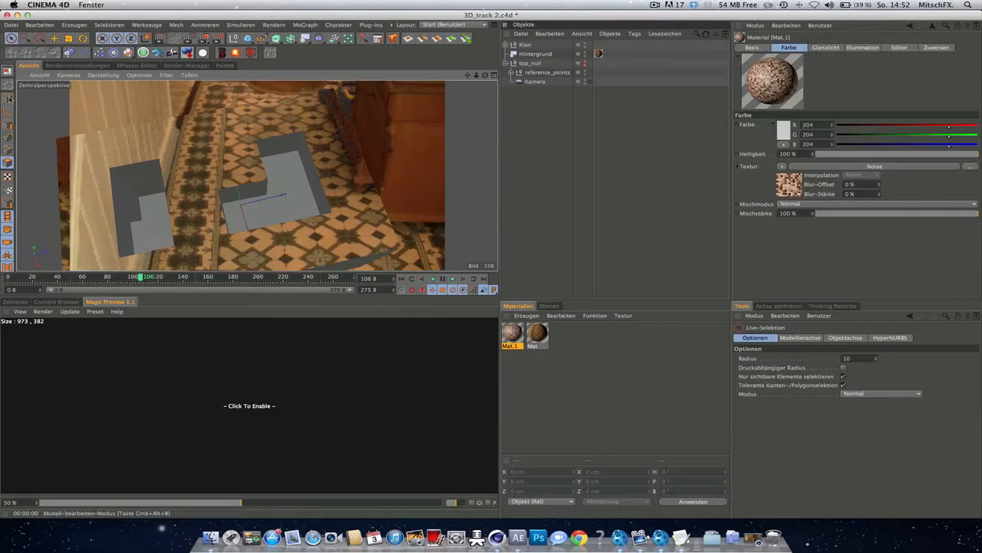
pyautogui.click(277, 154)
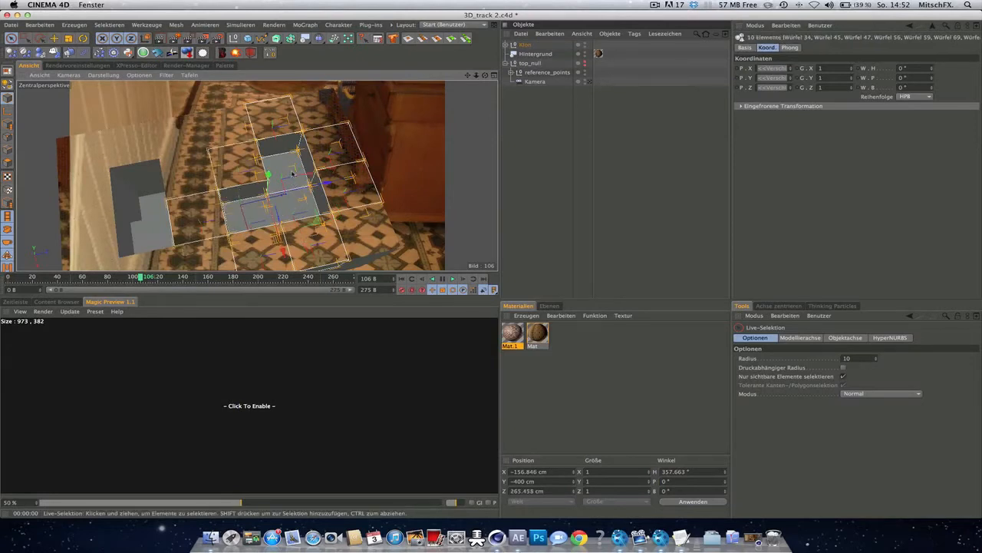
pyautogui.moveTo(144, 182)
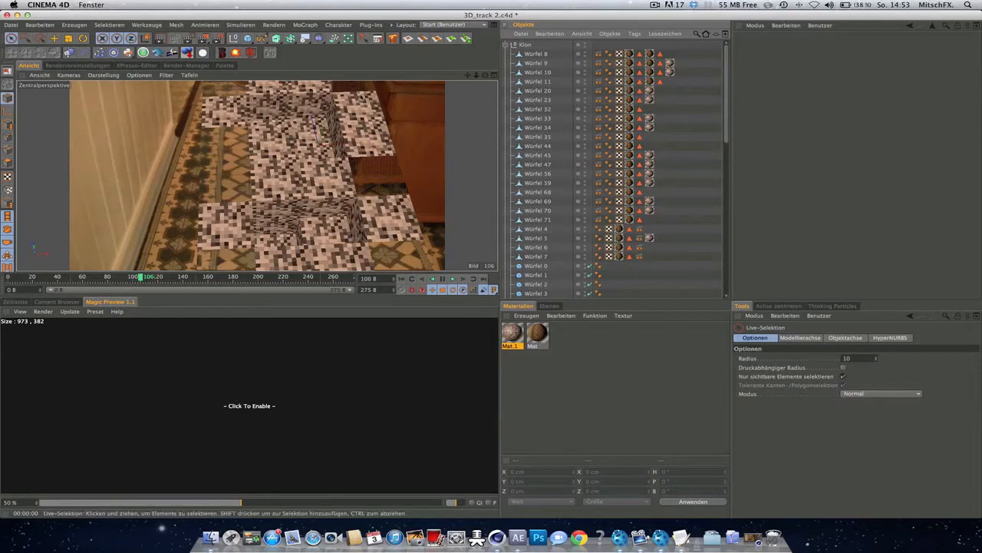
# Expand the Klon and select one cube's texture tag
pyautogui.click(507, 43)
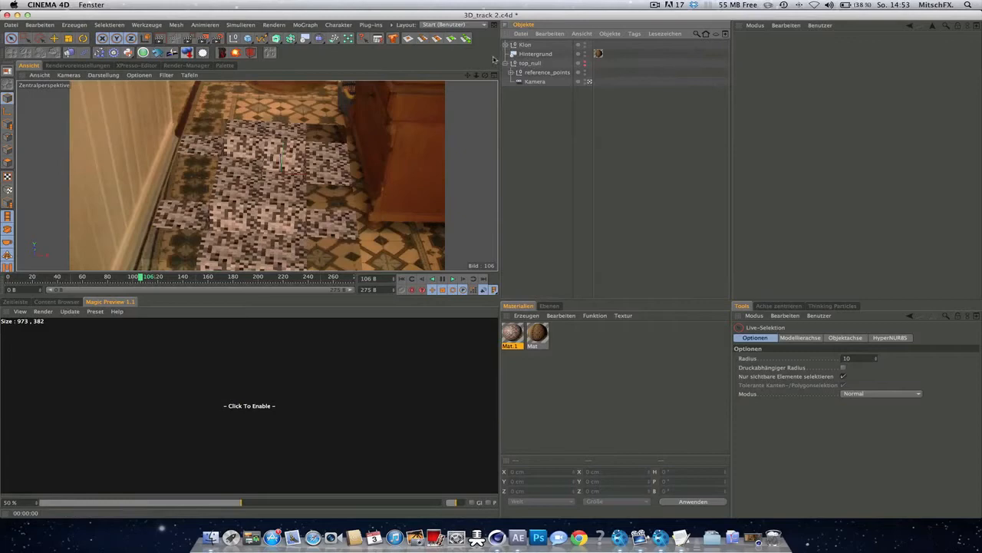
pyautogui.click(534, 82)
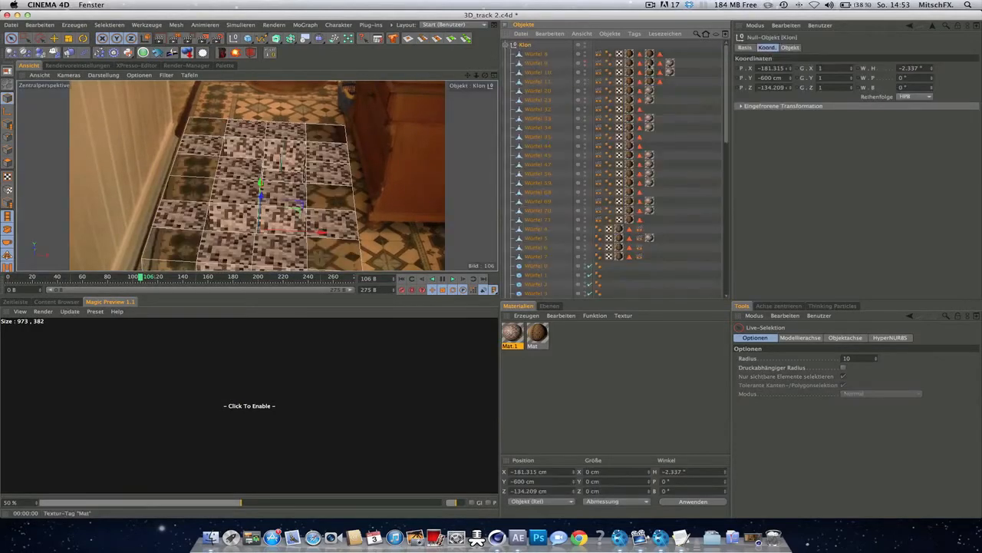
pyautogui.click(669, 63)
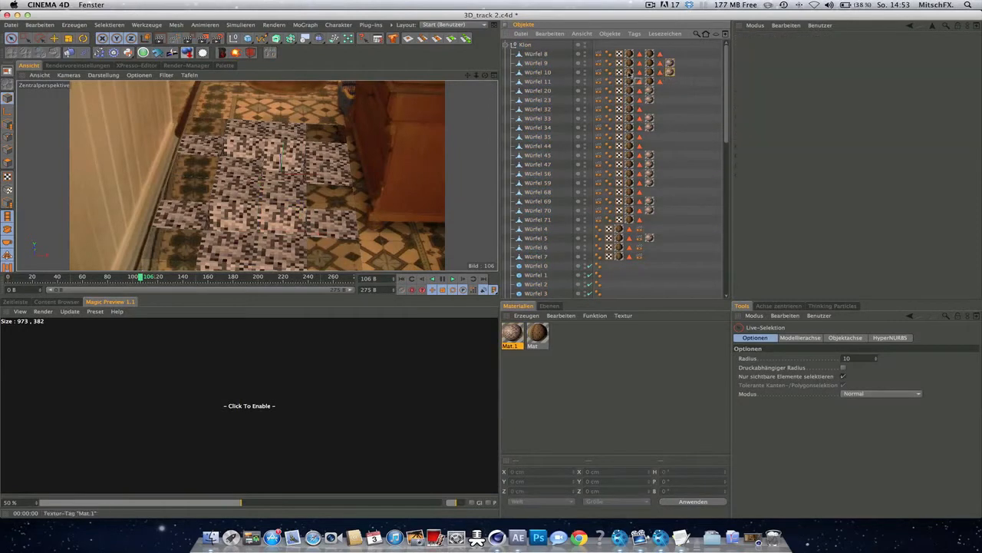
pyautogui.click(670, 63)
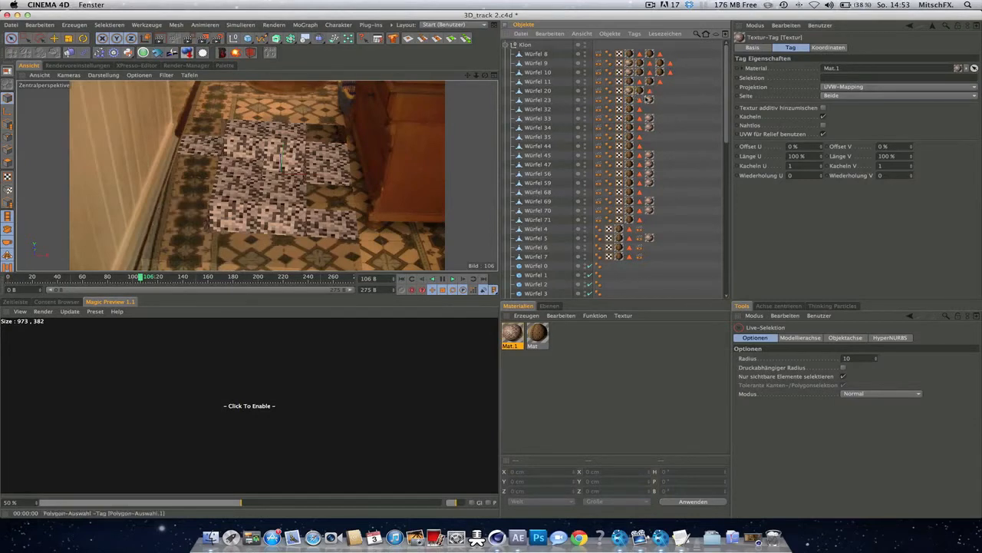
# Change the tag's Projektion setting for the cubes, then collapse the Klon list
pyautogui.click(650, 117)
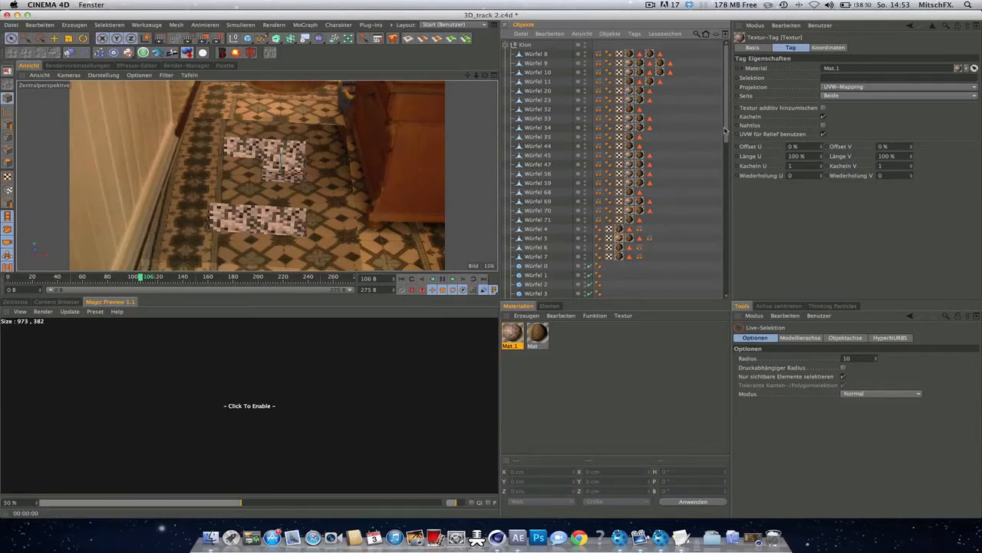
pyautogui.scroll(-3)
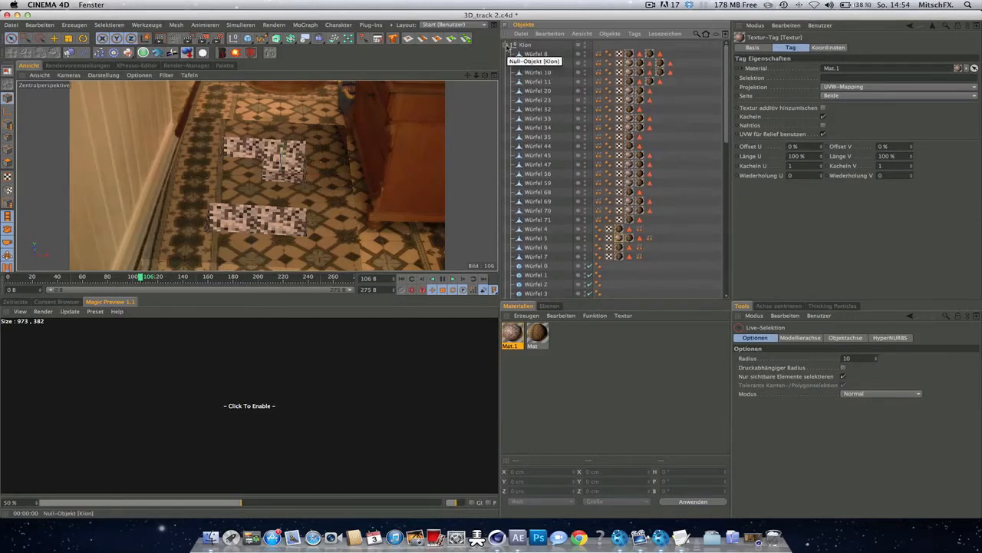
pyautogui.click(506, 43)
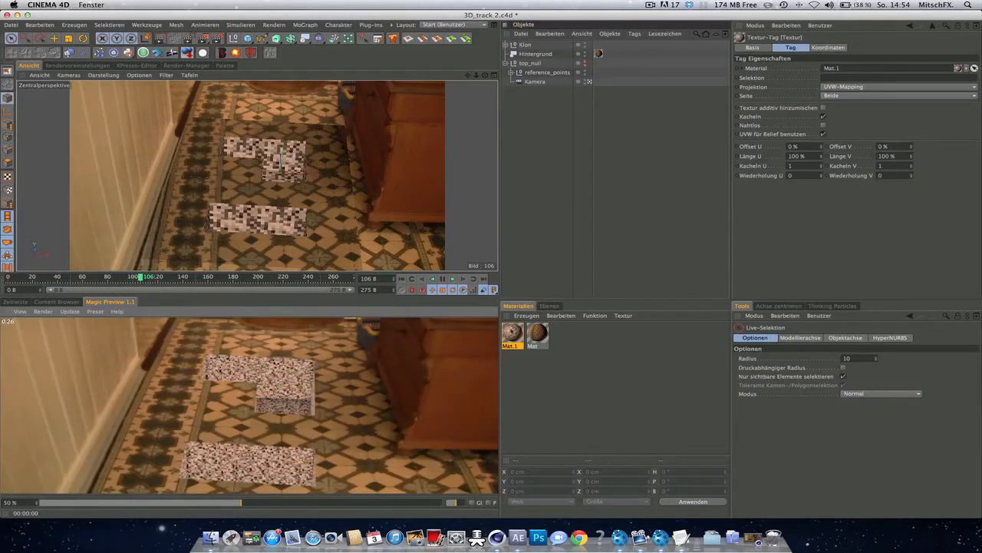
pyautogui.doubleClick(511, 332)
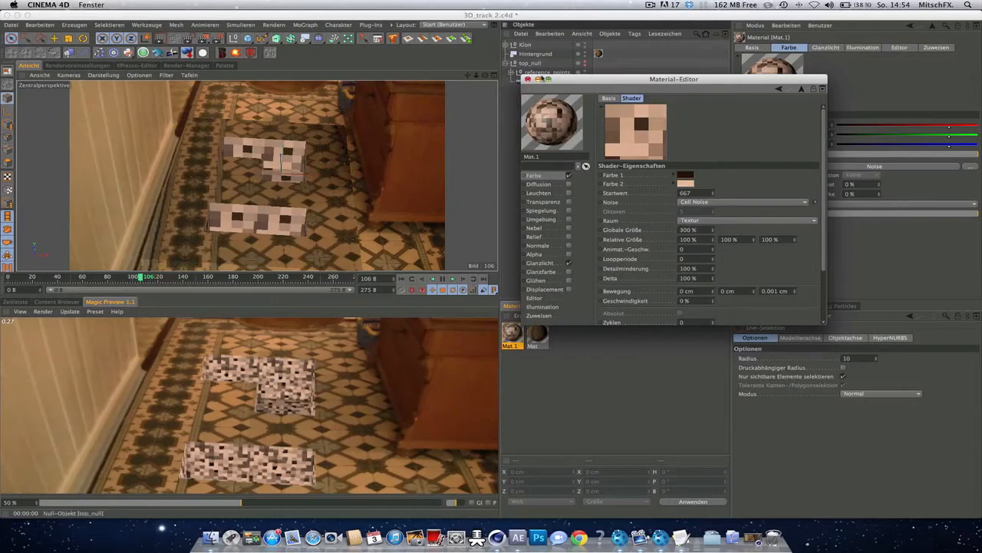
pyautogui.click(823, 88)
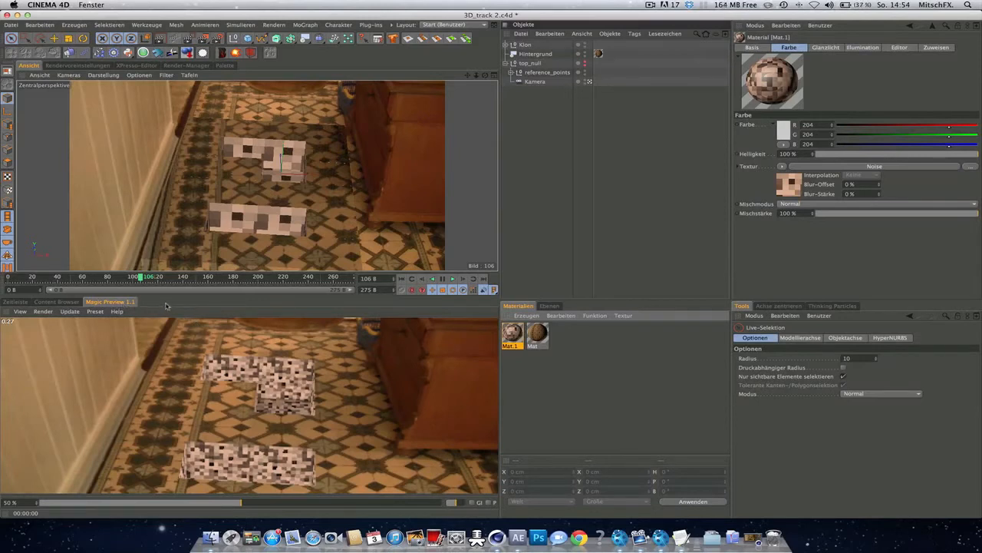
pyautogui.moveTo(368, 310)
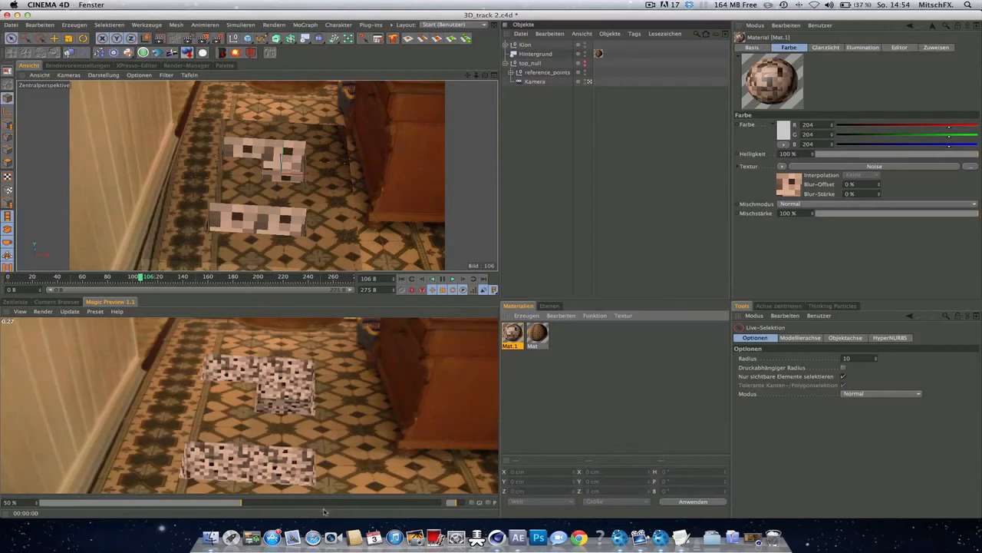
pyautogui.moveTo(245, 502); pyautogui.dragTo(442, 501)
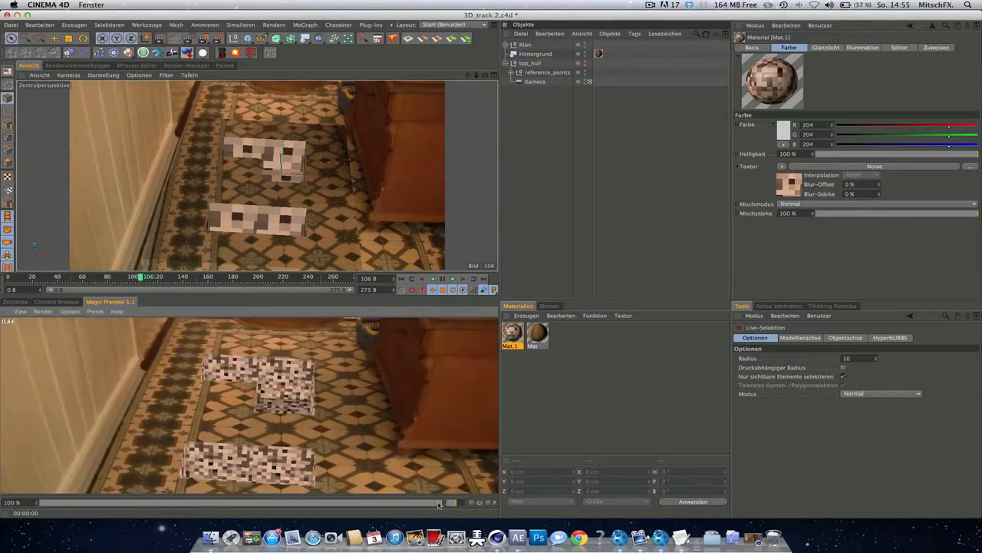
pyautogui.moveTo(438, 502); pyautogui.dragTo(300, 502)
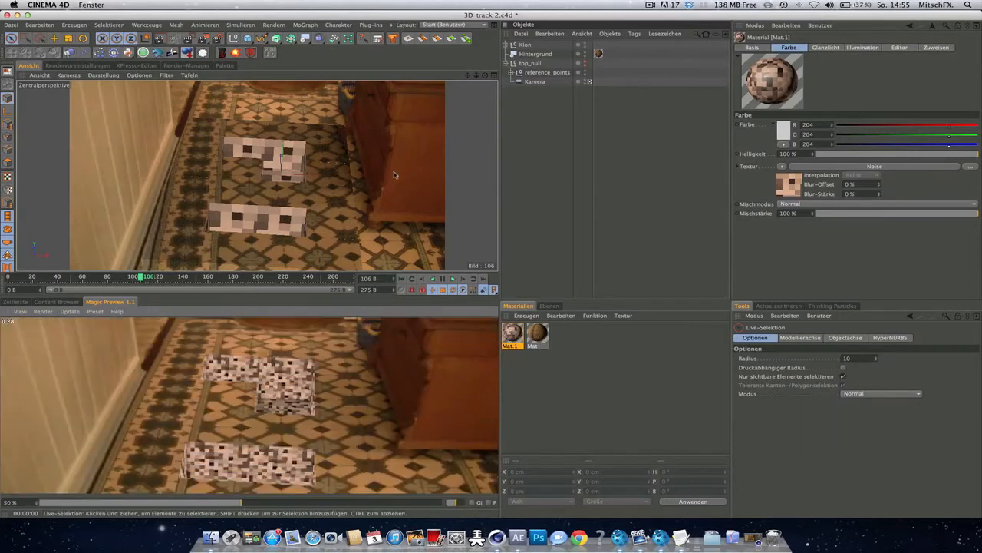
pyautogui.click(545, 72)
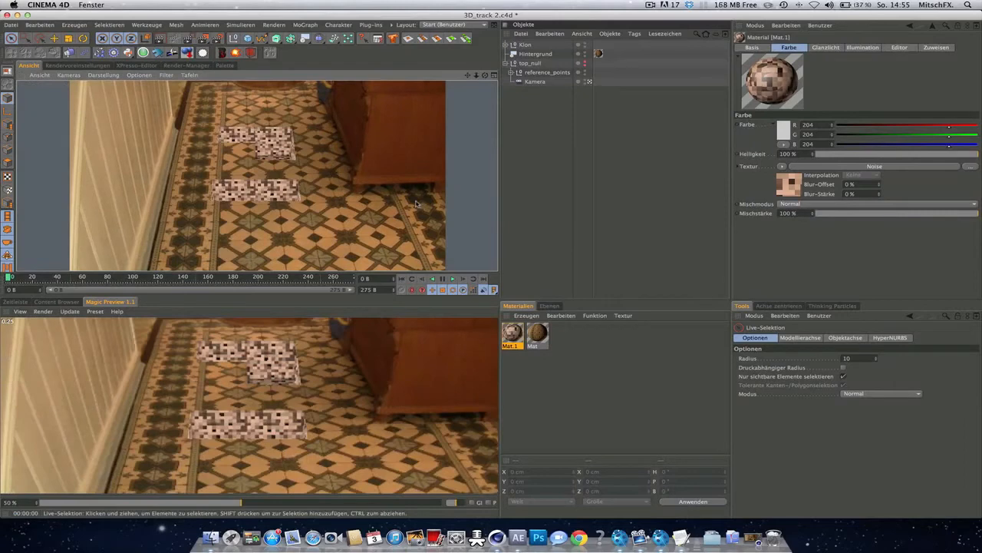
# Enable the Ambient Occlusion effect in the Render Settings
pyautogui.click(77, 64)
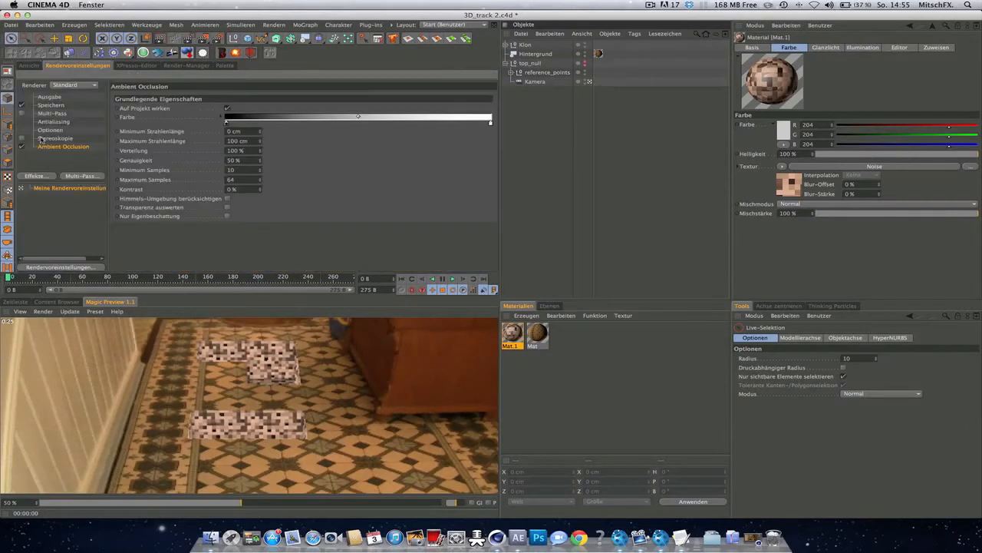
pyautogui.click(28, 65)
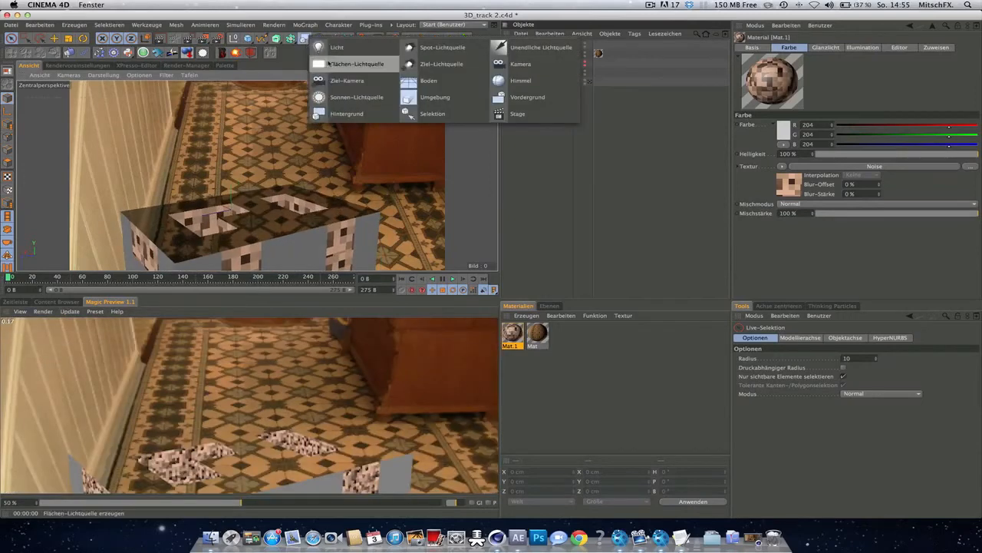
# Add a light and raise it into position above the cubes
pyautogui.click(338, 46)
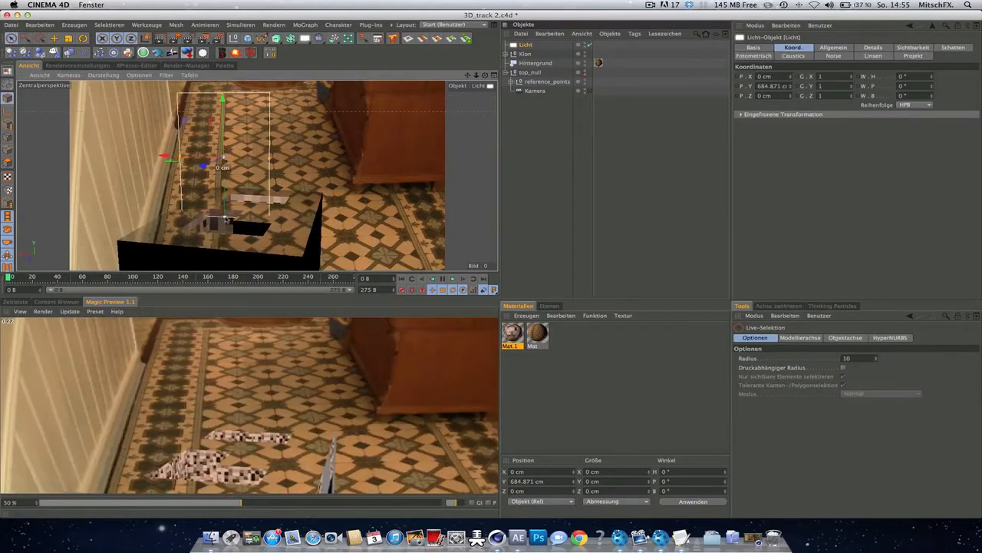
pyautogui.moveTo(222, 199); pyautogui.dragTo(223, 145)
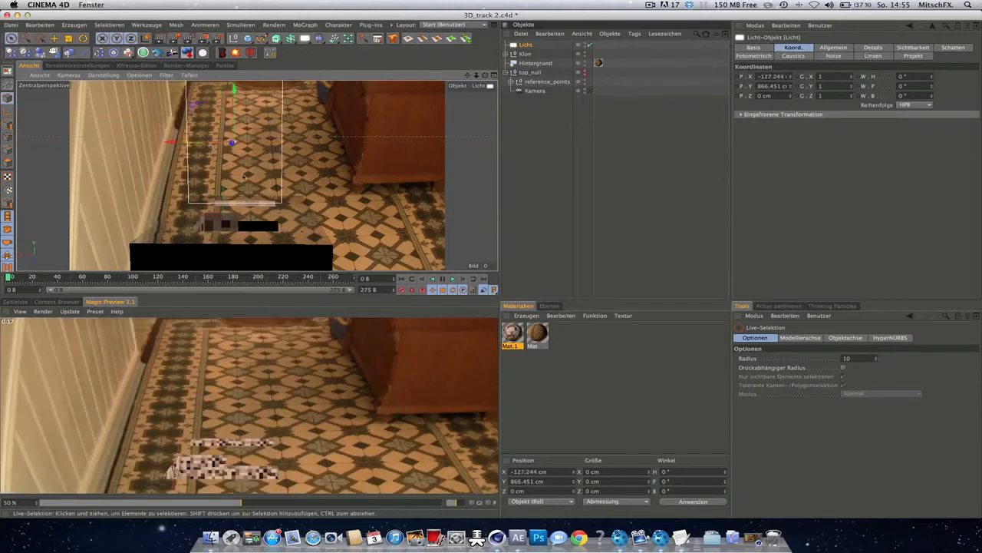
pyautogui.moveTo(246, 144); pyautogui.dragTo(153, 144)
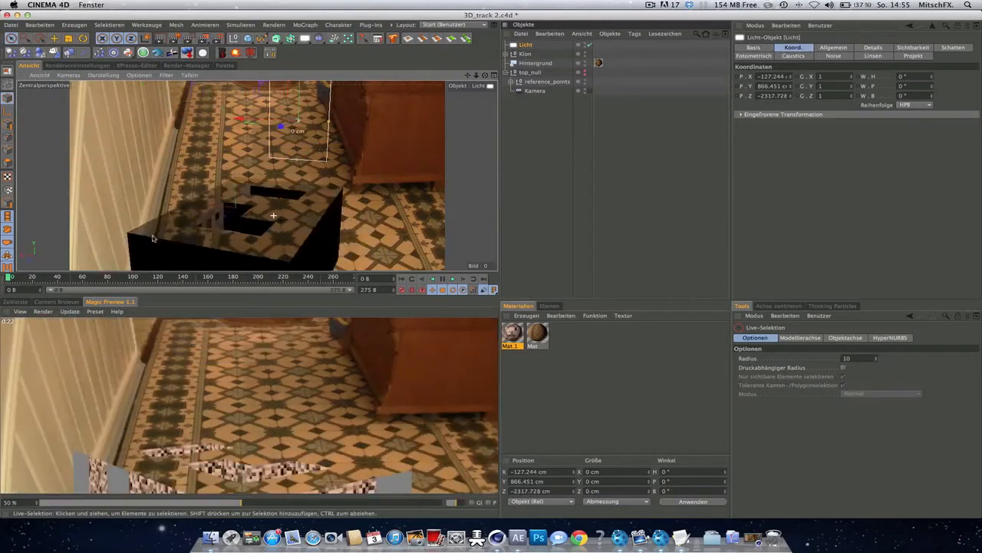
# Give the light a pale warm-yellow colour in its General settings
pyautogui.click(834, 46)
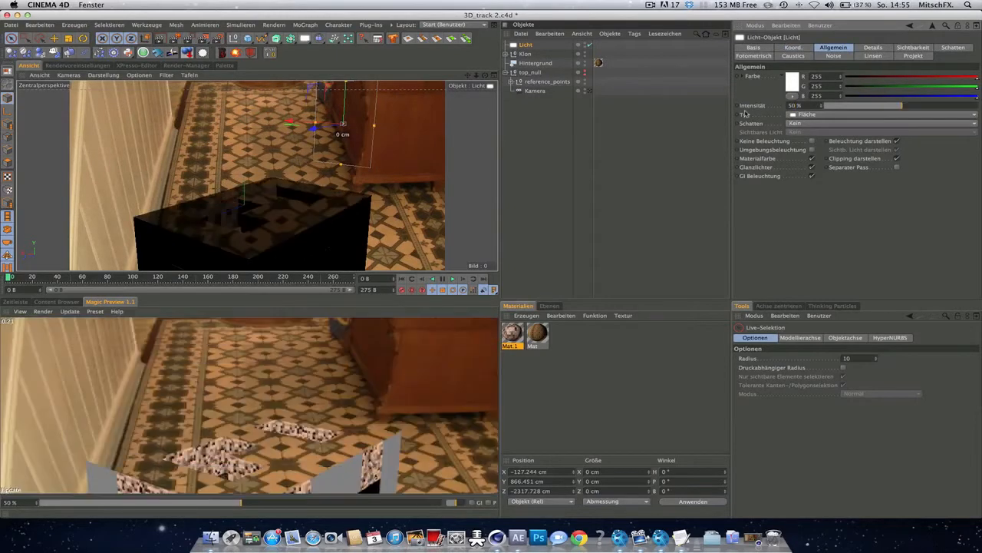
pyautogui.click(882, 123)
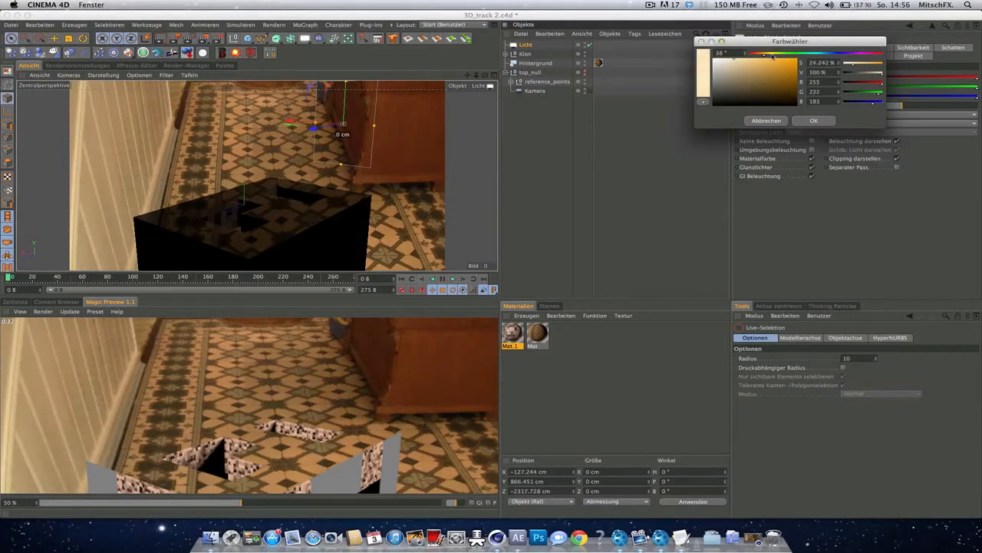
pyautogui.moveTo(773, 56); pyautogui.dragTo(766, 58)
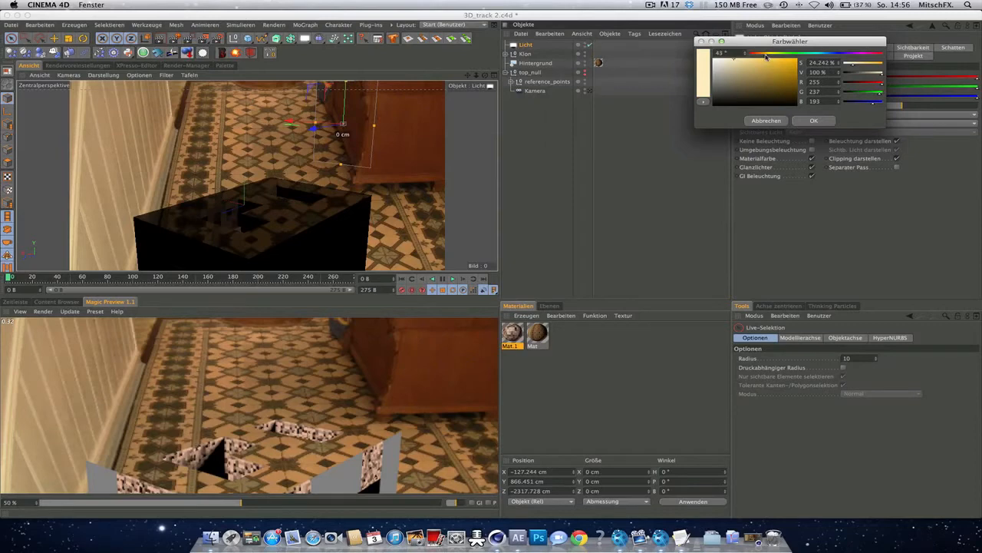
pyautogui.click(764, 62)
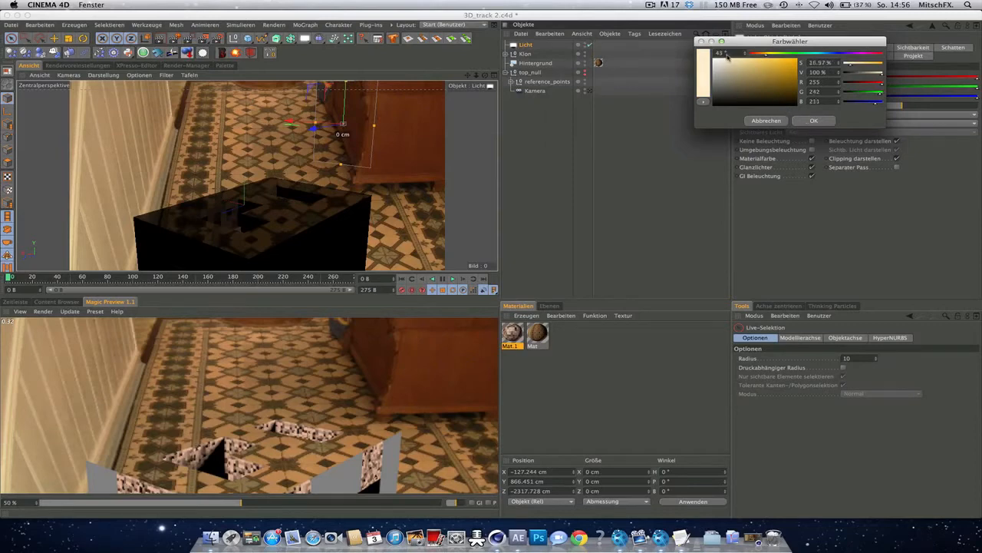
pyautogui.click(814, 119)
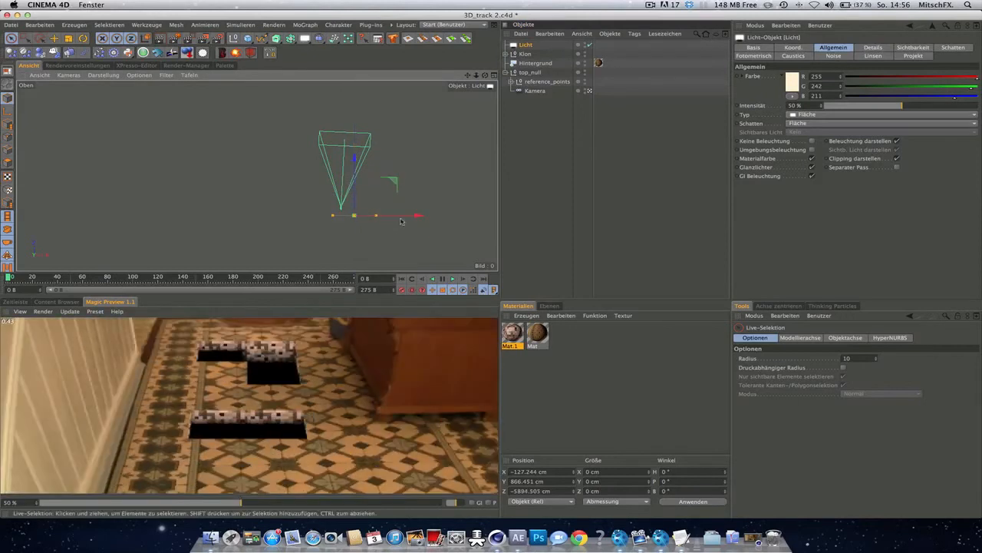
# Place a second light, rotate it -90° to aim at the cubes from the side, and check another frame
pyautogui.moveTo(418, 215); pyautogui.dragTo(407, 215)
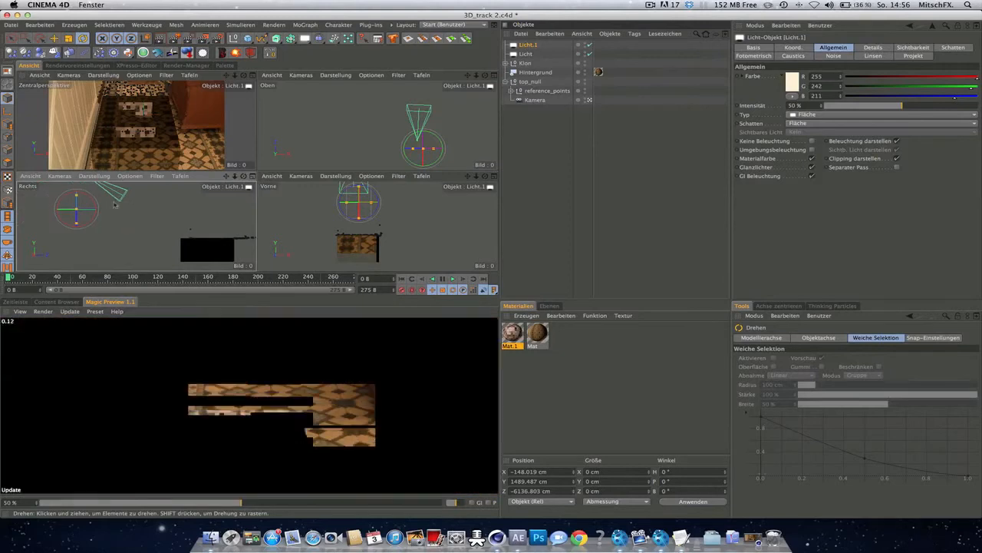
pyautogui.moveTo(77, 207); pyautogui.dragTo(96, 222)
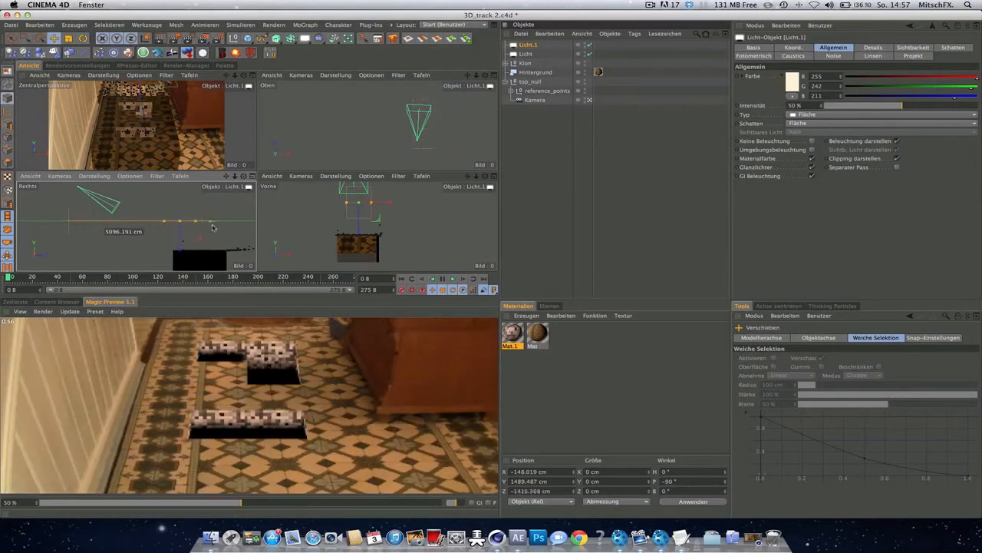
pyautogui.moveTo(213, 227); pyautogui.dragTo(206, 237)
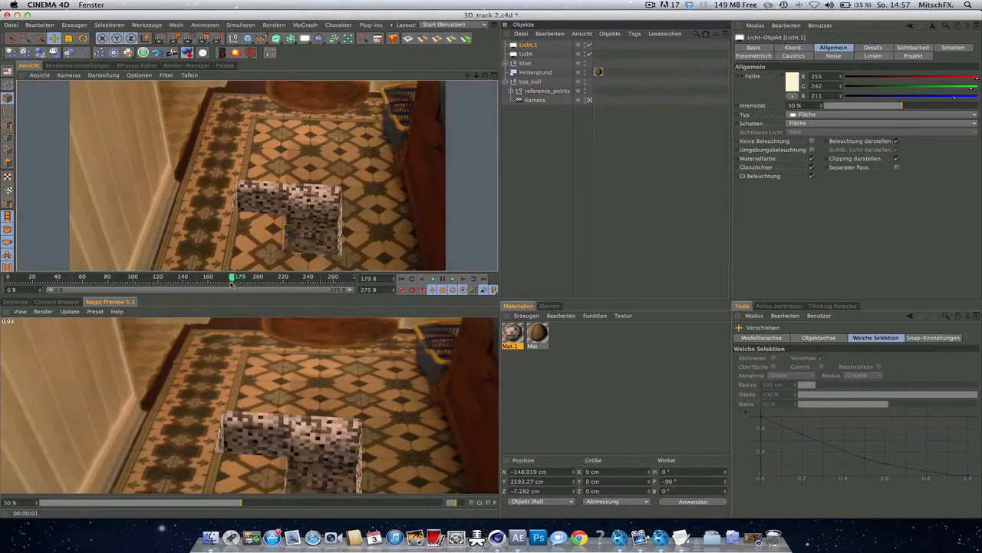
pyautogui.moveTo(232, 276); pyautogui.dragTo(214, 276)
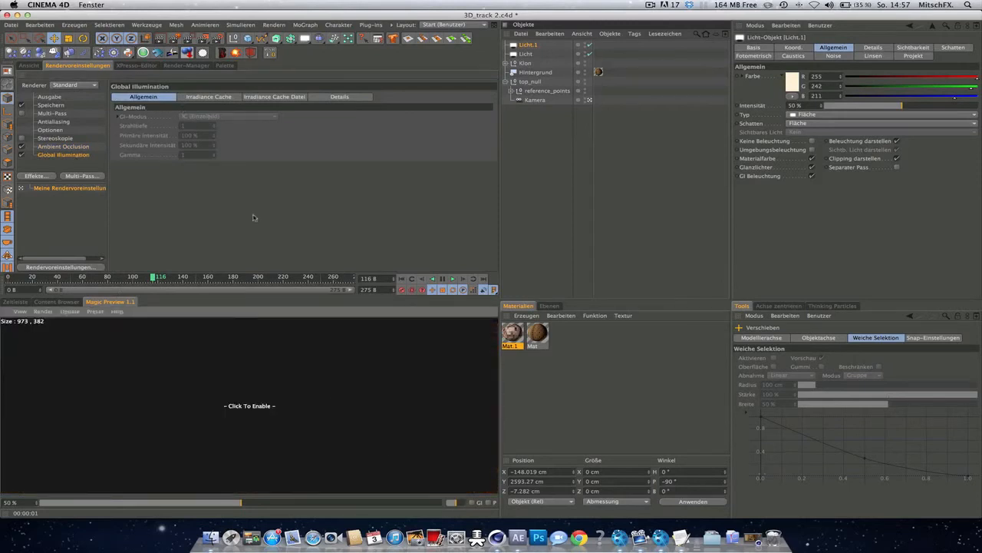
# Set Global Illumination to IC + QMC mode, check the Irradiance Cache settings and close Render Settings
pyautogui.click(23, 154)
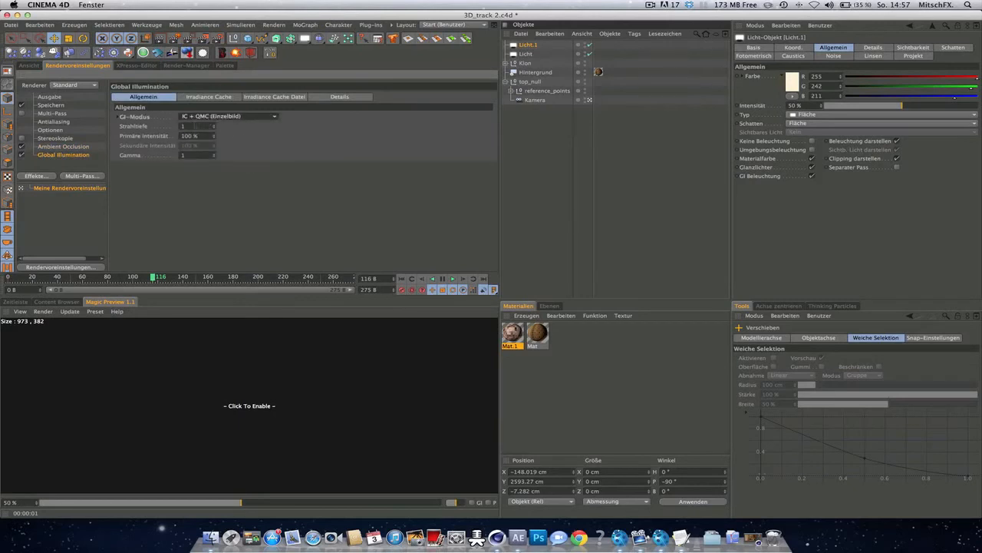
pyautogui.click(192, 126)
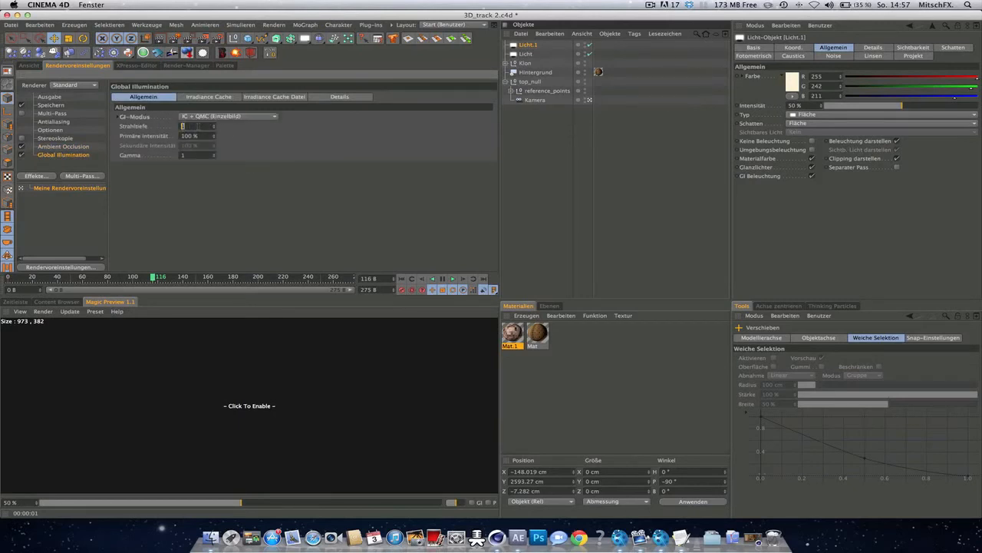
pyautogui.click(209, 95)
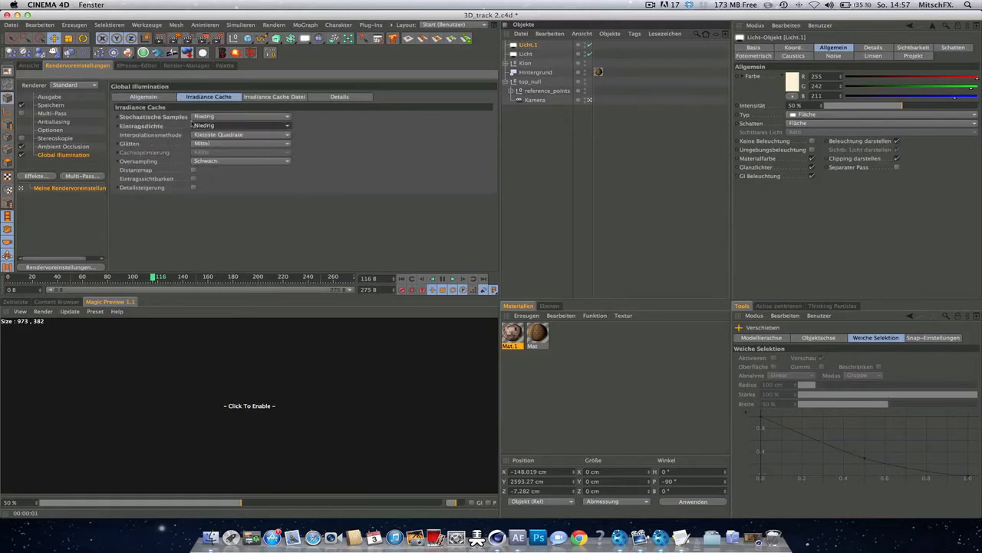
pyautogui.click(143, 95)
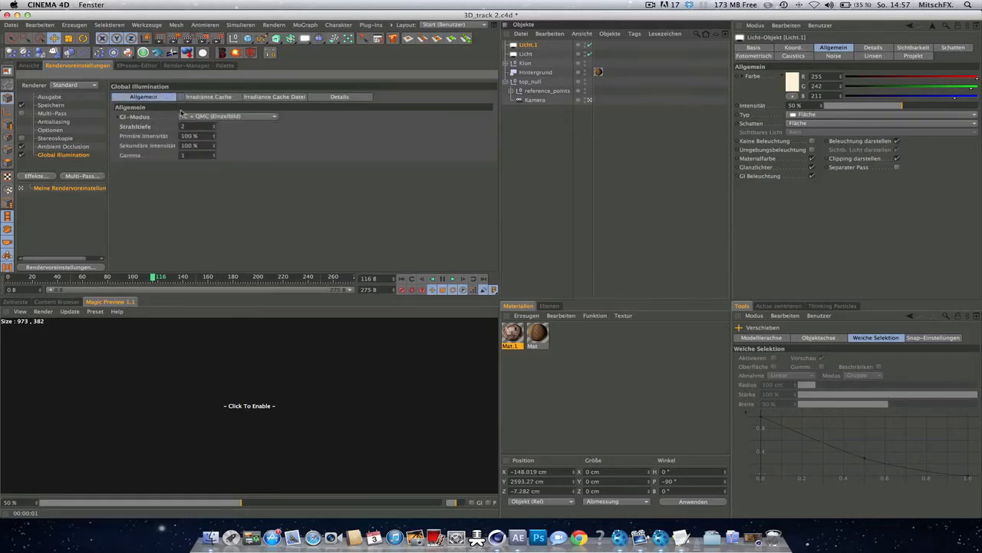
pyautogui.click(229, 117)
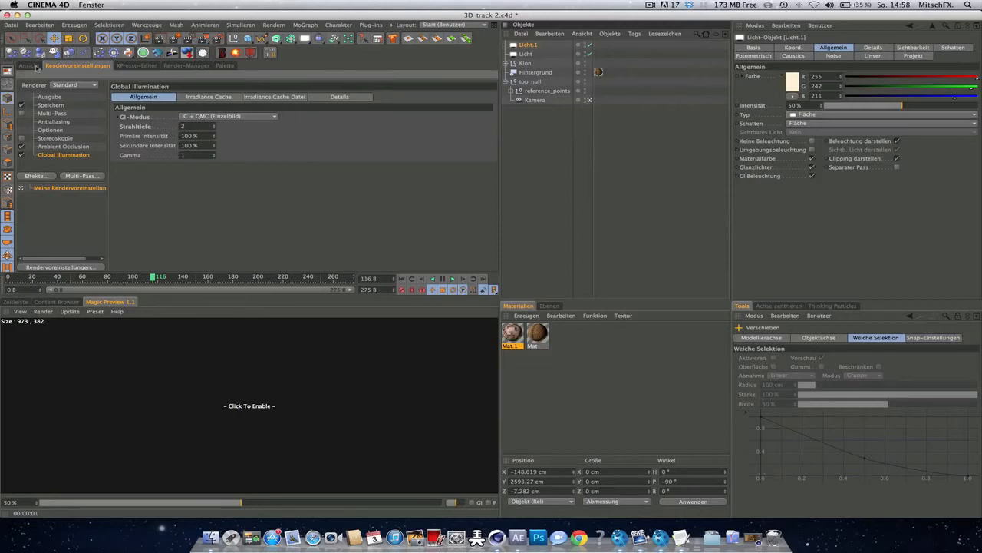
pyautogui.click(28, 65)
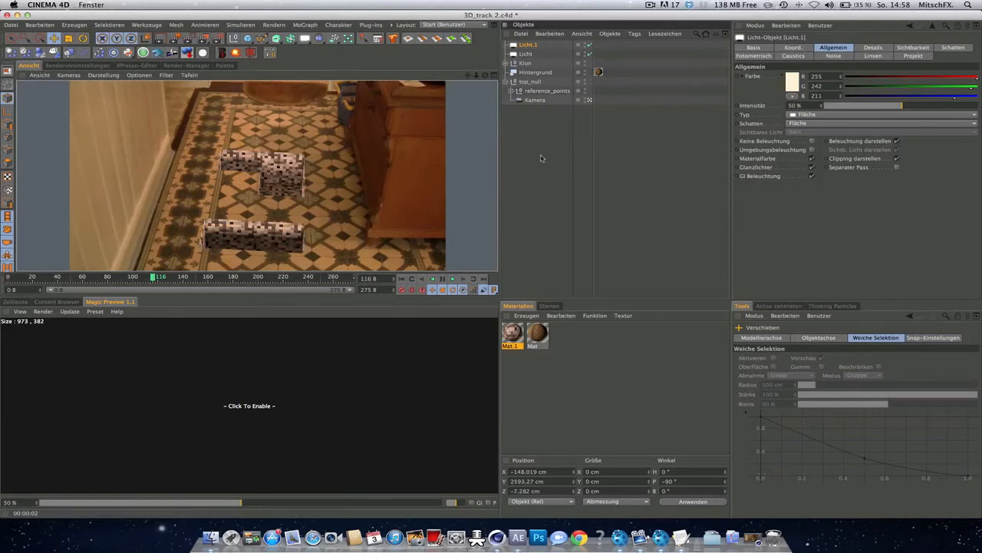
pyautogui.moveTo(160, 278); pyautogui.dragTo(216, 277)
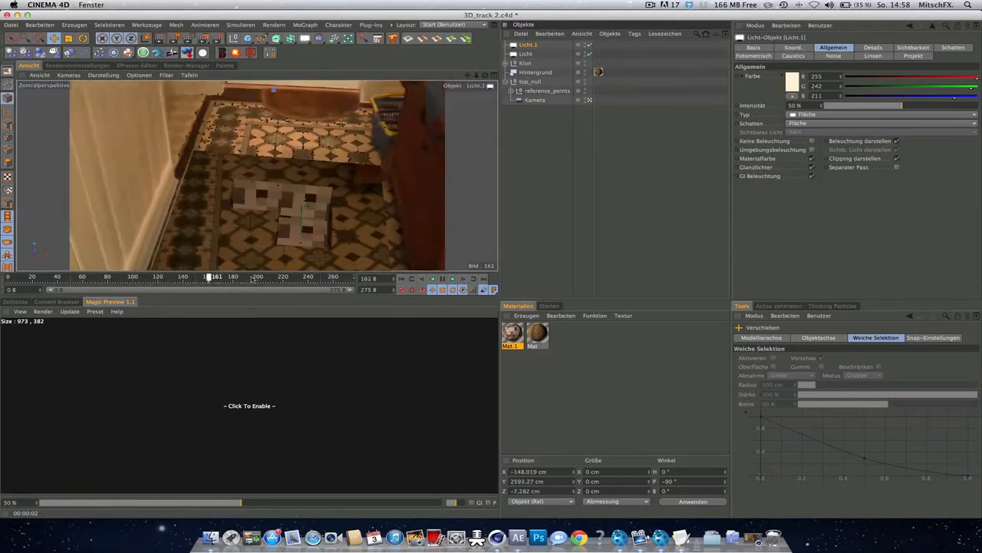
pyautogui.moveTo(209, 276); pyautogui.dragTo(224, 276)
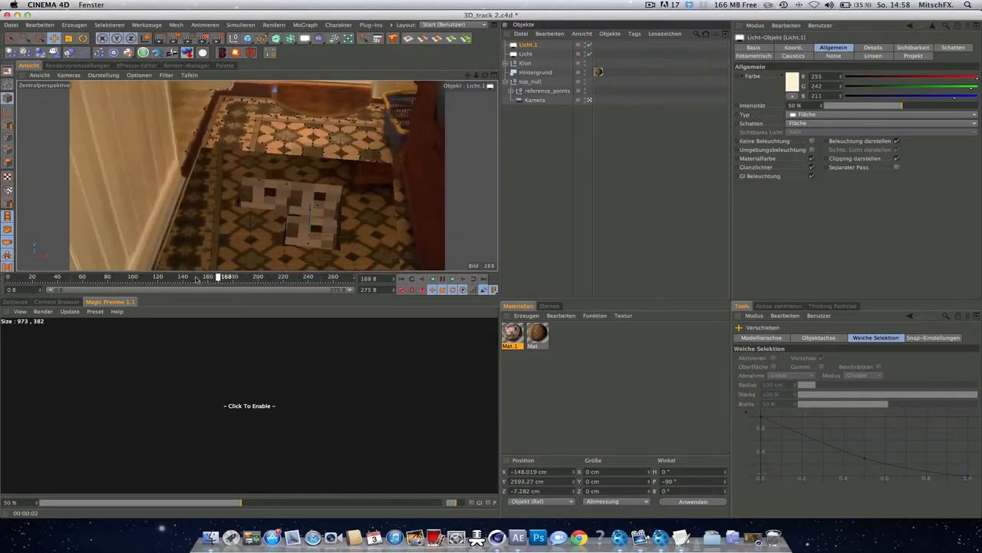
pyautogui.click(120, 277)
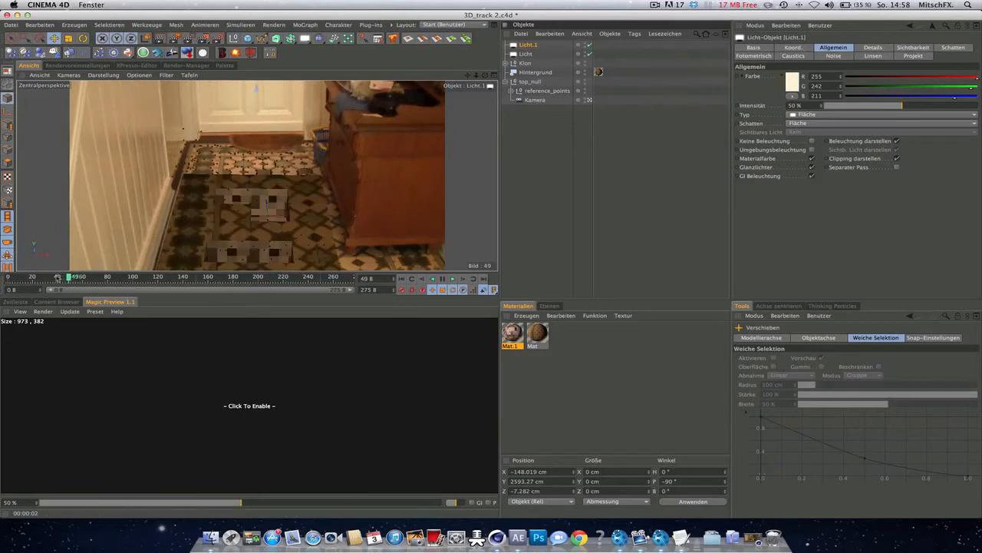
pyautogui.moveTo(64, 277); pyautogui.dragTo(23, 276)
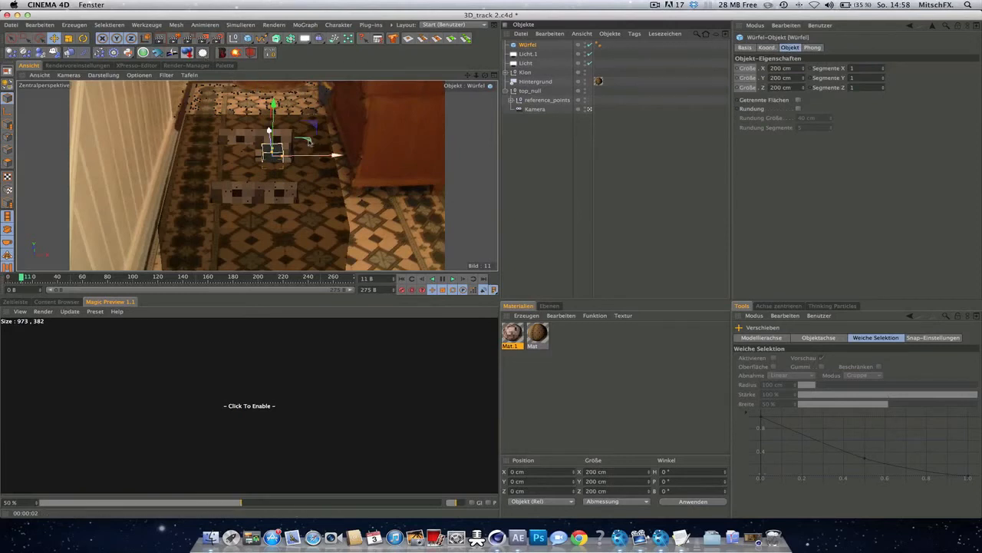
# Move the new Würfel onto the floor beside the dresser and rotate it to about -28° heading
pyautogui.moveTo(273, 153); pyautogui.dragTo(361, 218)
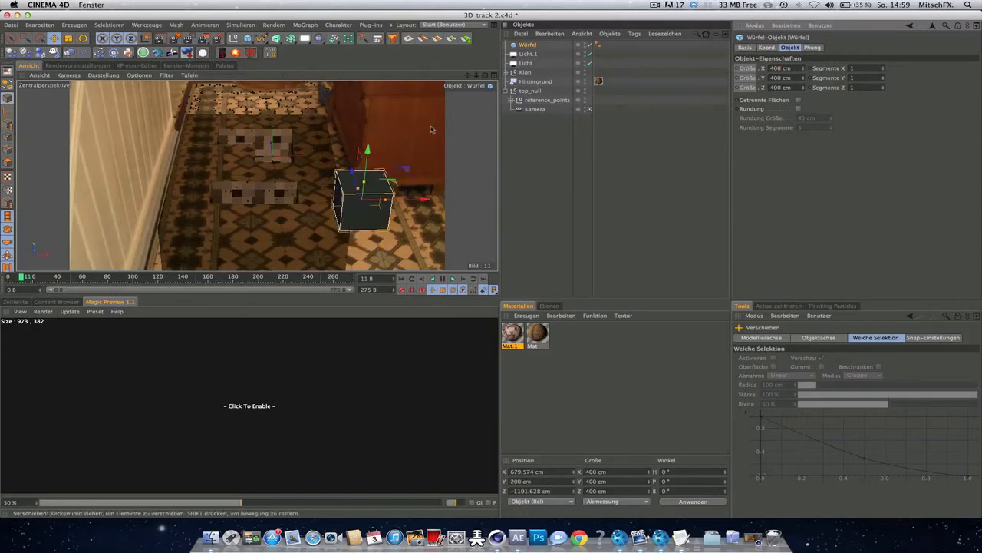
pyautogui.moveTo(525, 48)
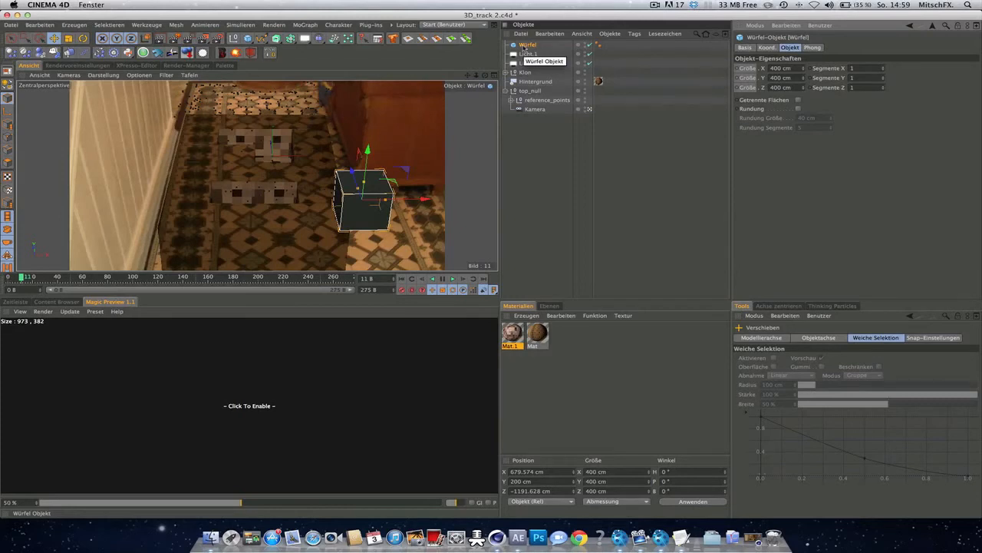
pyautogui.moveTo(556, 92)
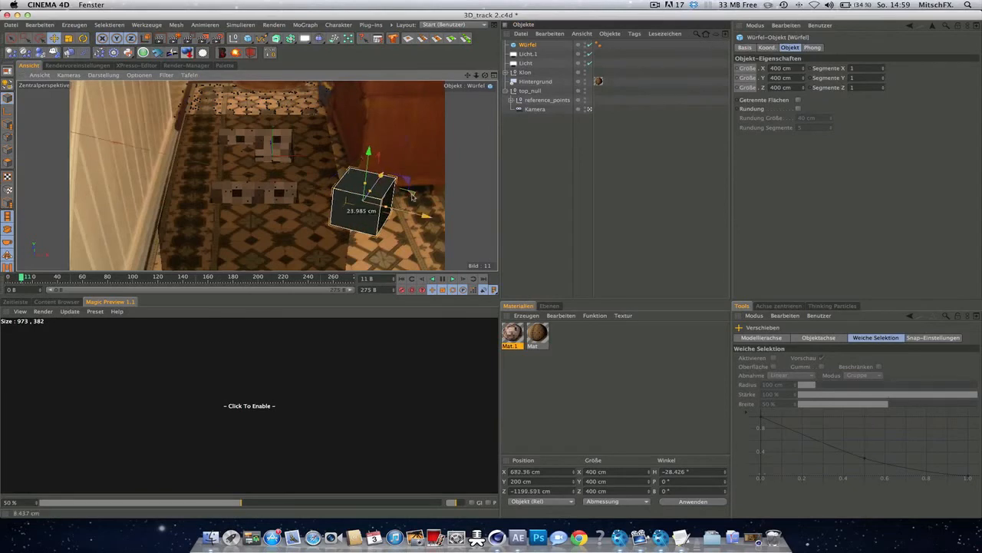
pyautogui.moveTo(368, 192); pyautogui.dragTo(376, 223)
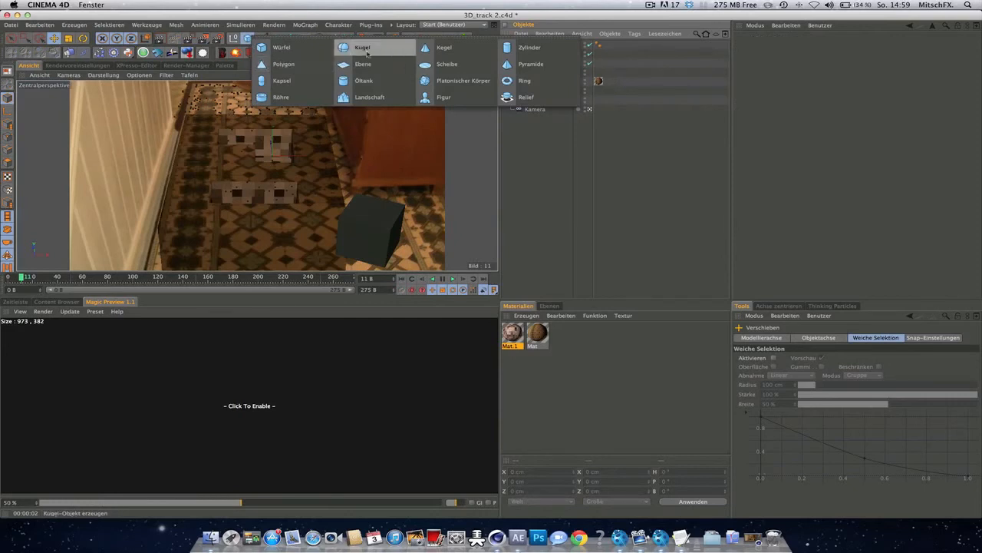
# Create an Ebene under the cube with the footage material projected via Frontal-Mapping
pyautogui.click(362, 65)
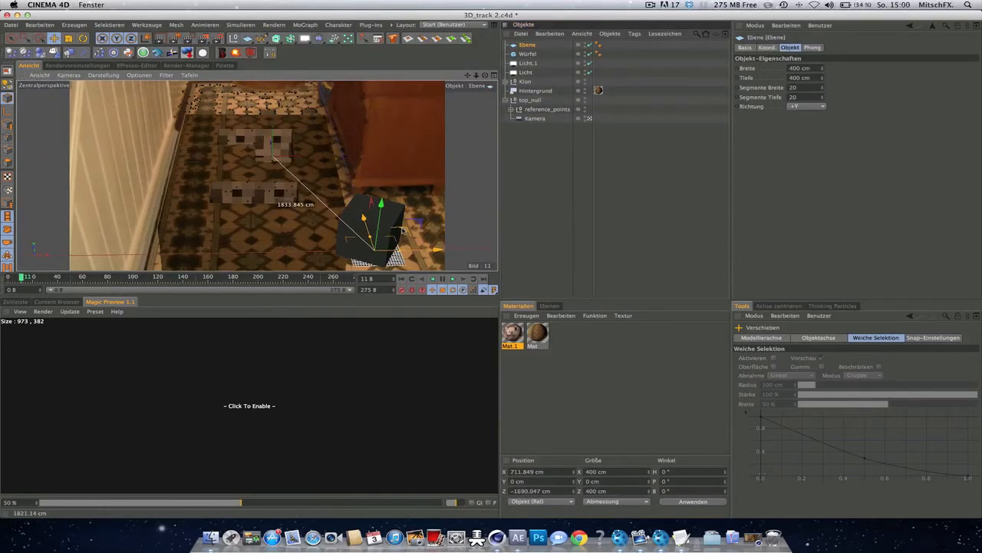
pyautogui.click(494, 75)
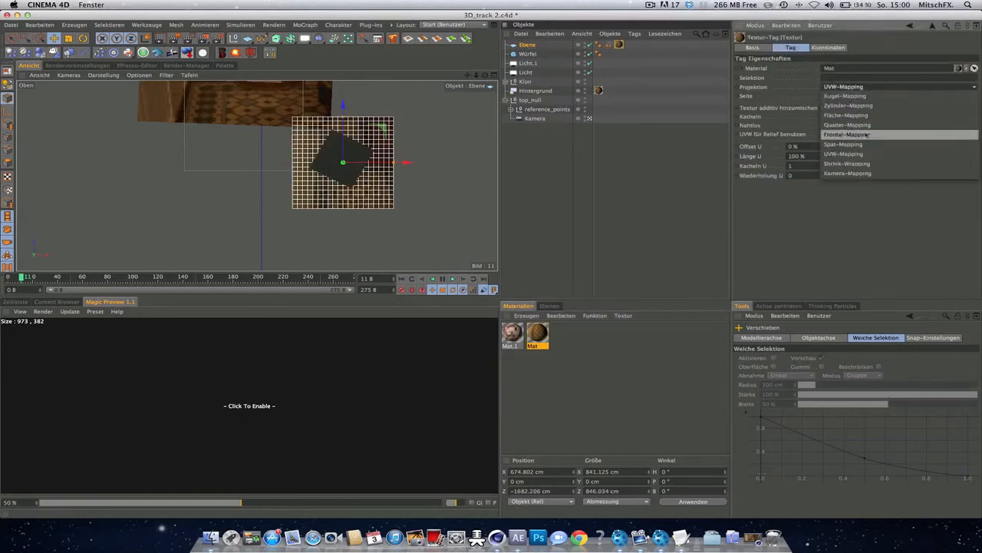
pyautogui.click(847, 135)
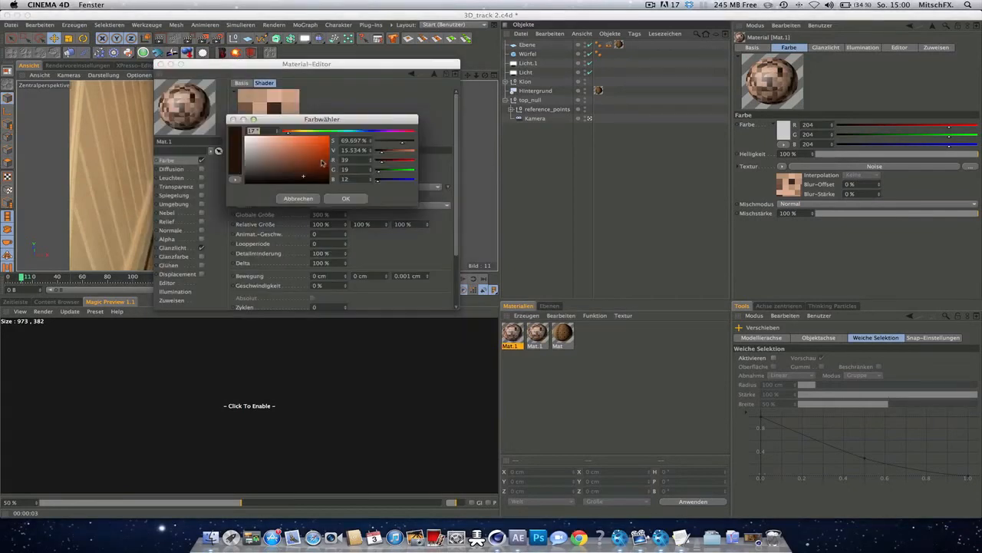
# Pick green for the Cell Noise shader colour in the Farbwähler and confirm it
pyautogui.click(345, 198)
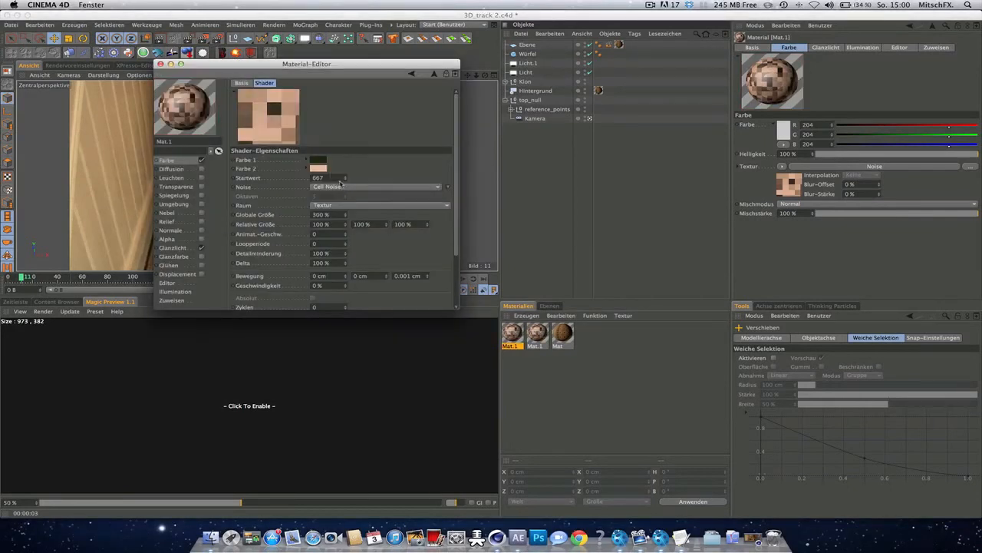
pyautogui.click(317, 159)
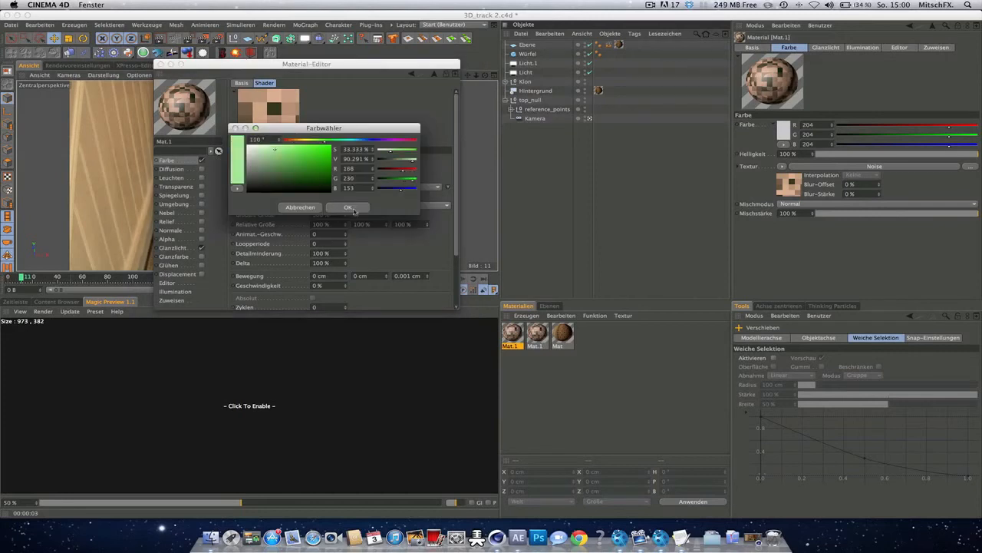
pyautogui.click(347, 208)
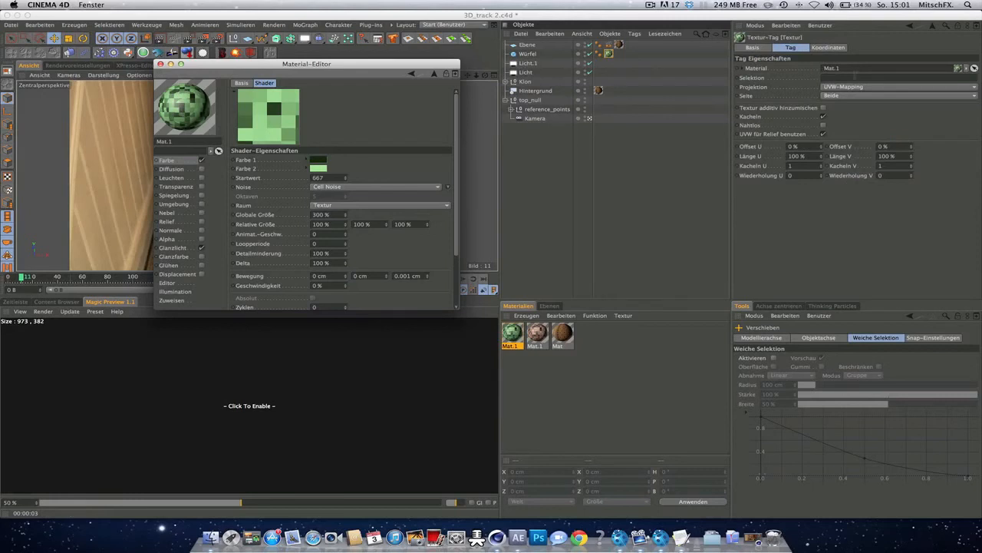
pyautogui.click(893, 86)
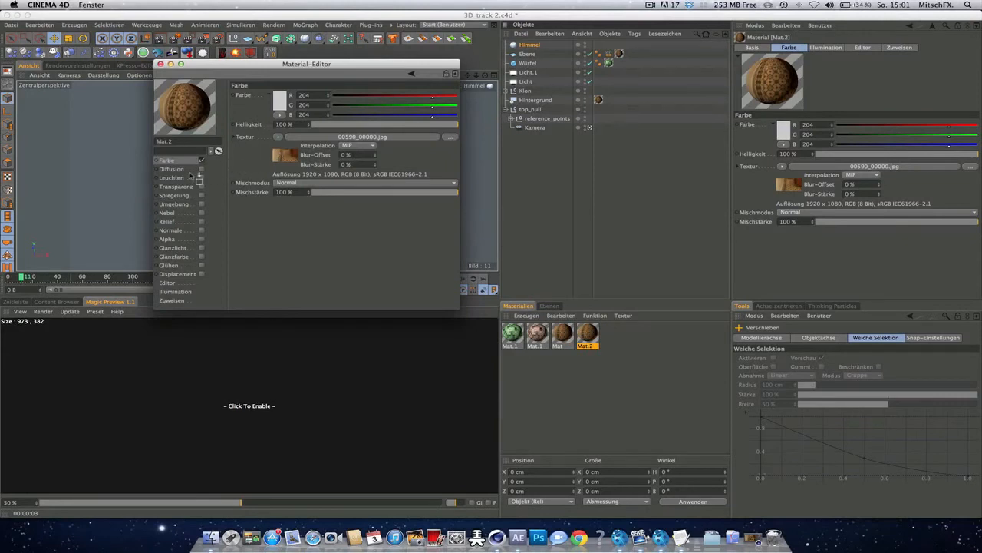
# Finish Mat.2 with the footage image loaded in its Farbe channel
pyautogui.click(172, 178)
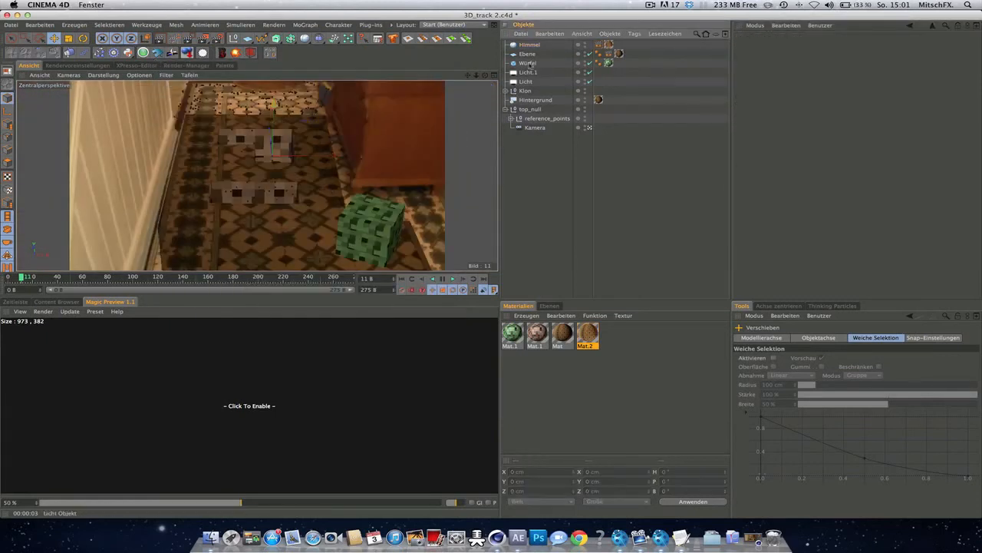
pyautogui.moveTo(528, 63)
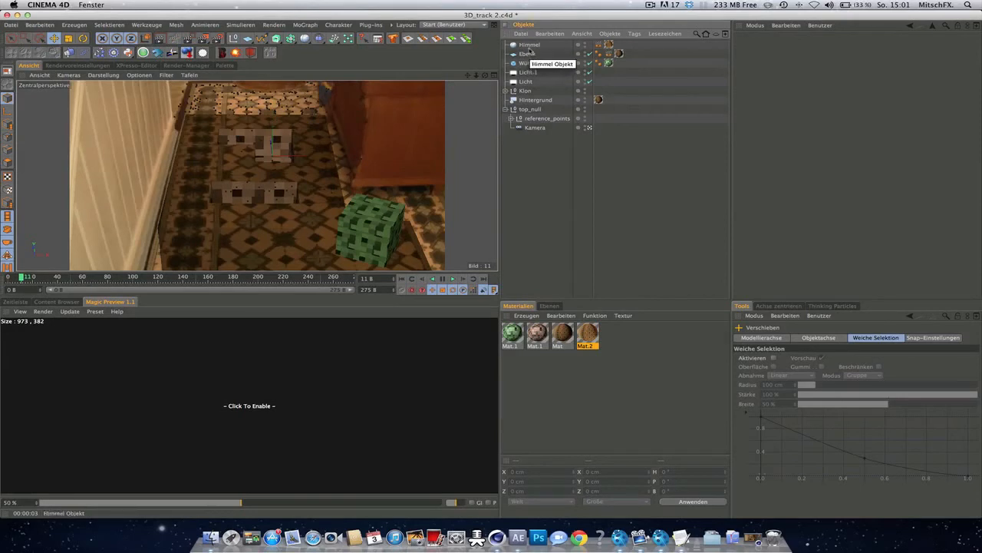
pyautogui.moveTo(322, 104)
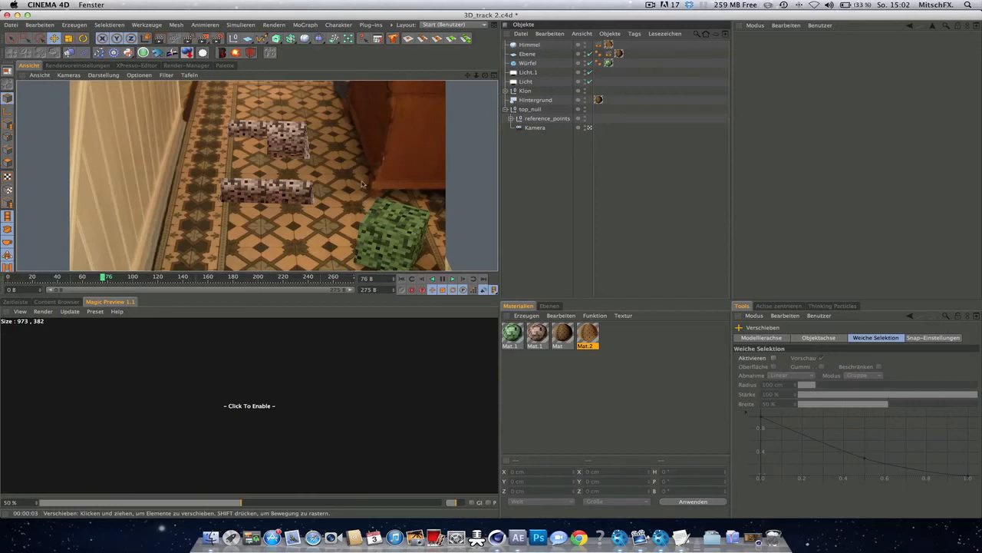
pyautogui.moveTo(407, 263)
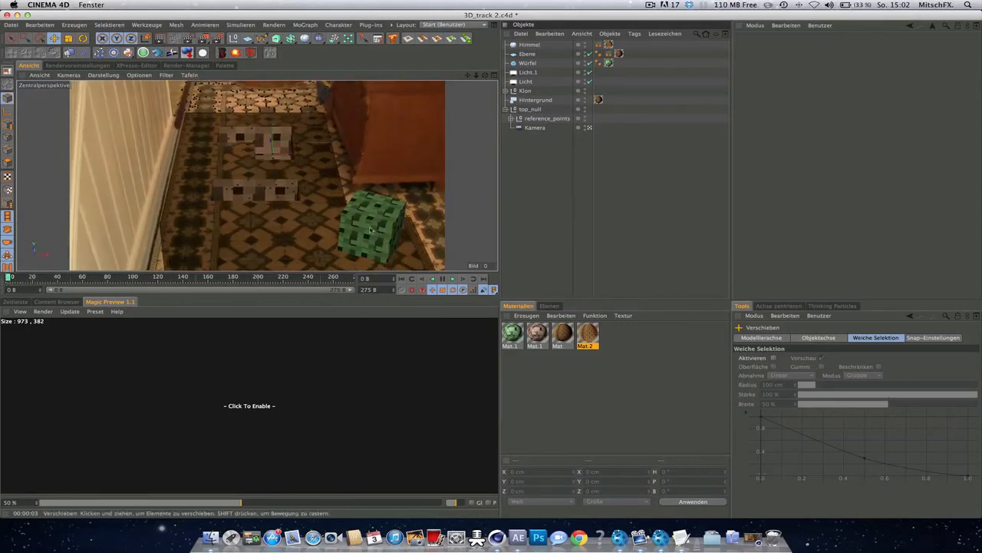
pyautogui.moveTo(347, 182)
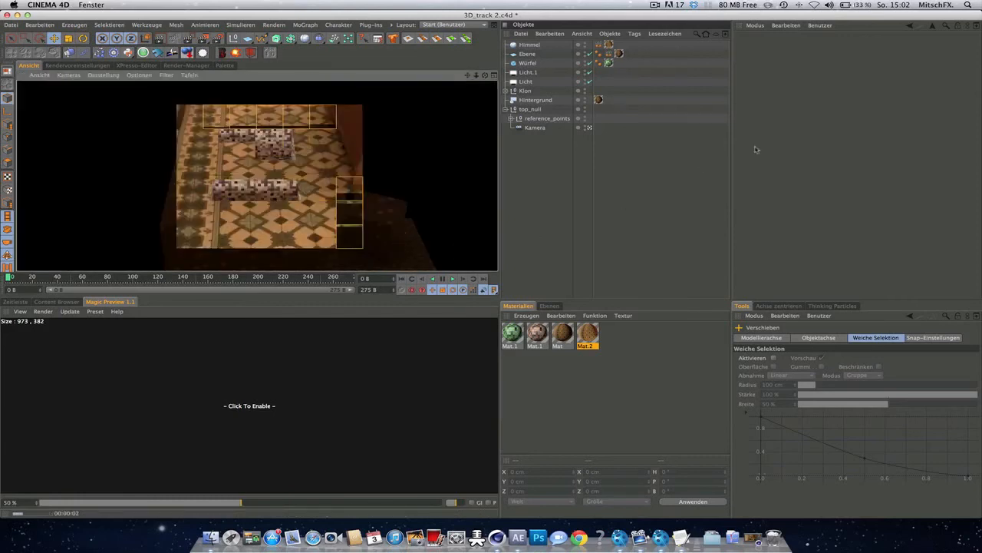
# Move the green Würfel and its Ebene further left on the tiled floor
pyautogui.click(451, 278)
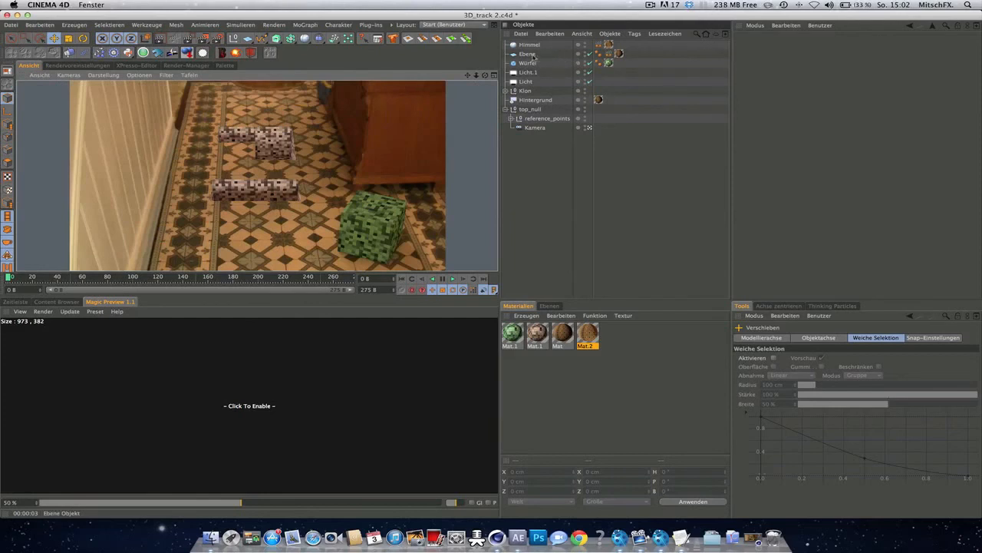
pyautogui.click(528, 61)
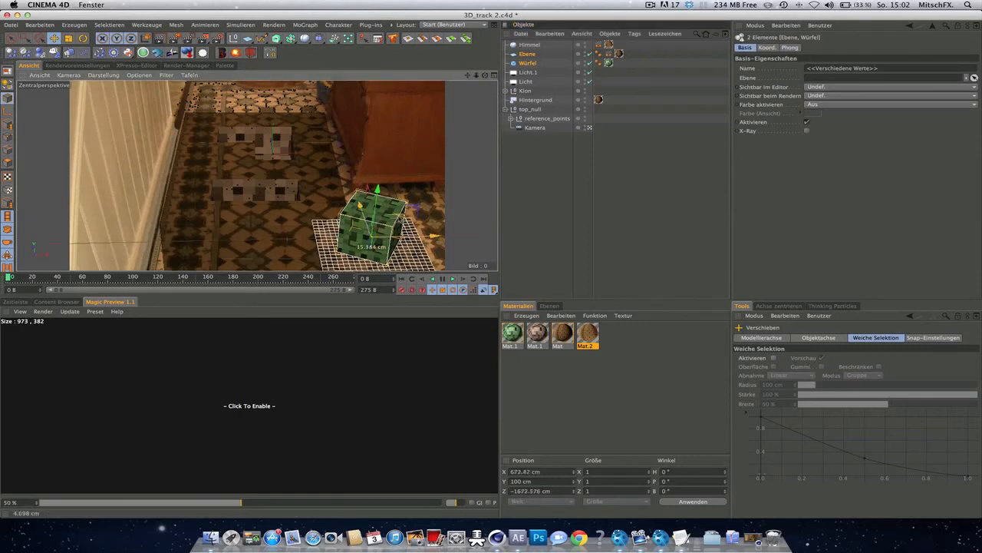
pyautogui.moveTo(371, 223); pyautogui.dragTo(223, 231)
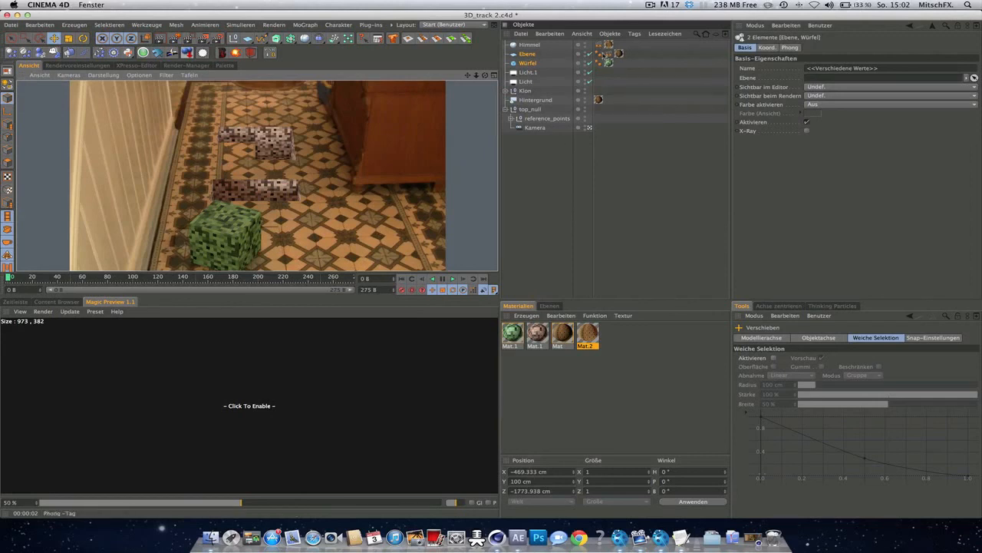
# Enable Hintergrund-Compositing in the plane's Render-Tag so it blends with the footage
pyautogui.click(617, 54)
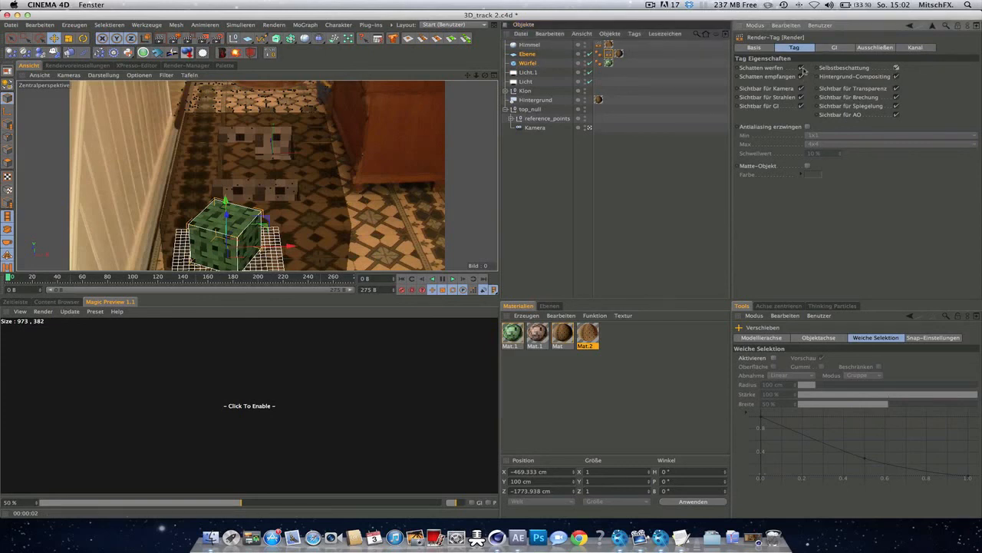
pyautogui.click(801, 68)
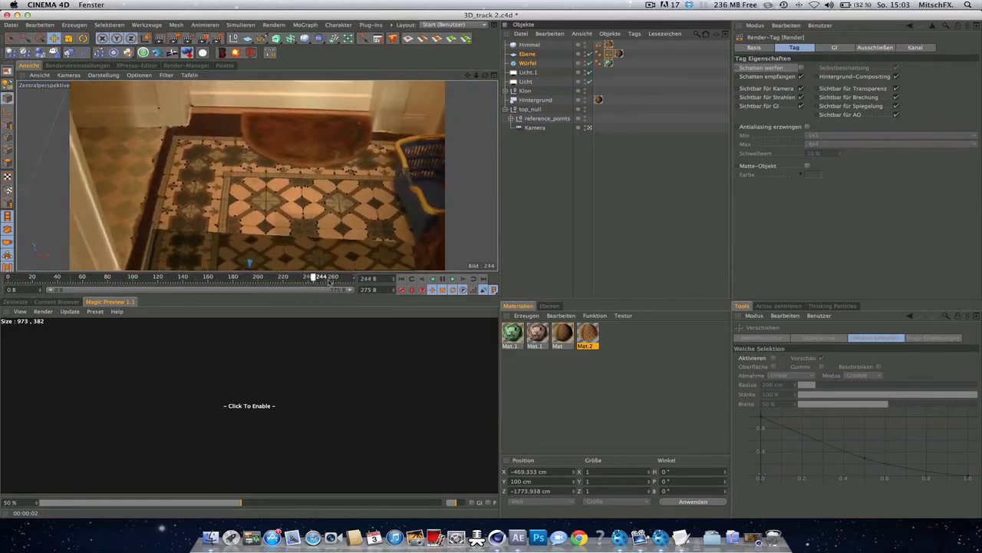
# Scrub through the rendered frame sequence in the Bild-Manager
pyautogui.moveTo(313, 276); pyautogui.dragTo(207, 276)
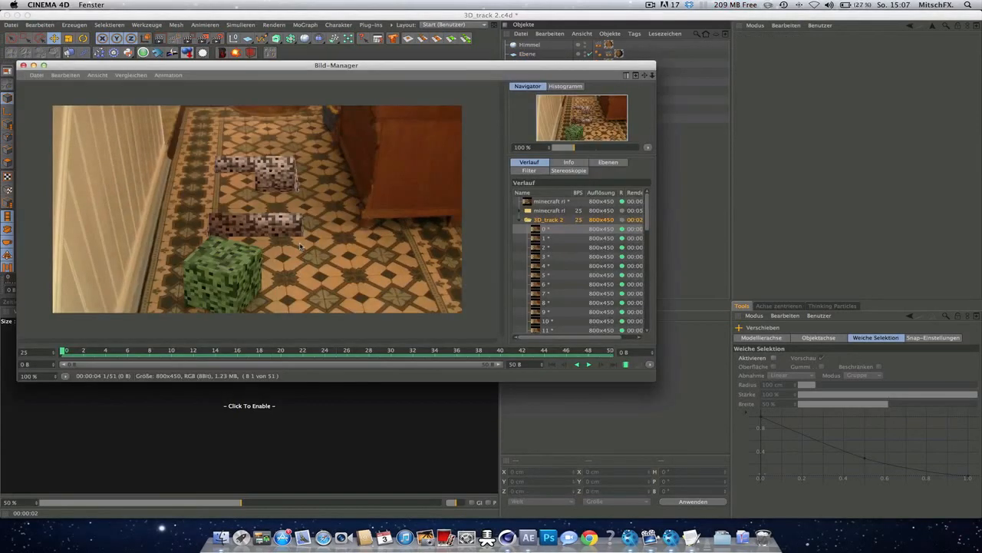
pyautogui.moveTo(242, 287)
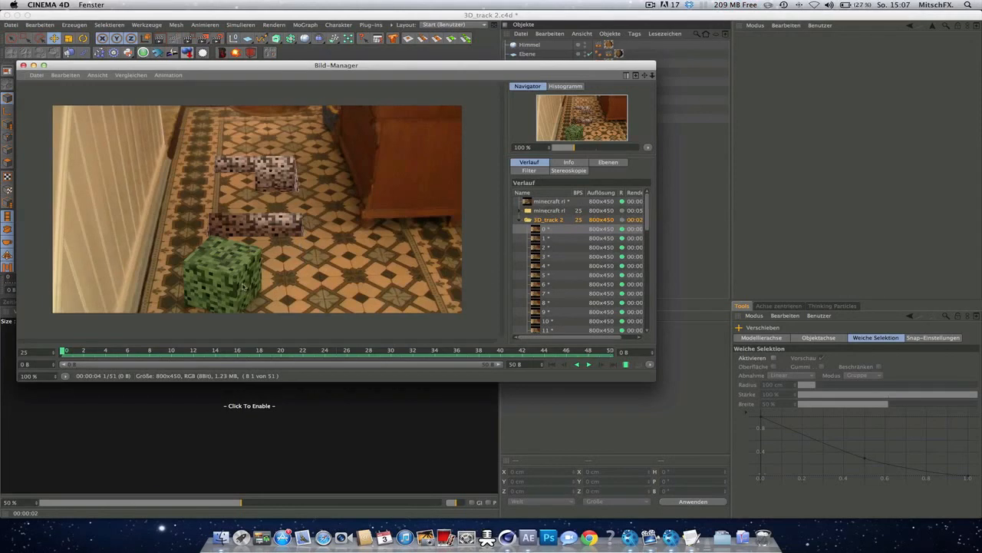
pyautogui.click(230, 350)
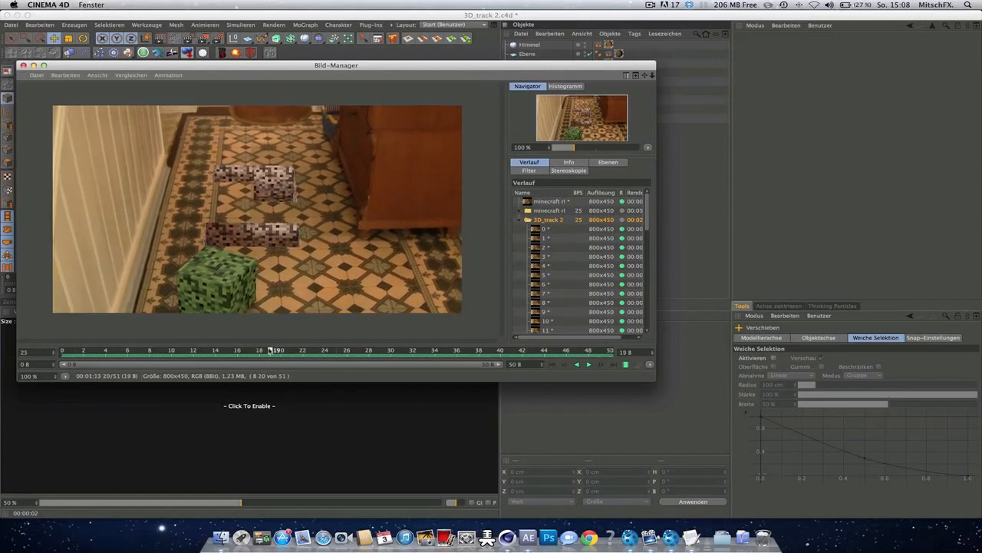
pyautogui.click(282, 350)
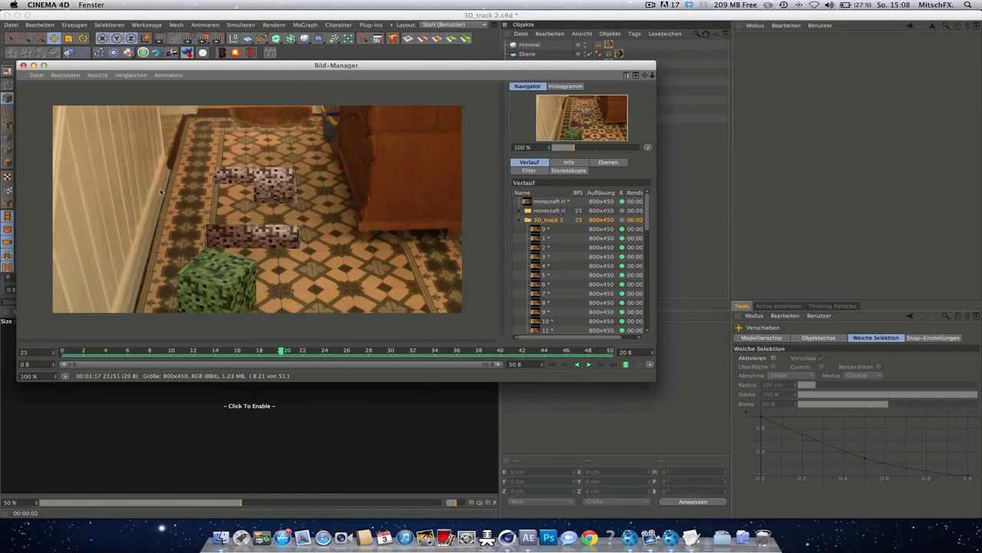
pyautogui.moveTo(145, 166)
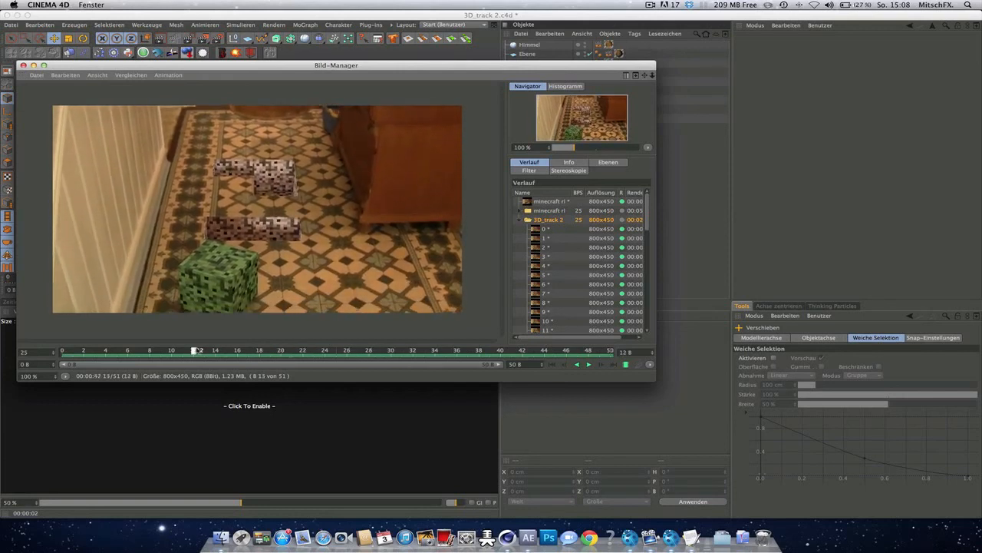
pyautogui.moveTo(198, 350); pyautogui.dragTo(116, 349)
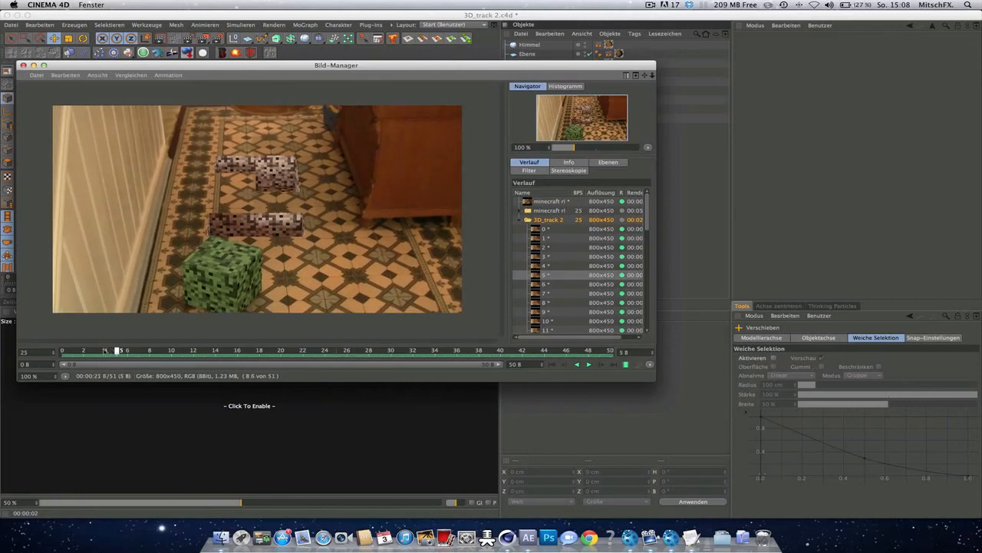
pyautogui.click(86, 350)
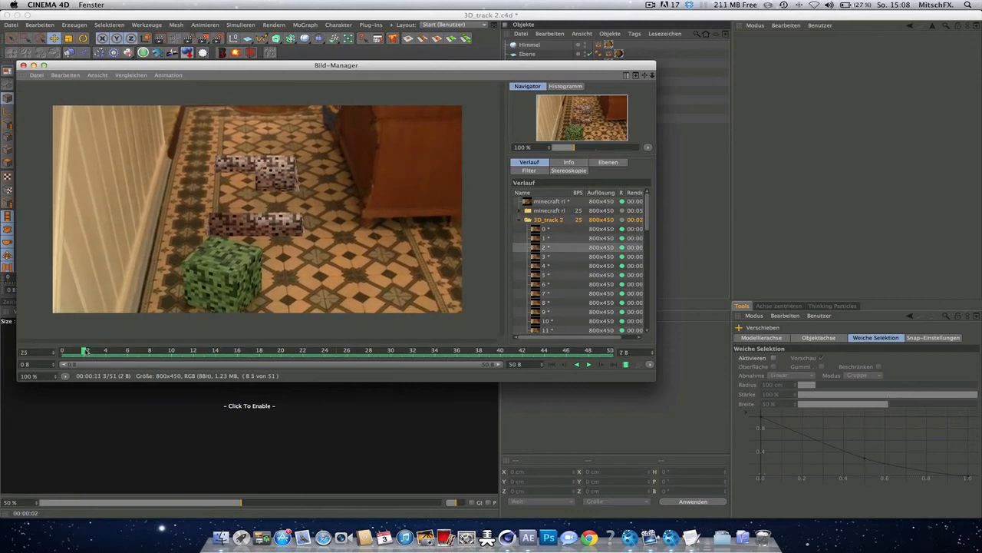